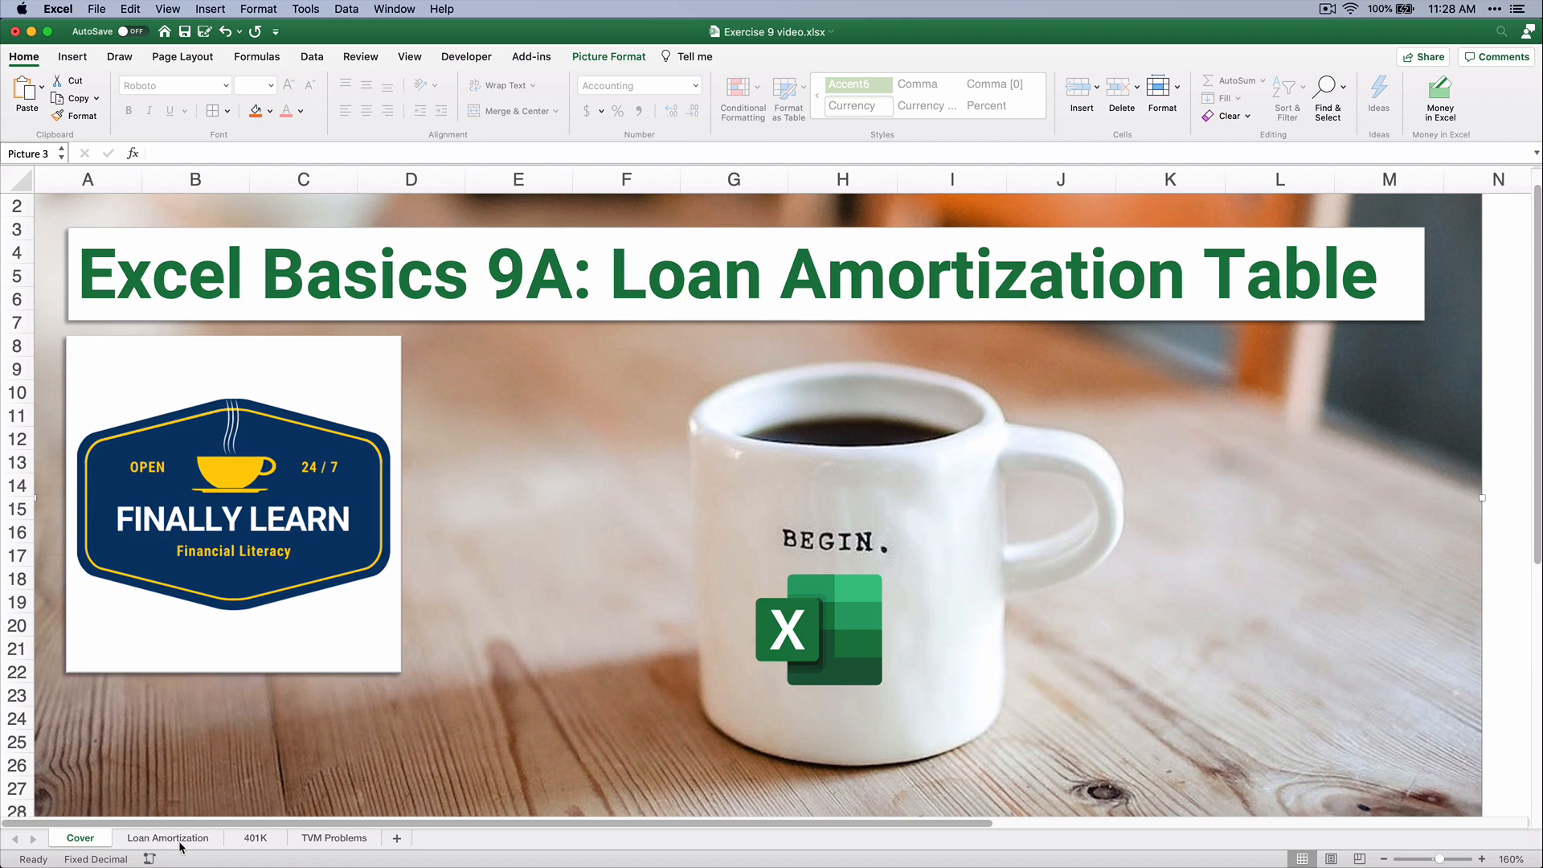
Open the Loan Amortization sheet and review the $200,000, 30-year, 5%, 12-period inputs.
{"action": "left_click", "coordinate": [168, 838]}
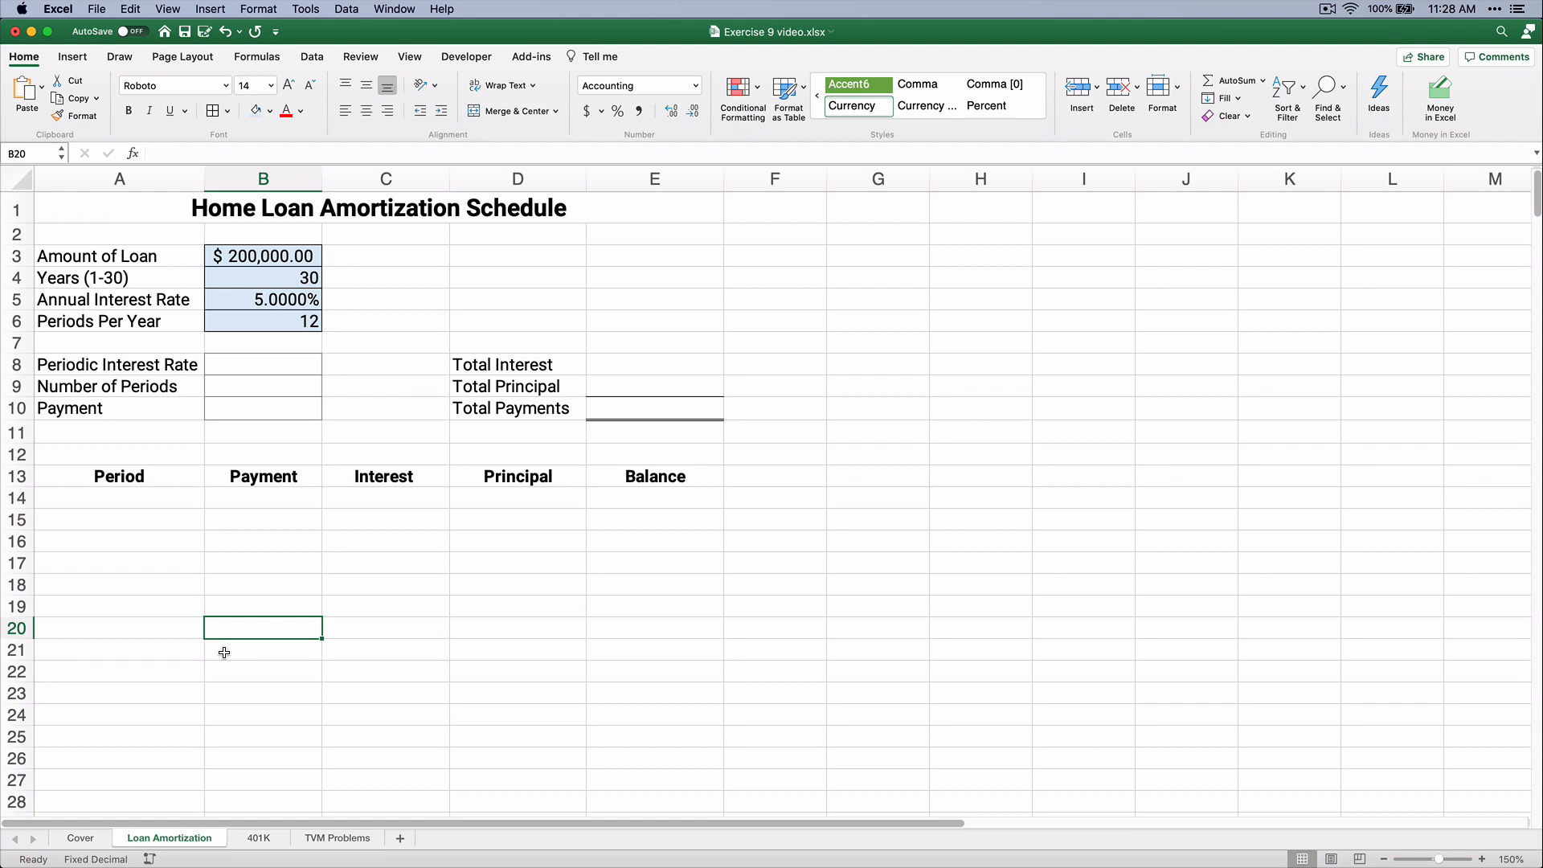
{"action": "mouse_move", "coordinate": [215, 683]}
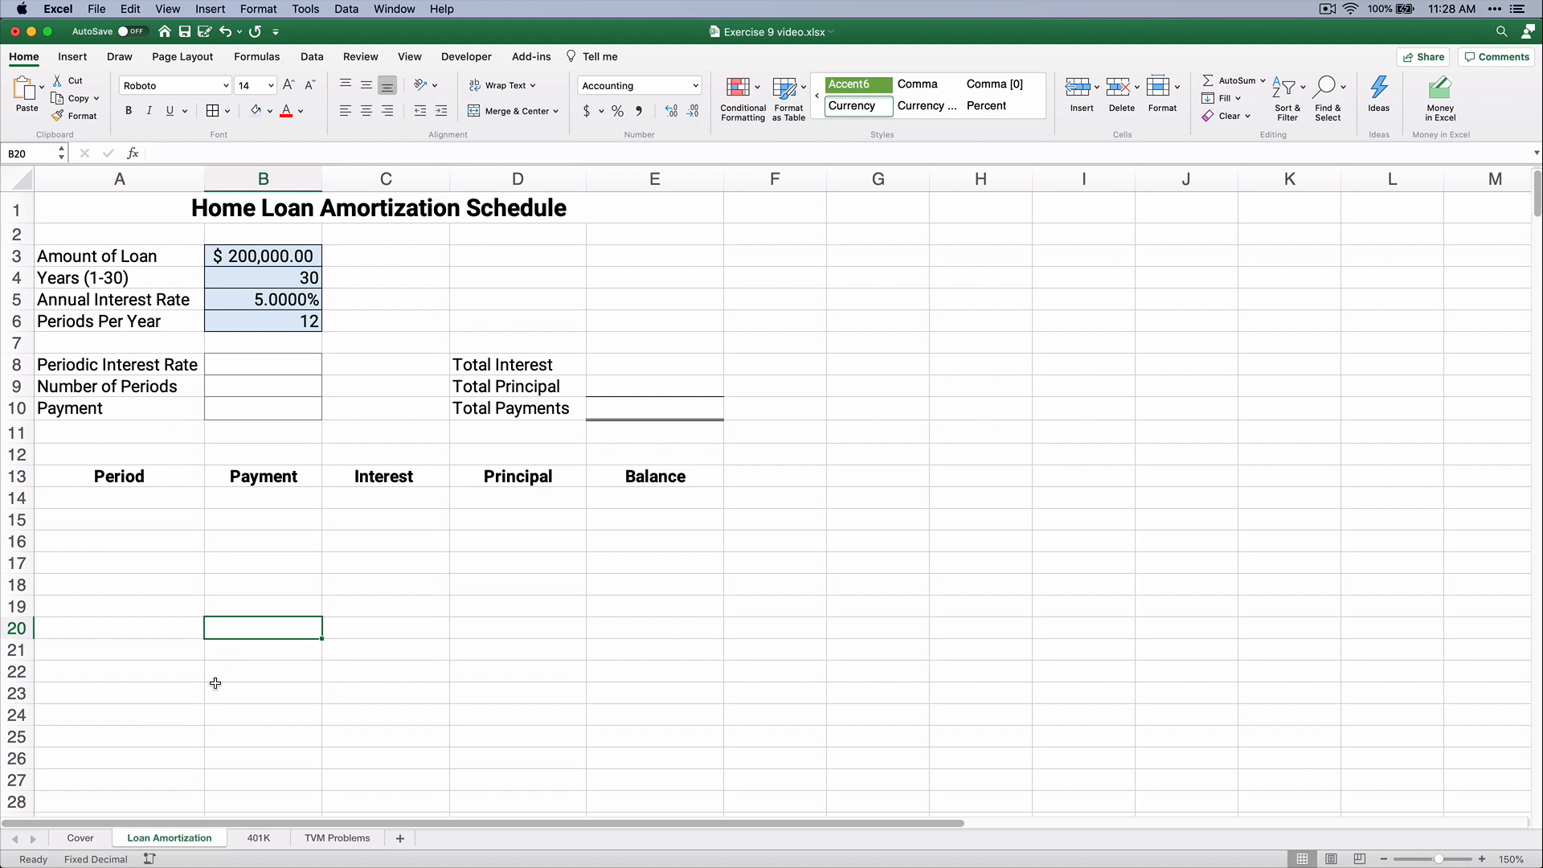
{"action": "mouse_move", "coordinate": [158, 597]}
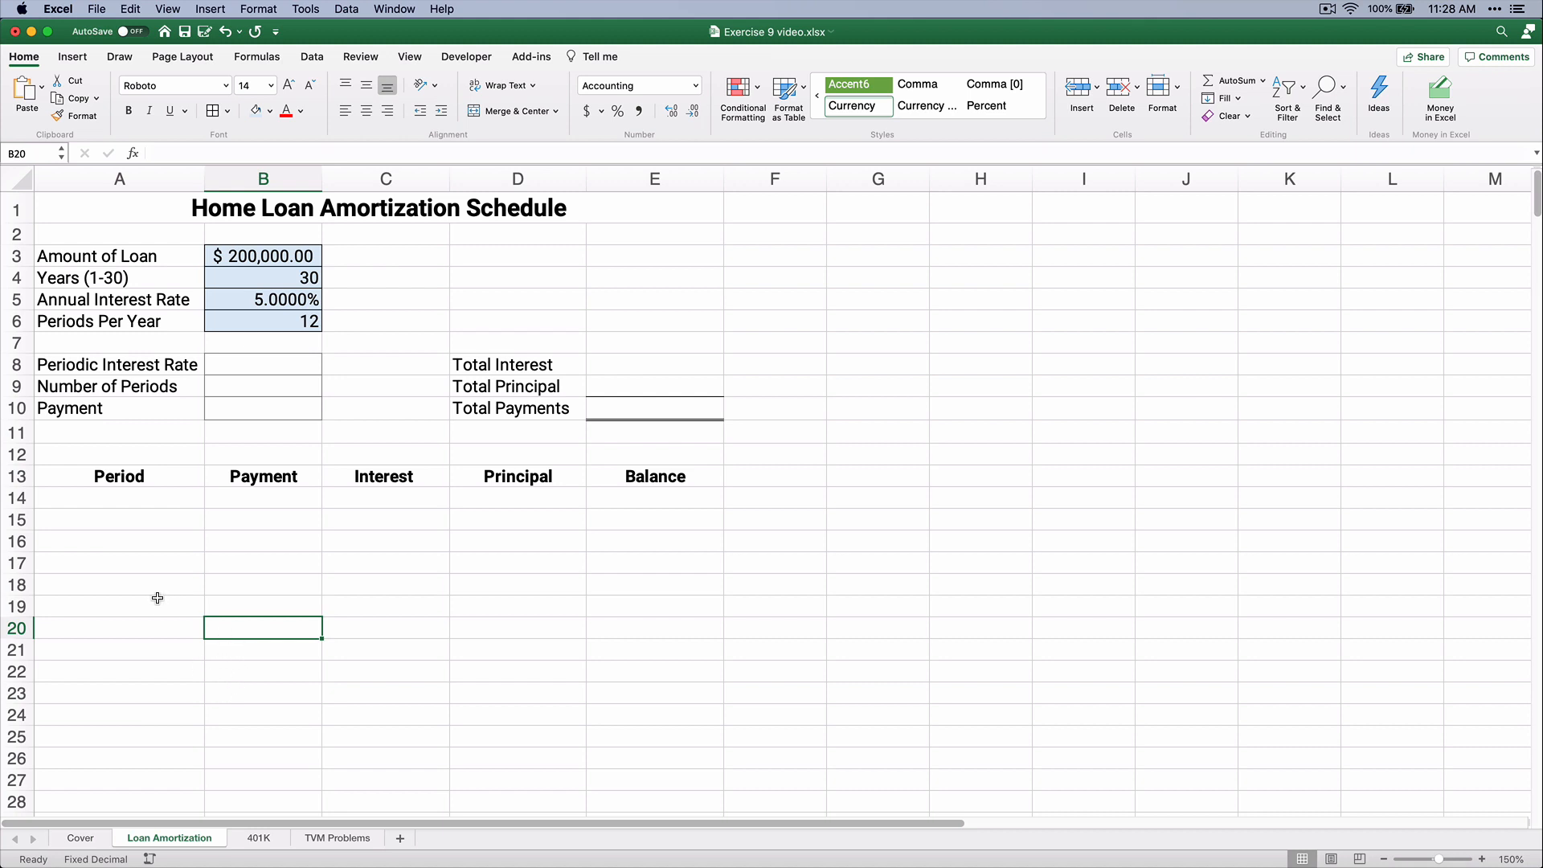
{"action": "left_click_drag", "start_coordinate": [262, 497], "coordinate": [262, 627]}
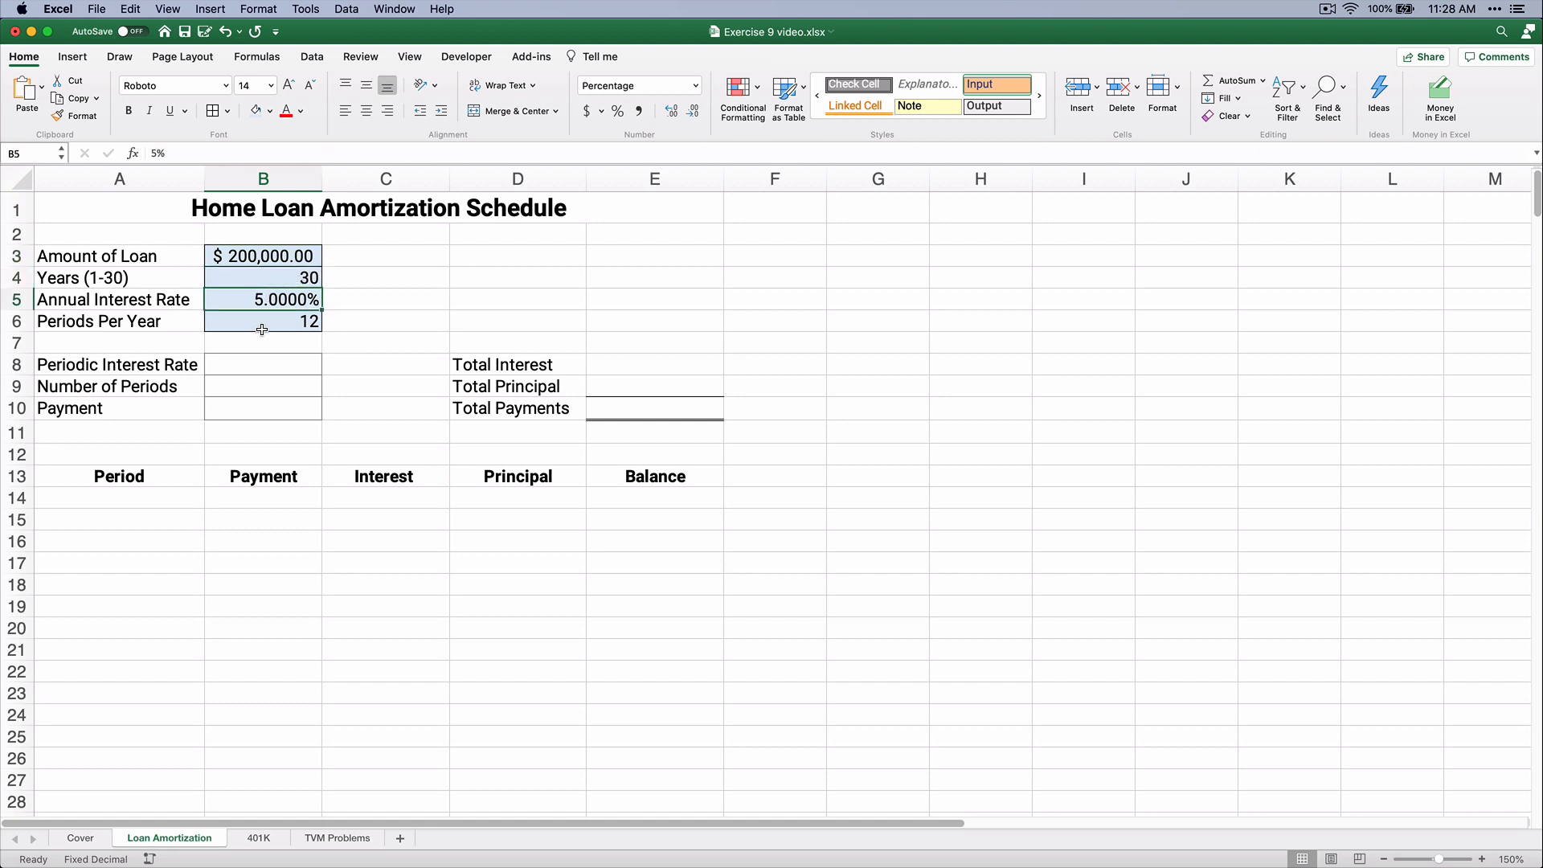
Enter =B5/B6 in B8 so the periodic interest rate shows 0.4167%.
{"action": "left_click", "coordinate": [263, 321]}
{"action": "type", "text": "="}
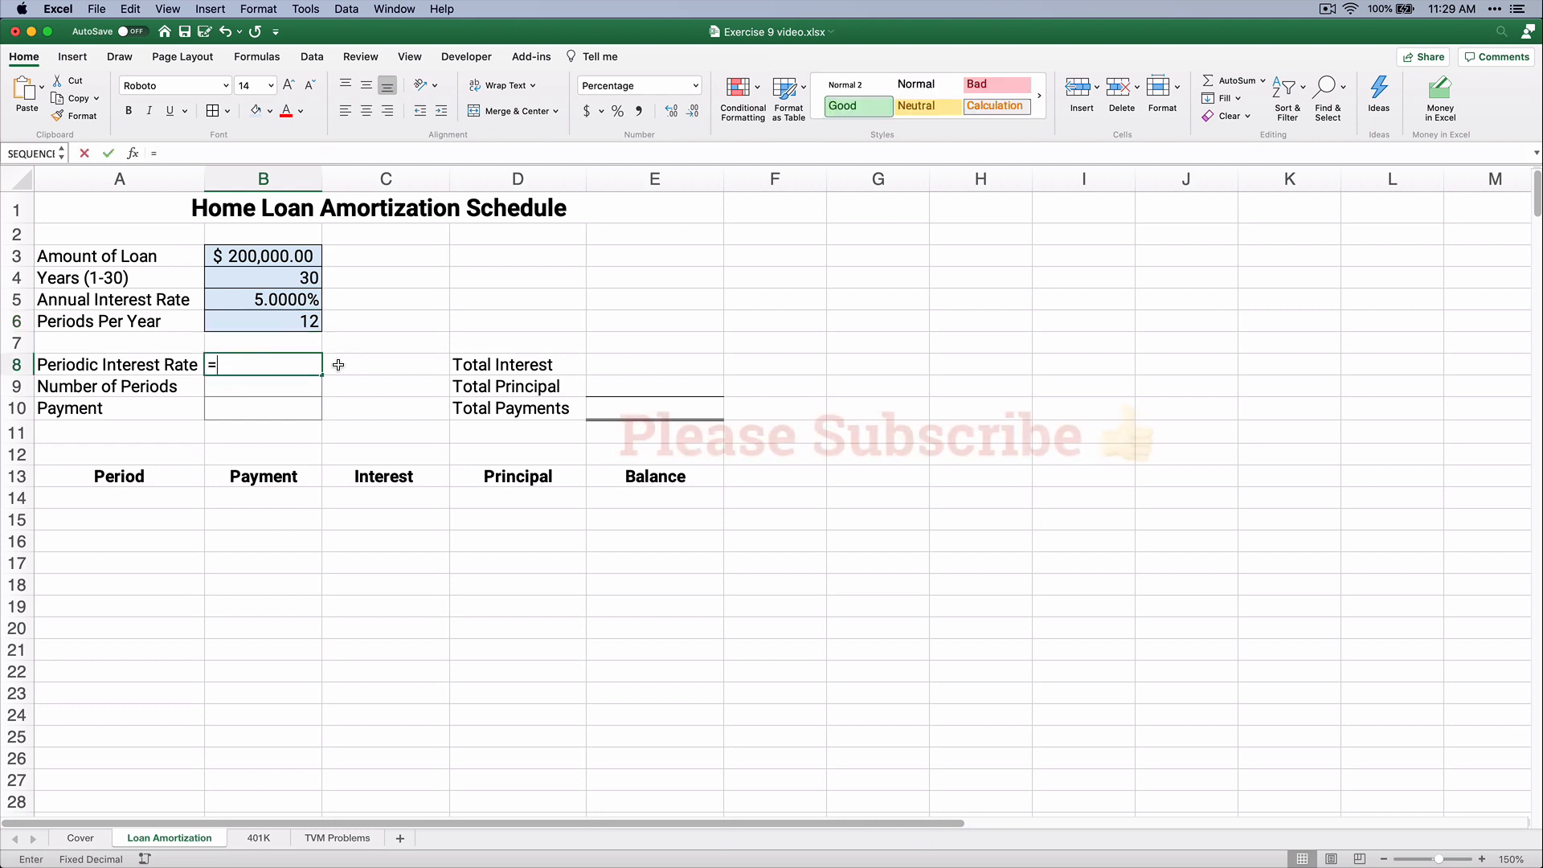
{"action": "left_click", "coordinate": [262, 299]}
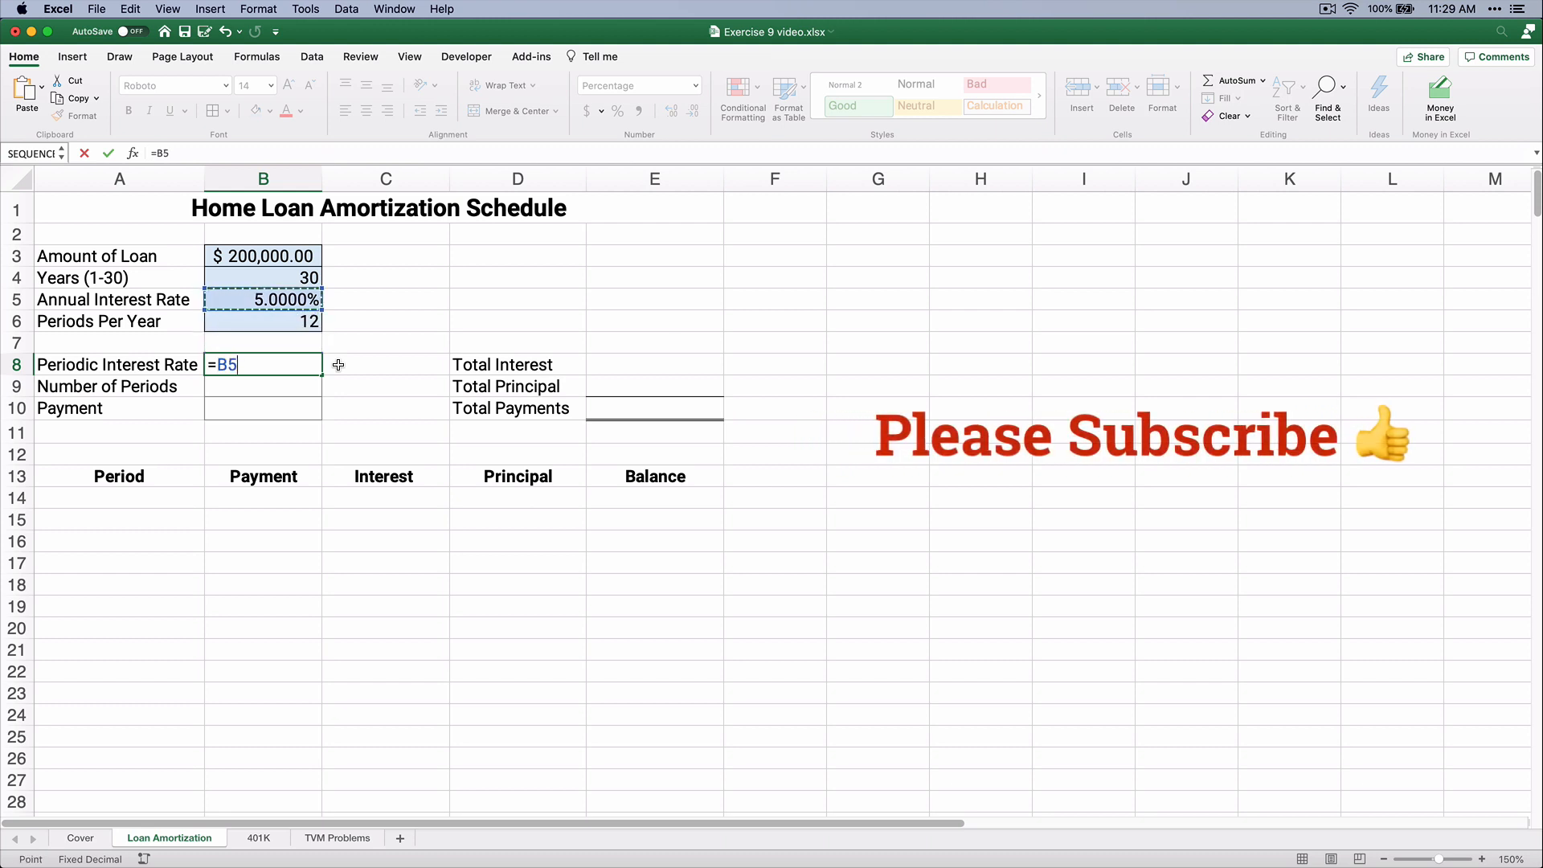
{"action": "type", "text": "/"}
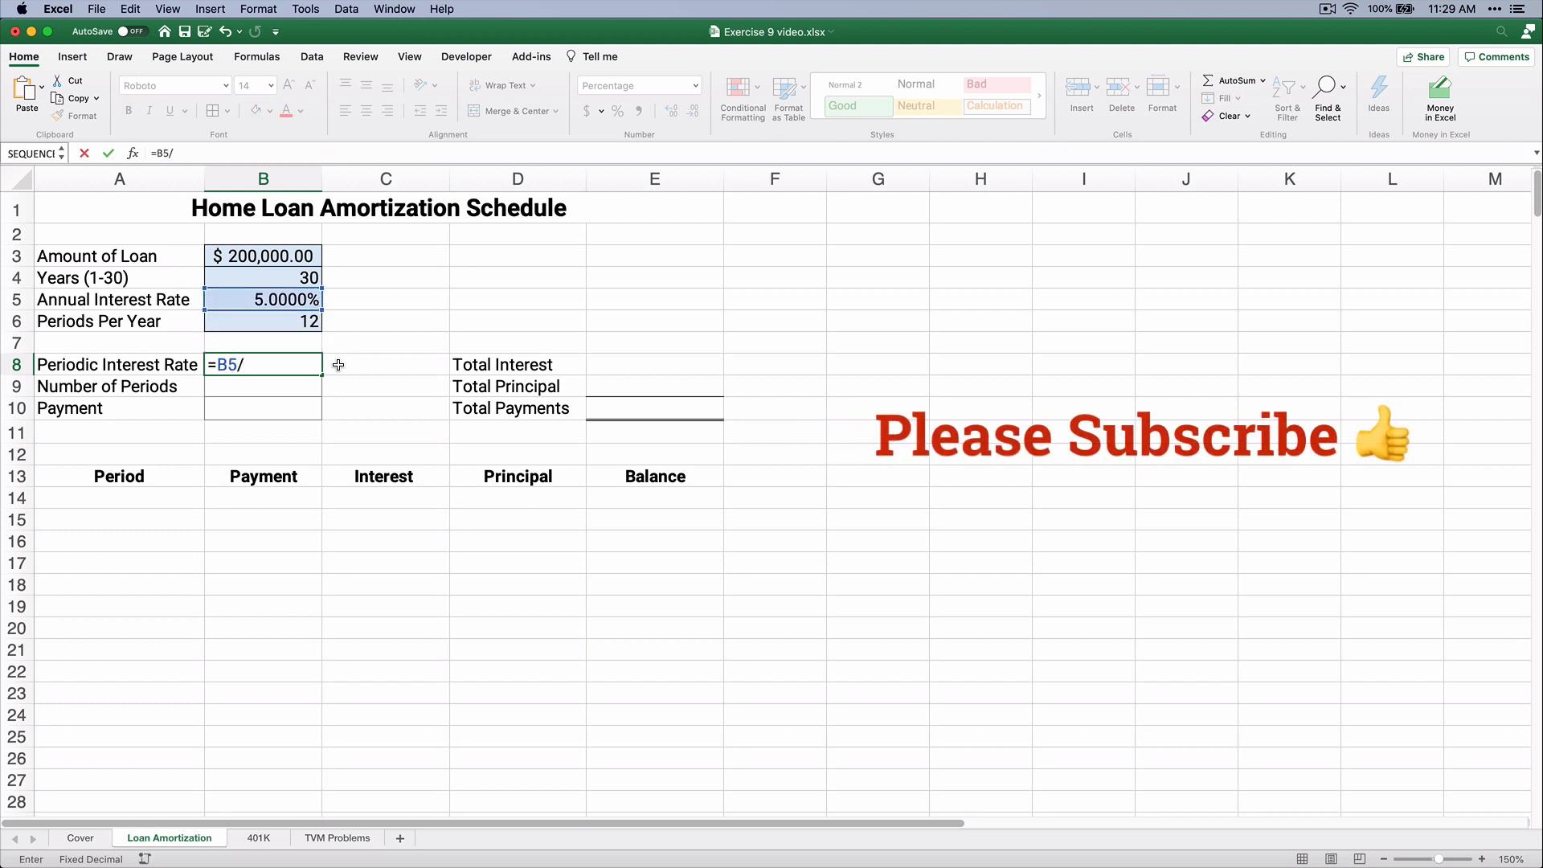
{"action": "left_click", "coordinate": [262, 321]}
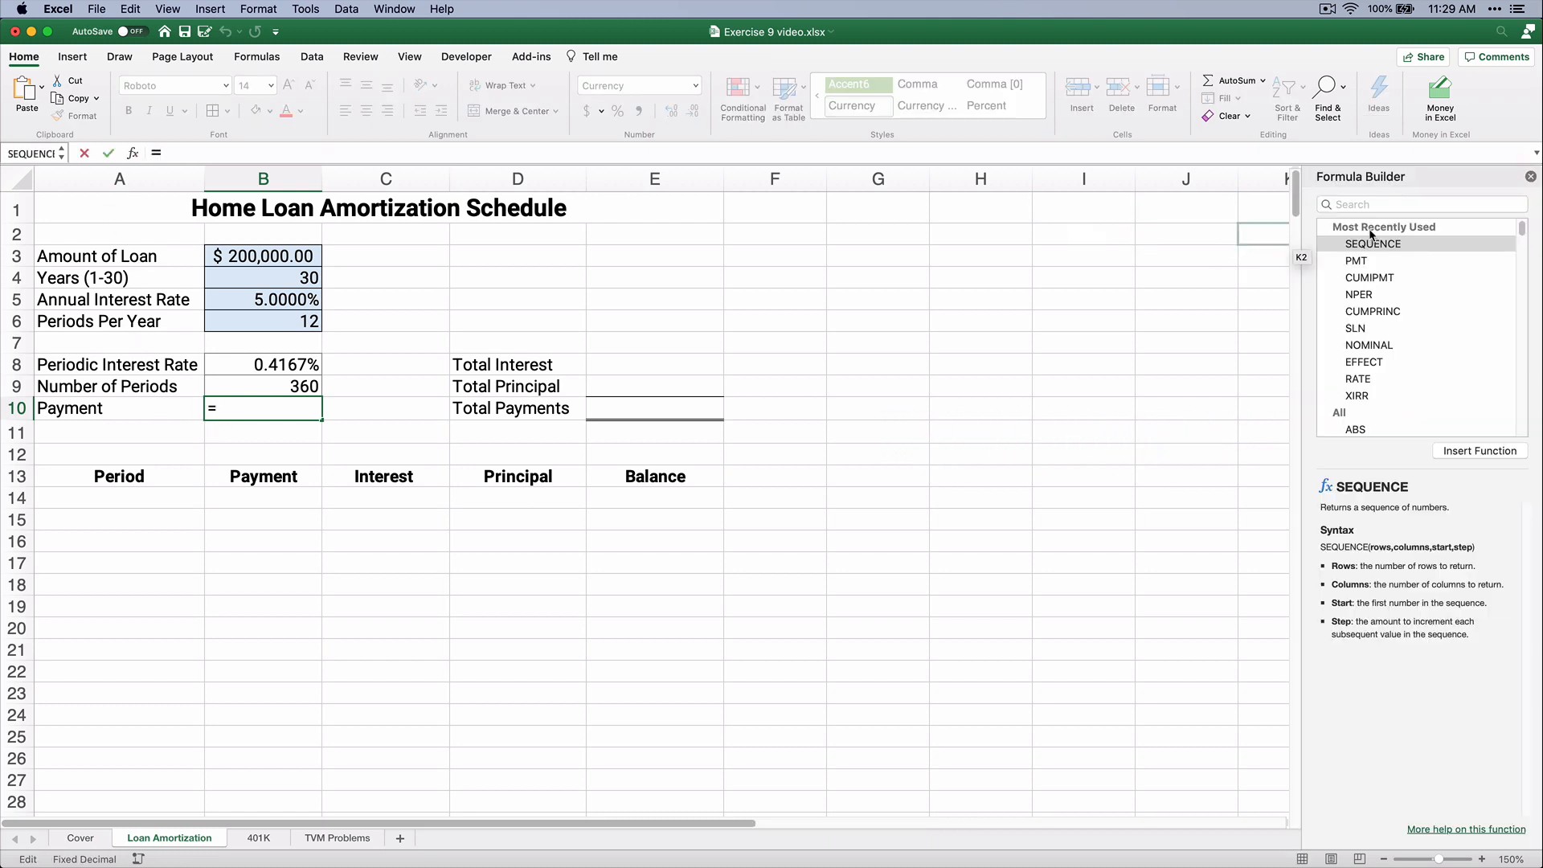
Build a negated PMT formula in B10 from B8, B9, B3, Fv 0, Type 0.
{"action": "left_click", "coordinate": [1356, 260]}
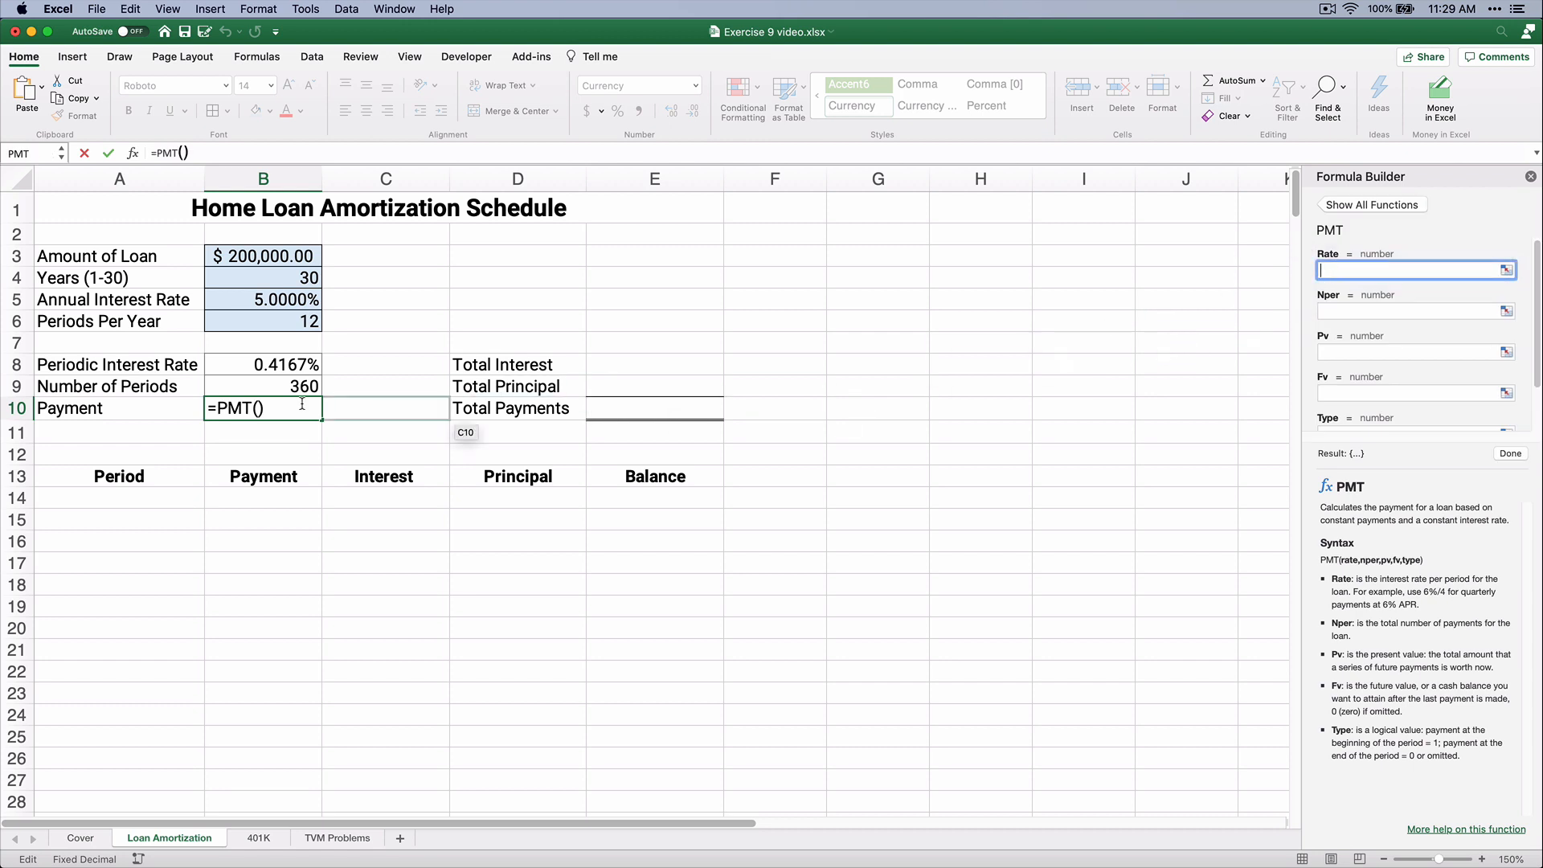
{"action": "left_click", "coordinate": [263, 364]}
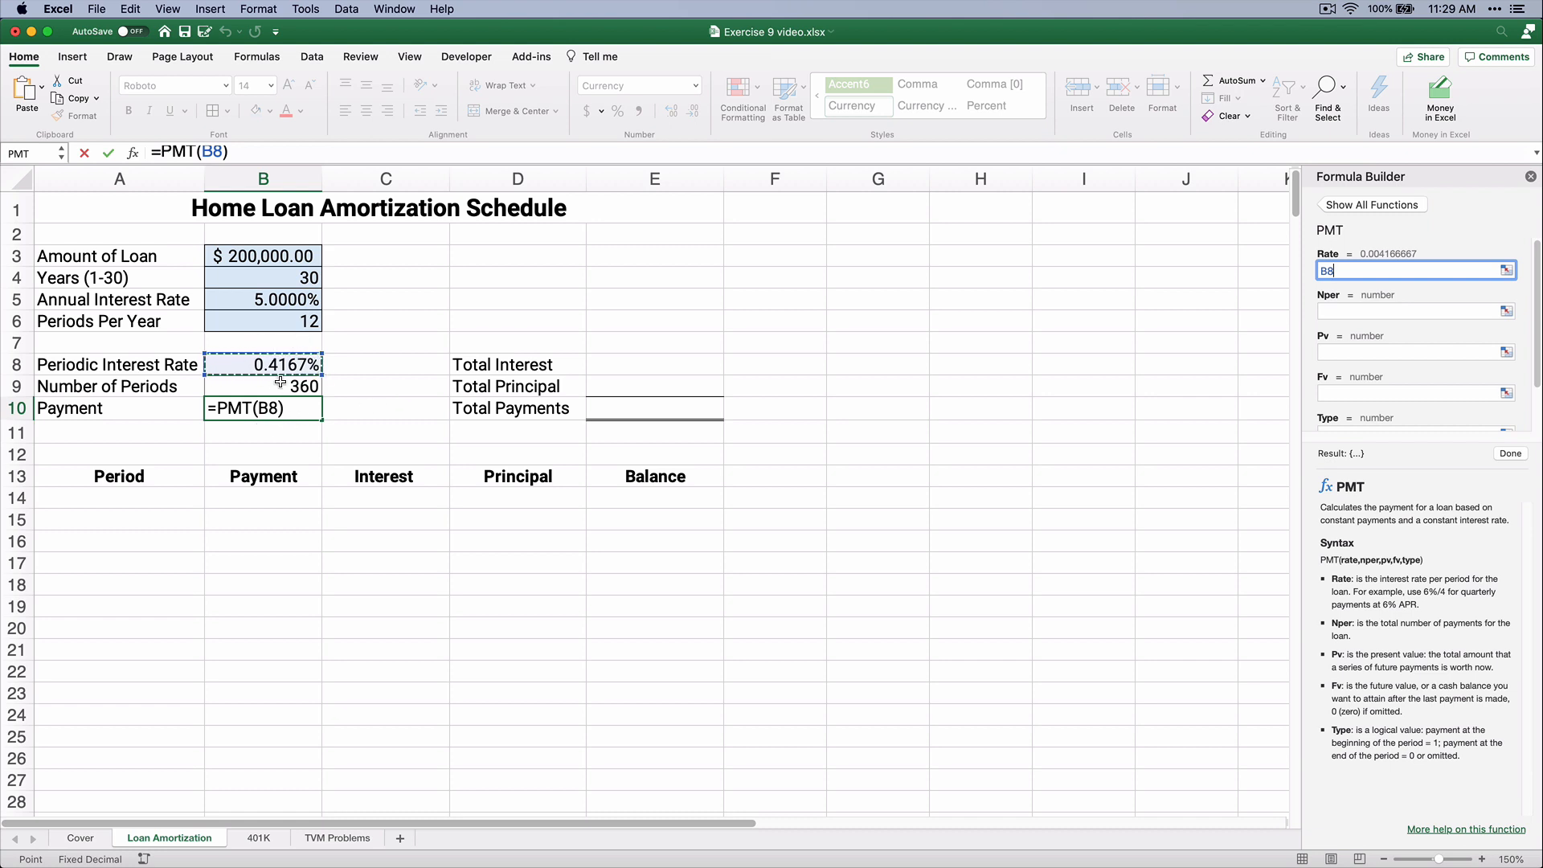
{"action": "mouse_move", "coordinate": [335, 383]}
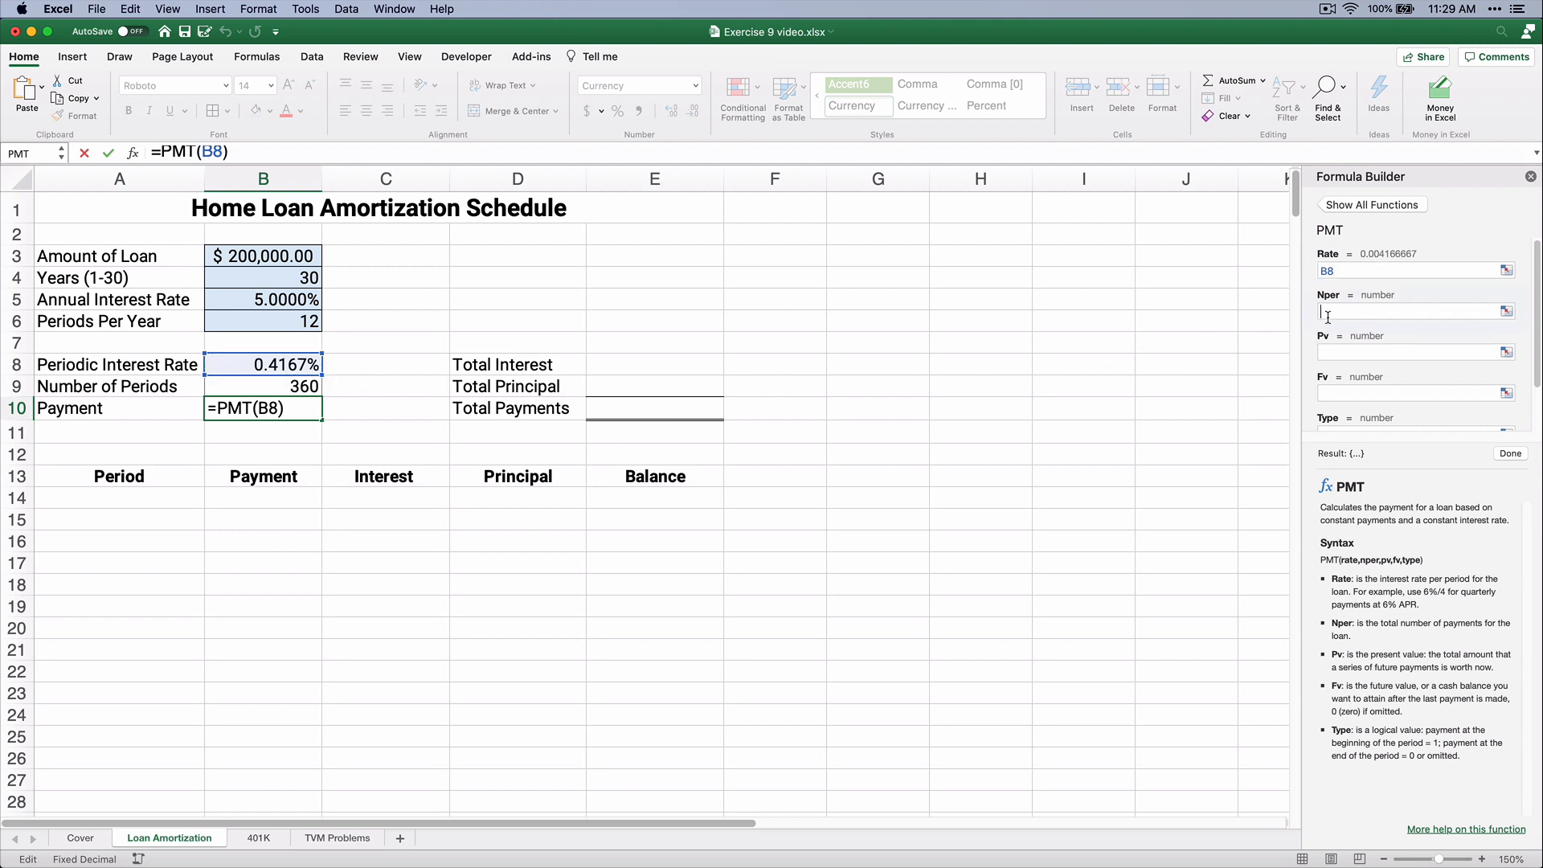
{"action": "left_click", "coordinate": [386, 386]}
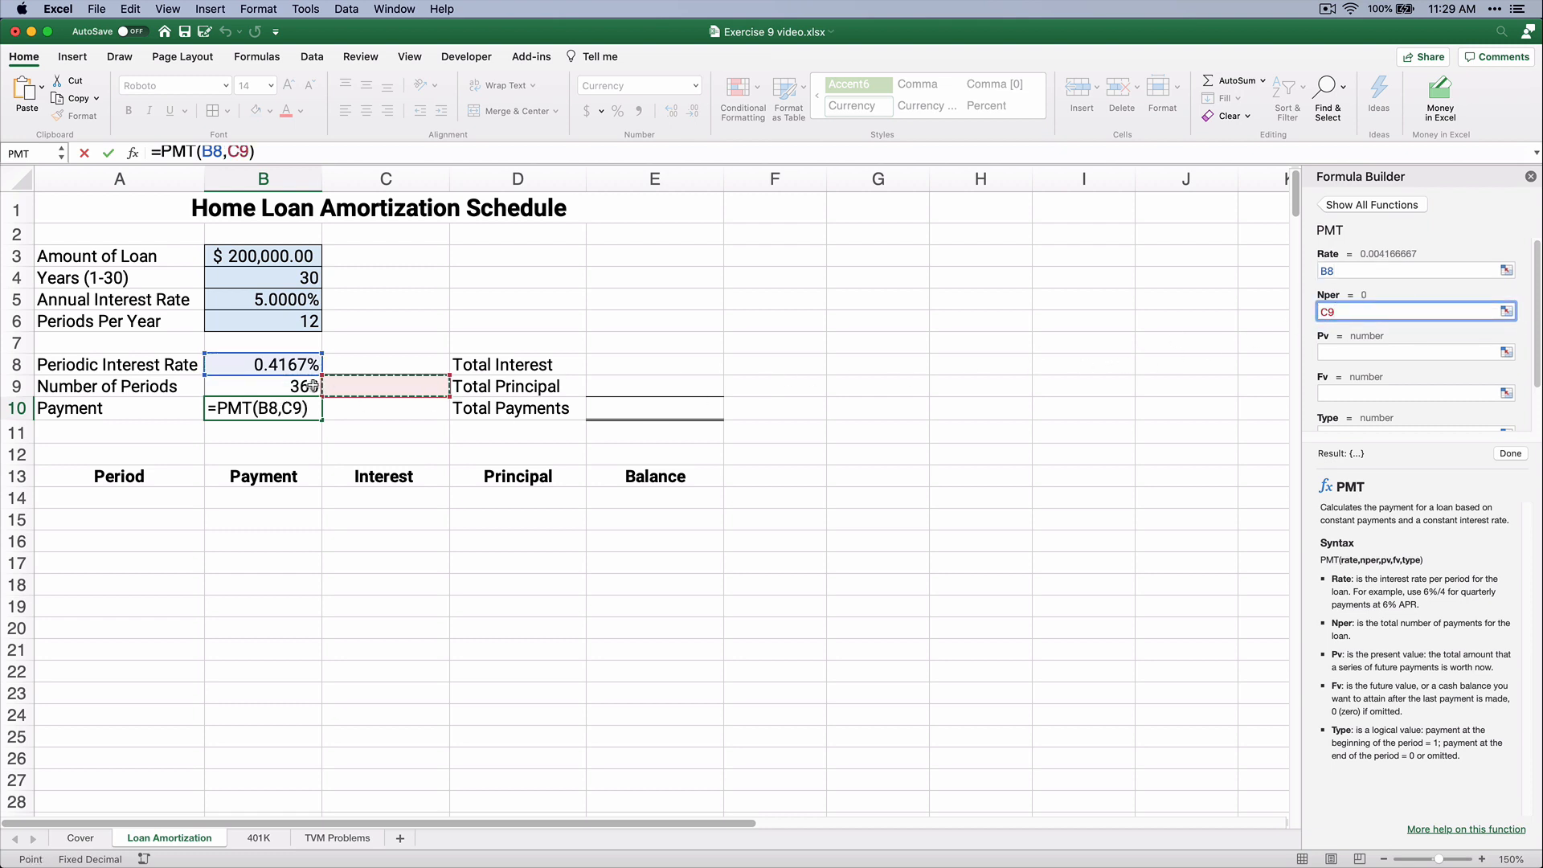
{"action": "left_click", "coordinate": [263, 386]}
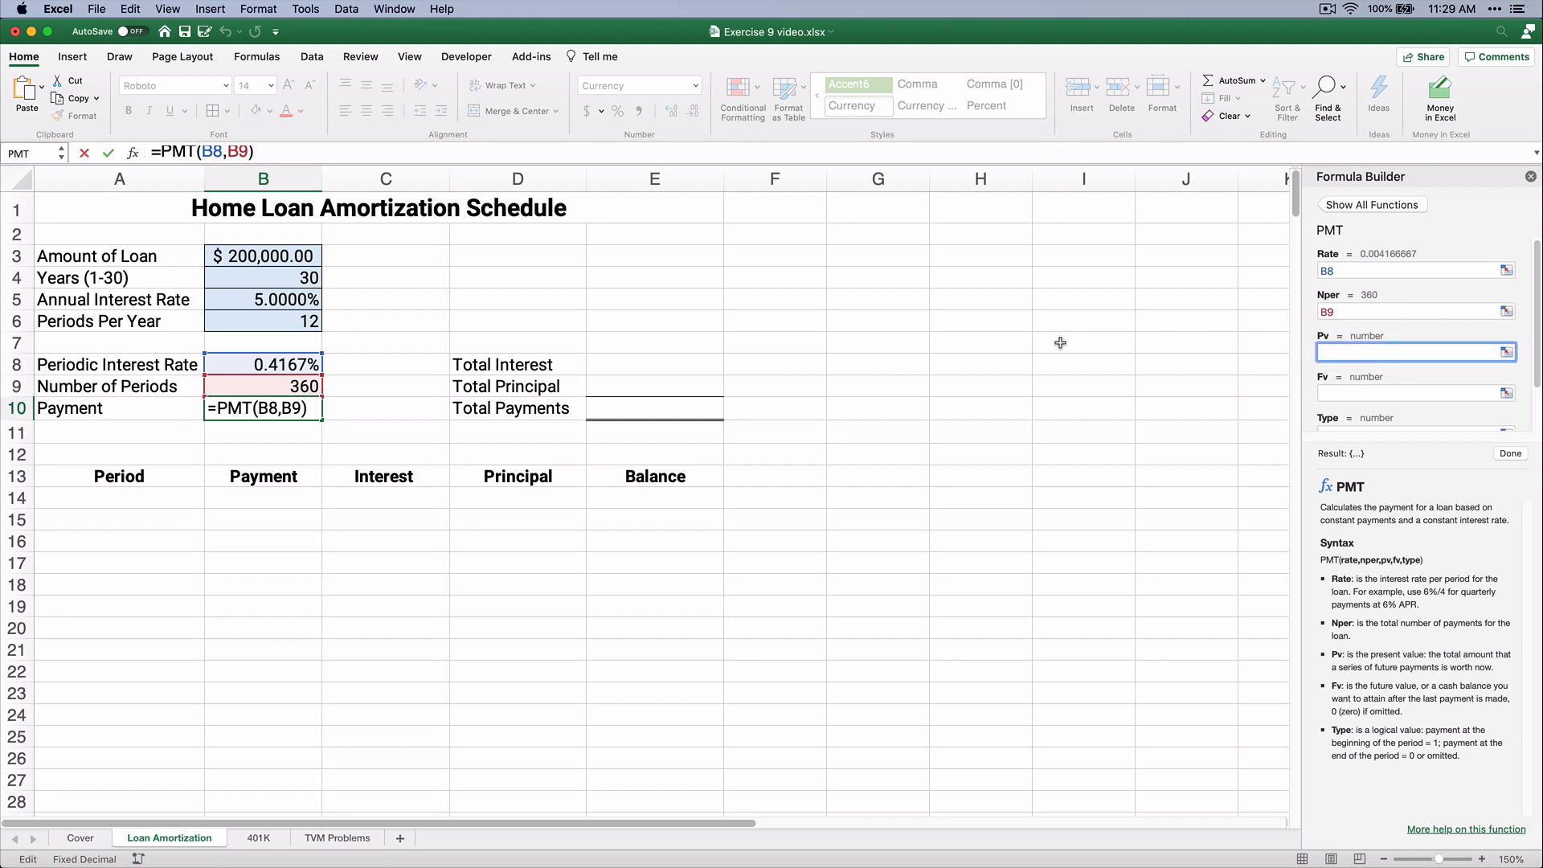
{"action": "left_click", "coordinate": [263, 256]}
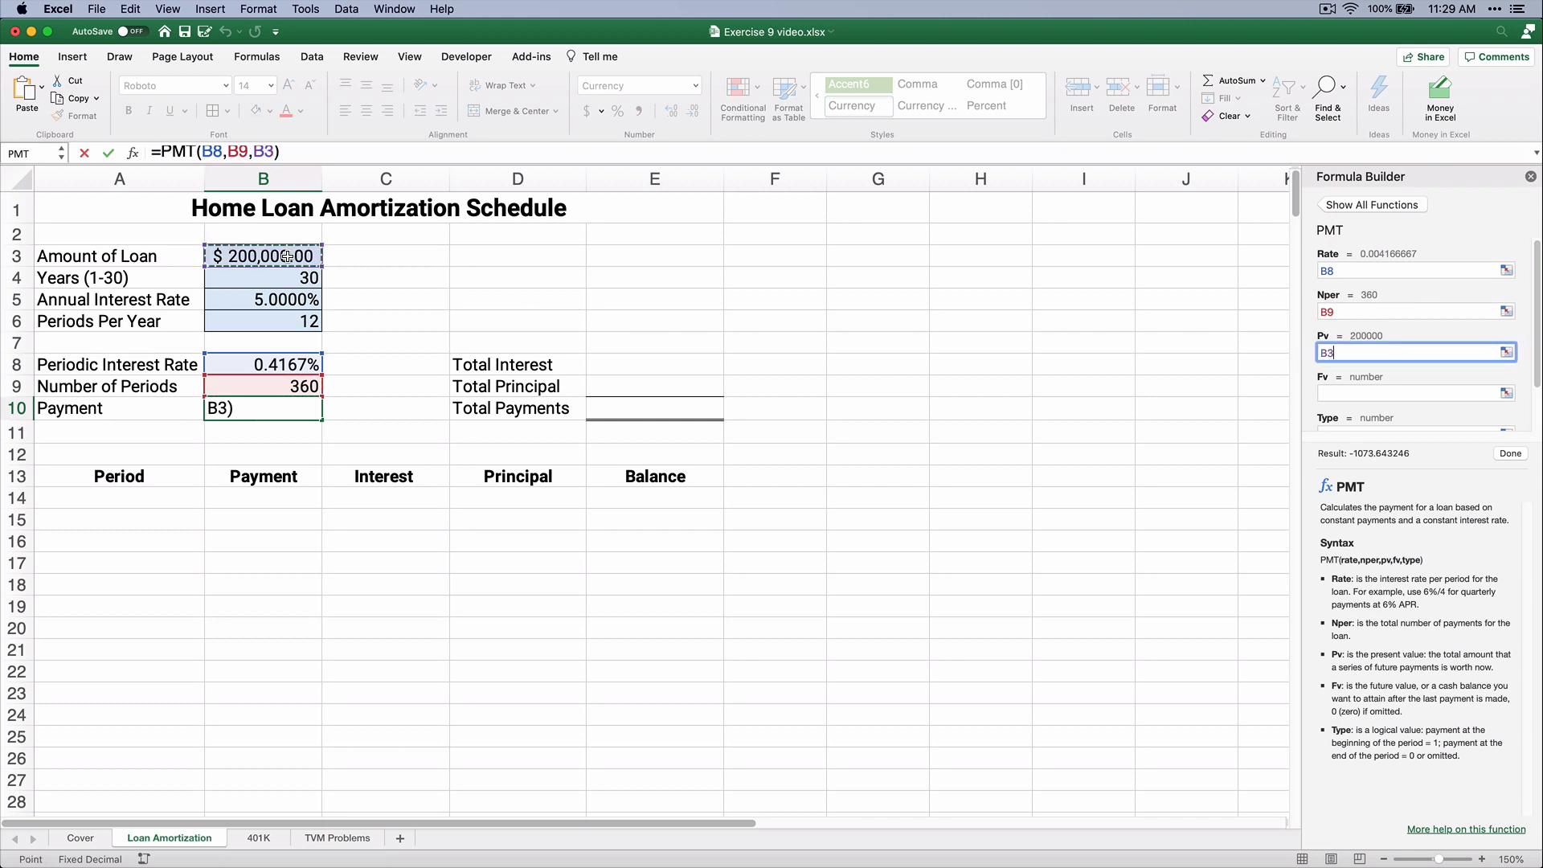
{"action": "left_click", "coordinate": [1415, 391]}
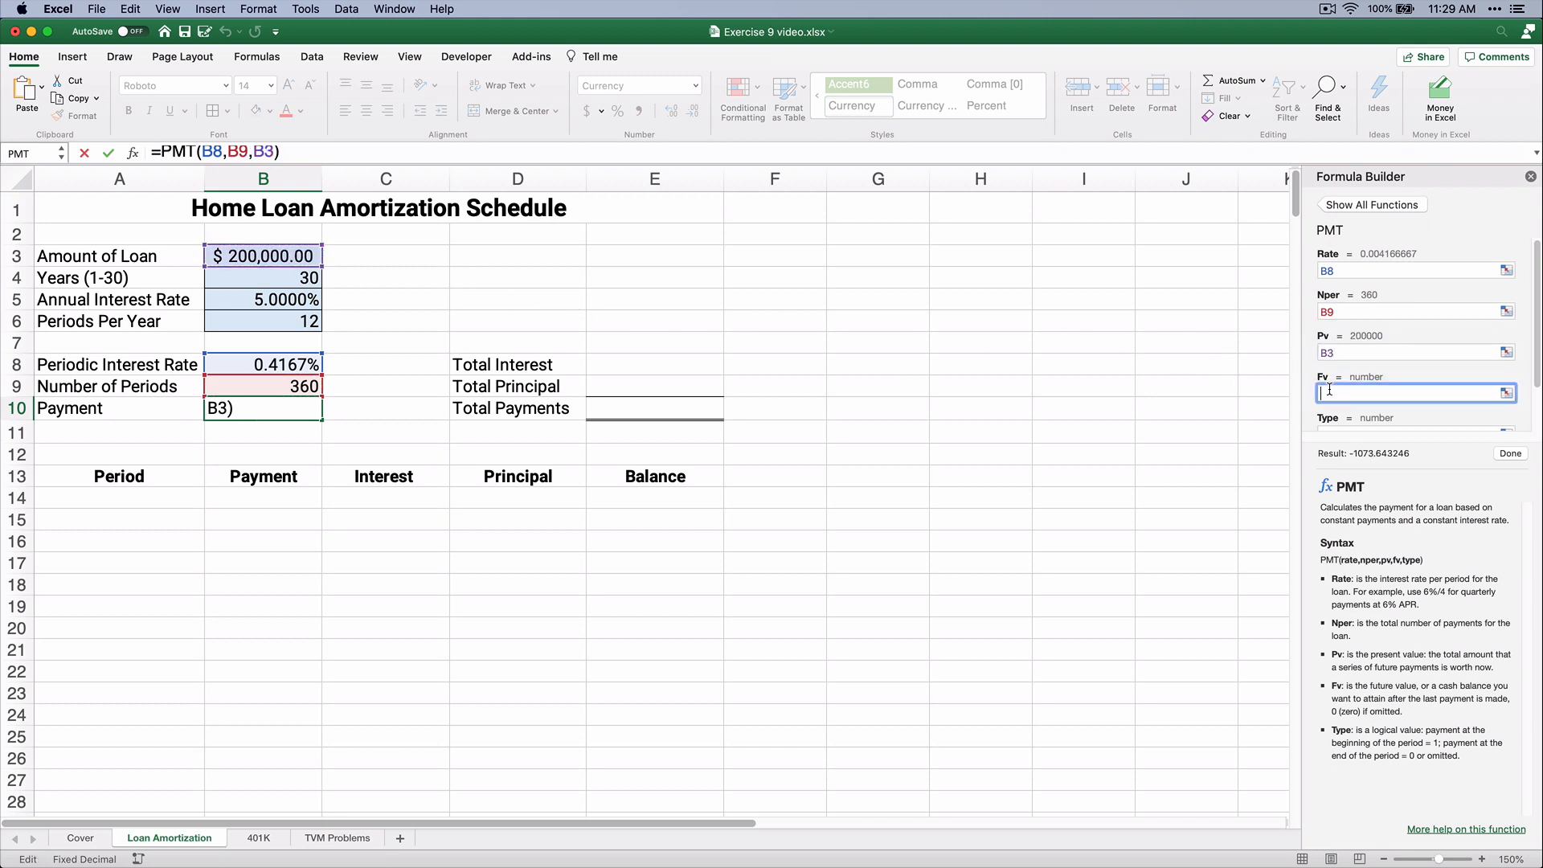
{"action": "type", "text": "0"}
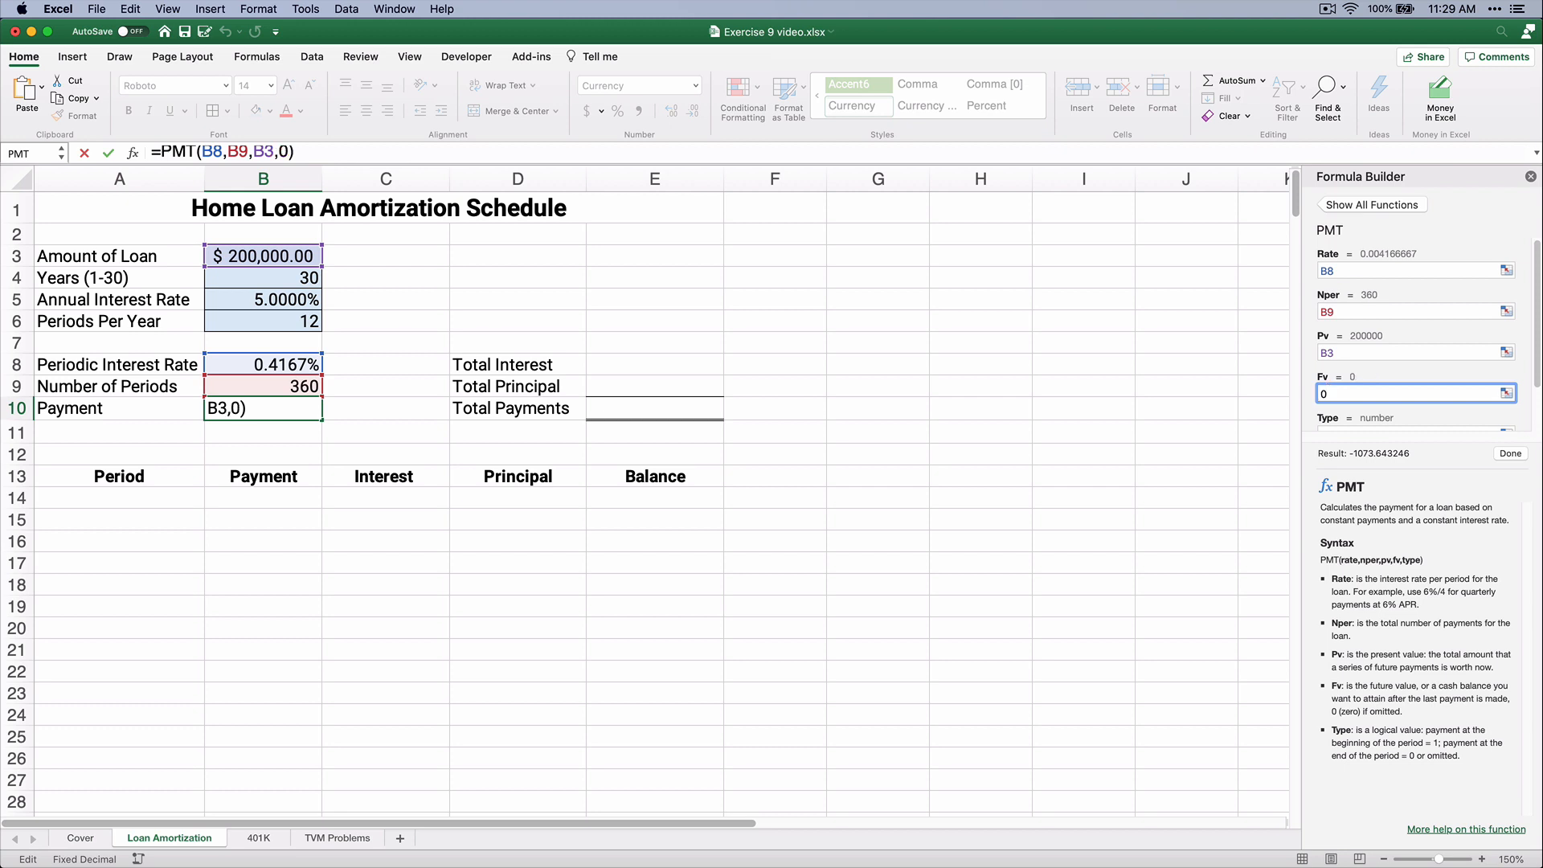
{"action": "scroll", "scroll_direction": "down", "scroll_amount": 3}
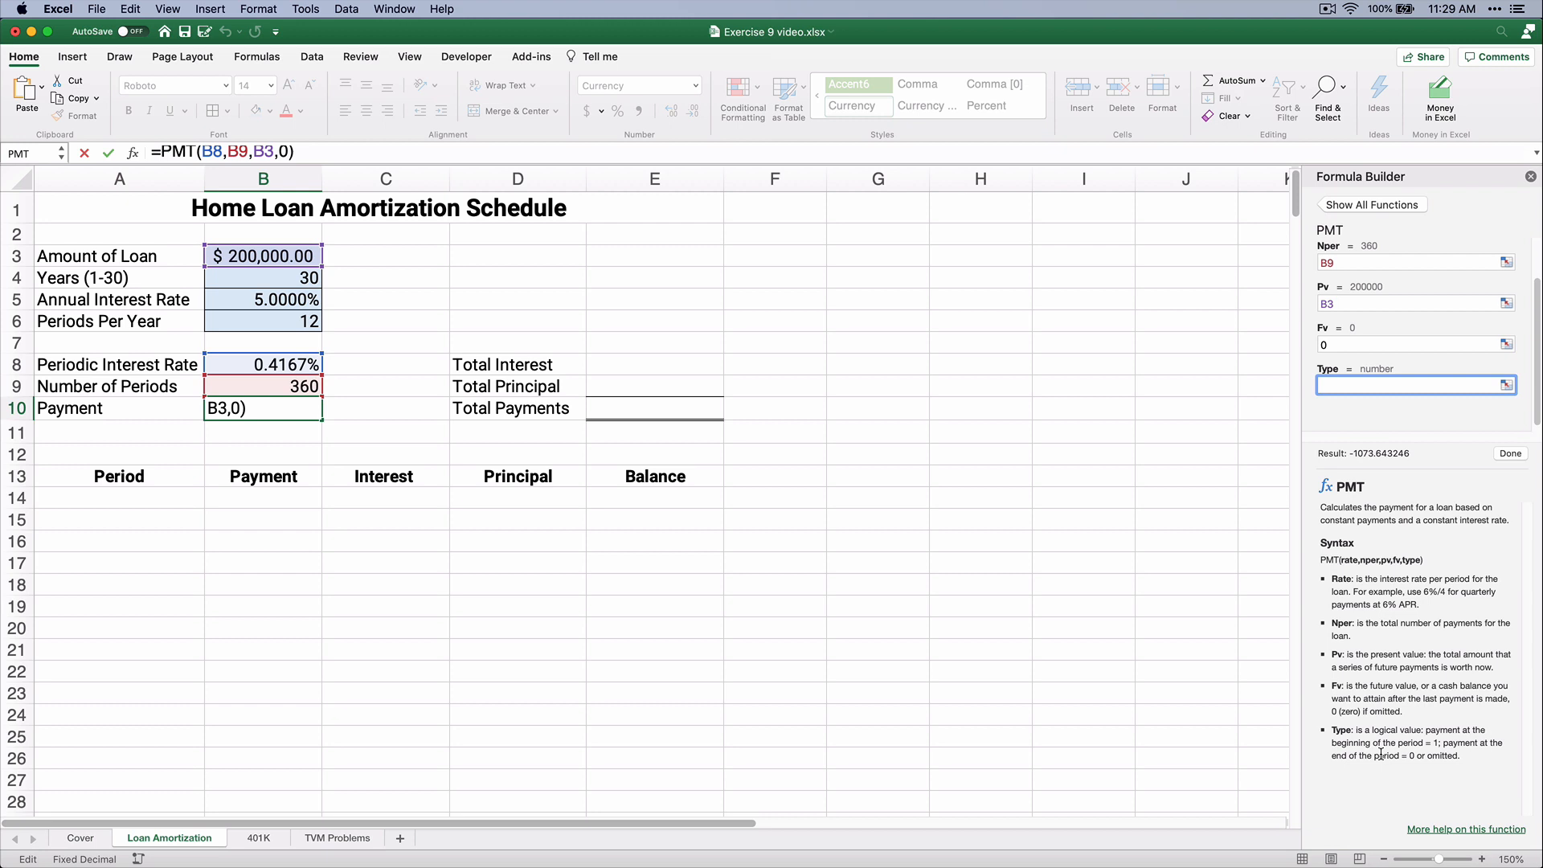
{"action": "type", "text": "0"}
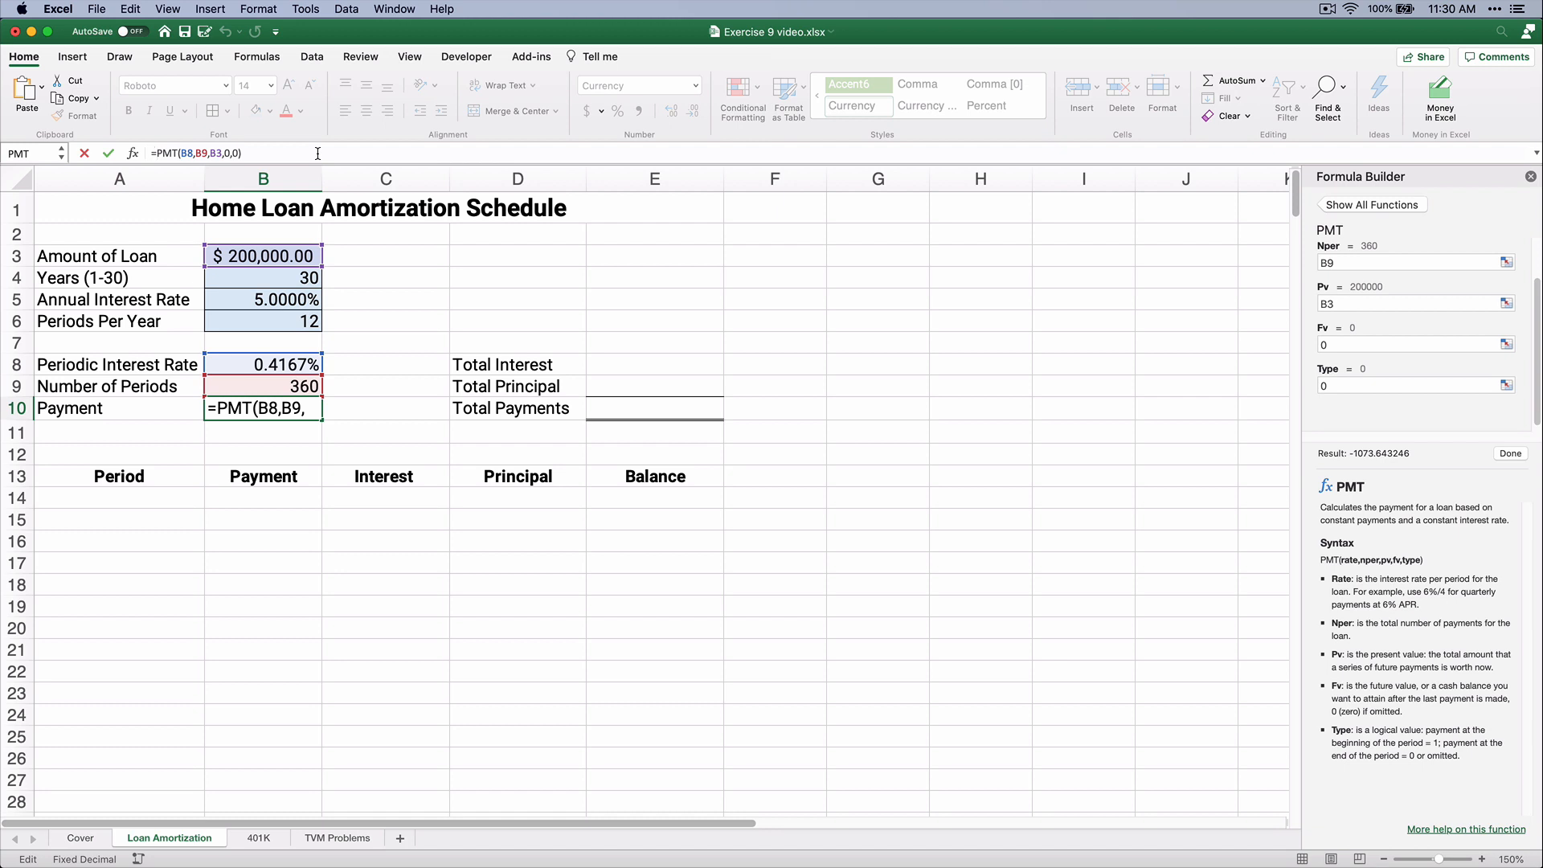
{"action": "type", "text": "-"}
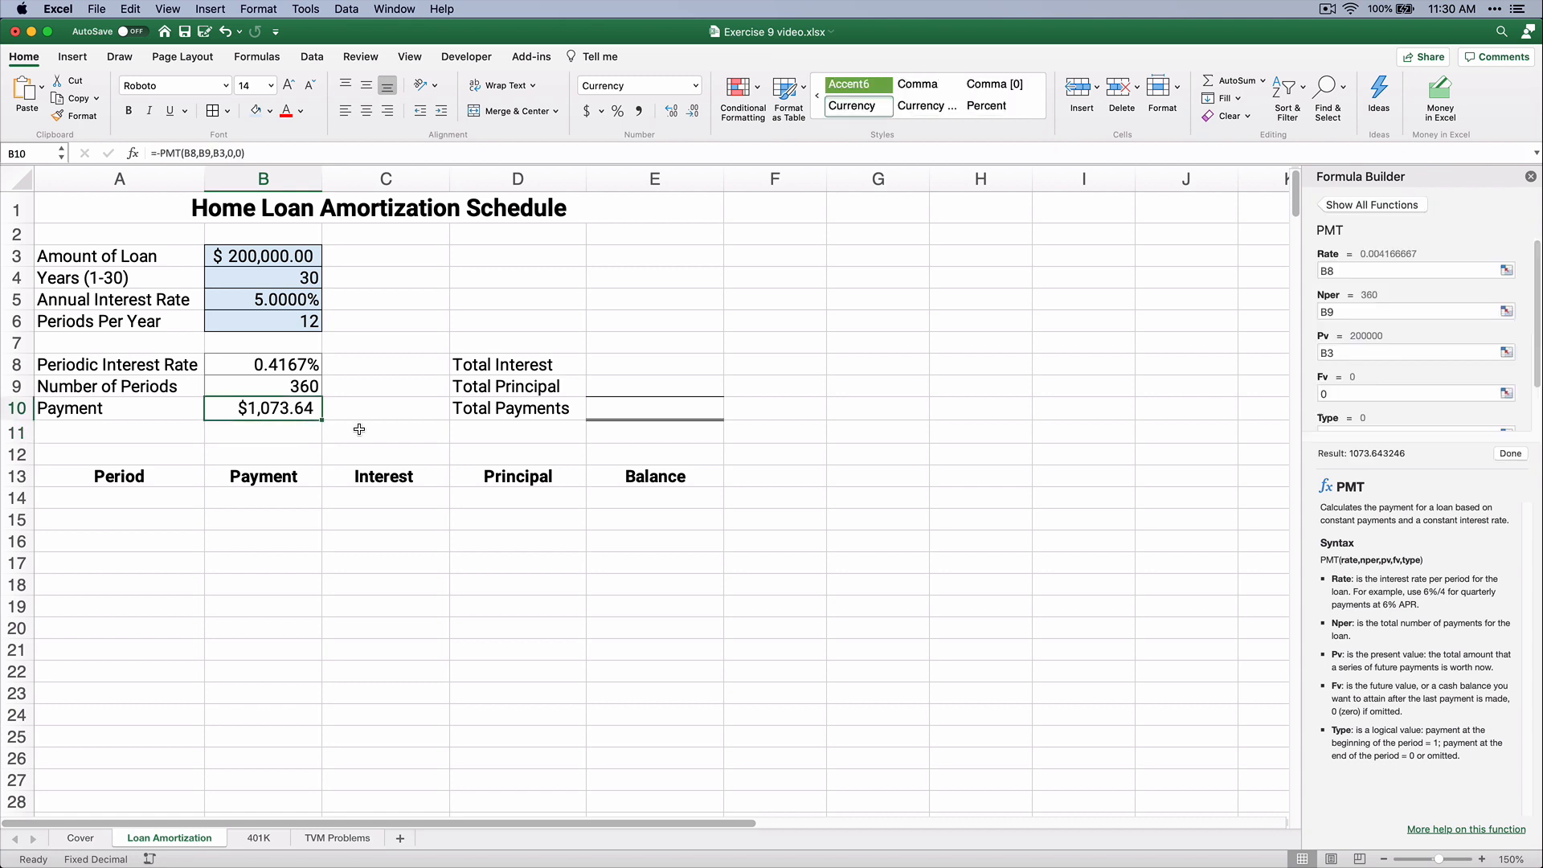
{"action": "mouse_move", "coordinate": [374, 432]}
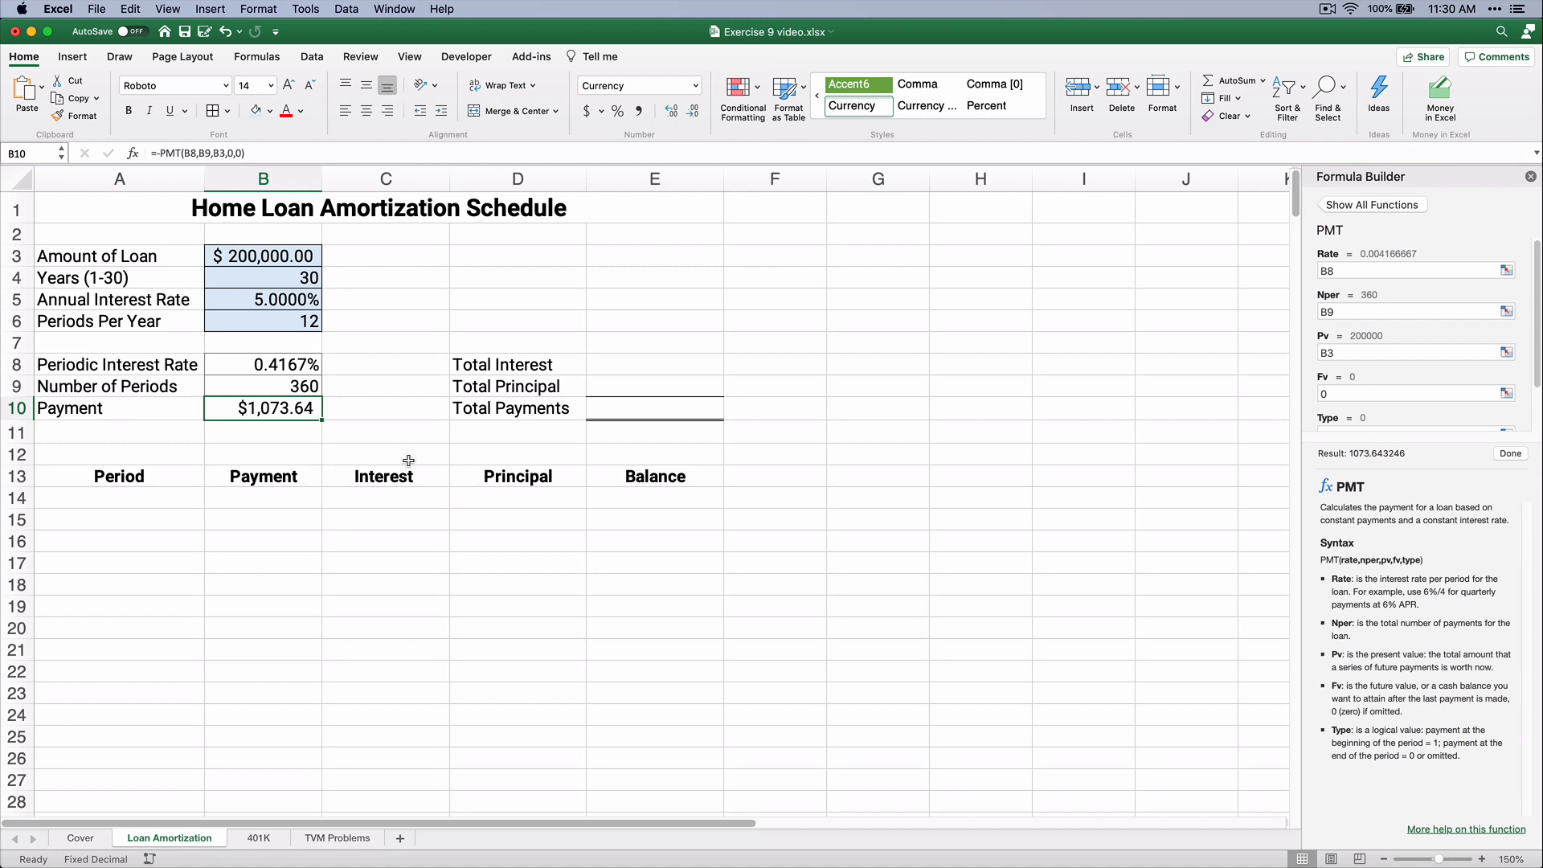
{"action": "mouse_move", "coordinate": [141, 506]}
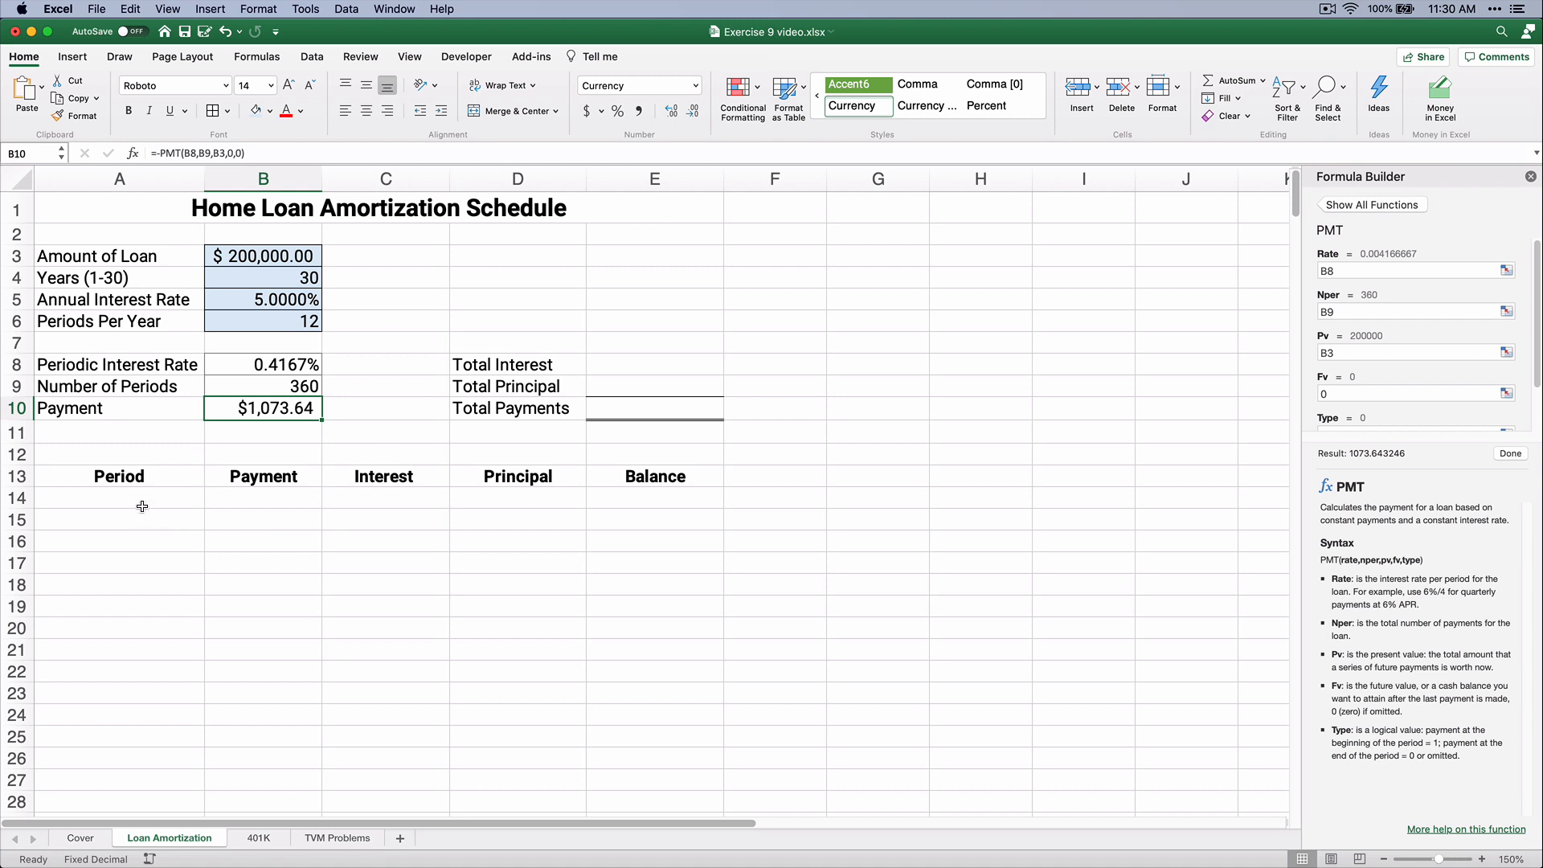
Enter period 0 in A14, test filling numbers down, and clear the extra rows.
{"action": "left_click", "coordinate": [119, 498]}
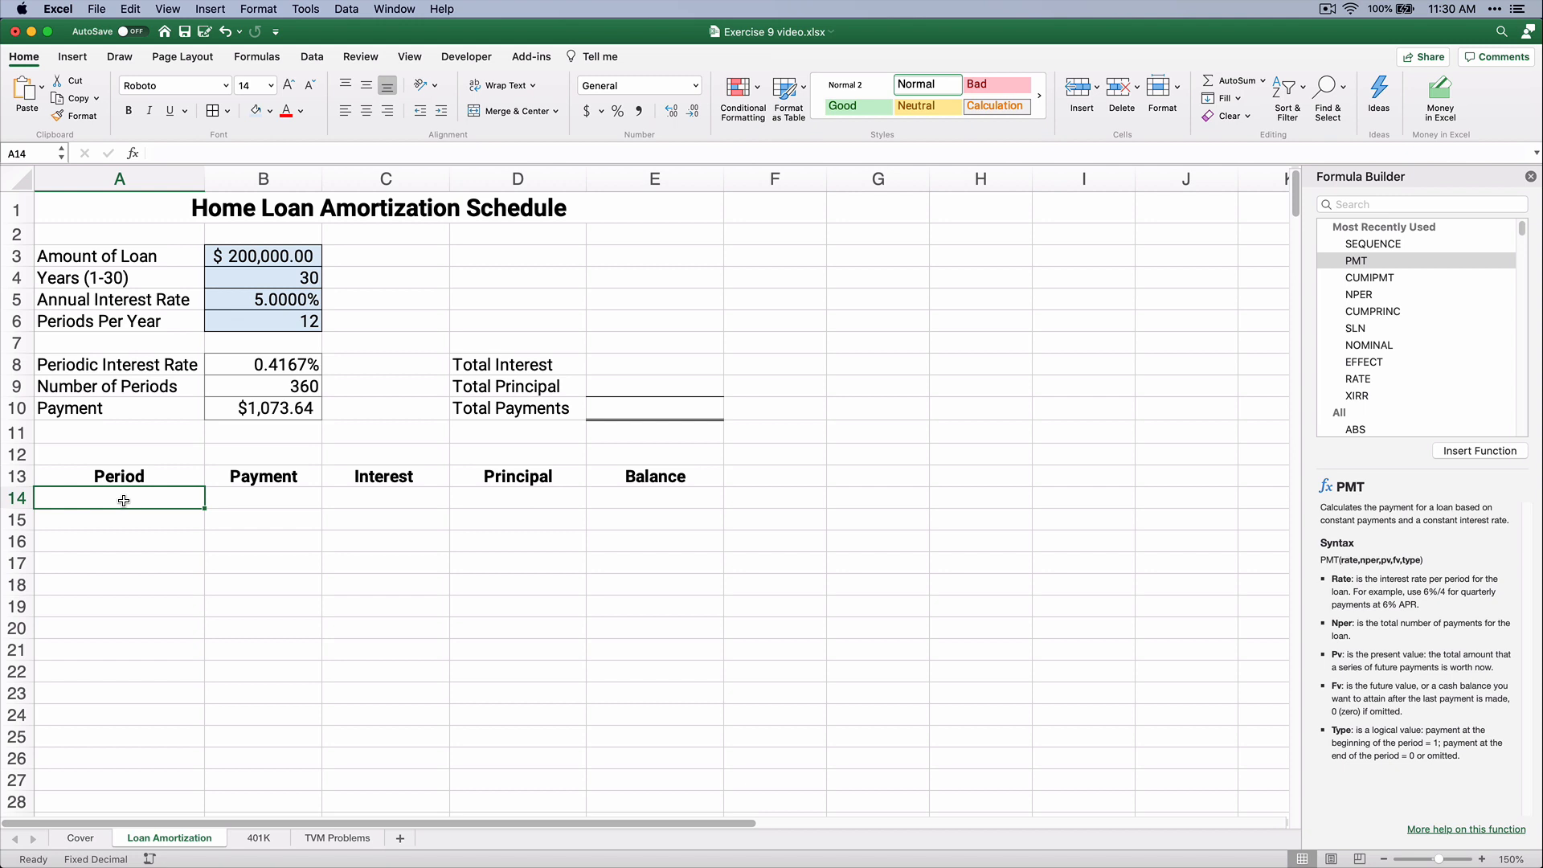
{"action": "left_click_drag", "start_coordinate": [119, 497], "coordinate": [146, 758]}
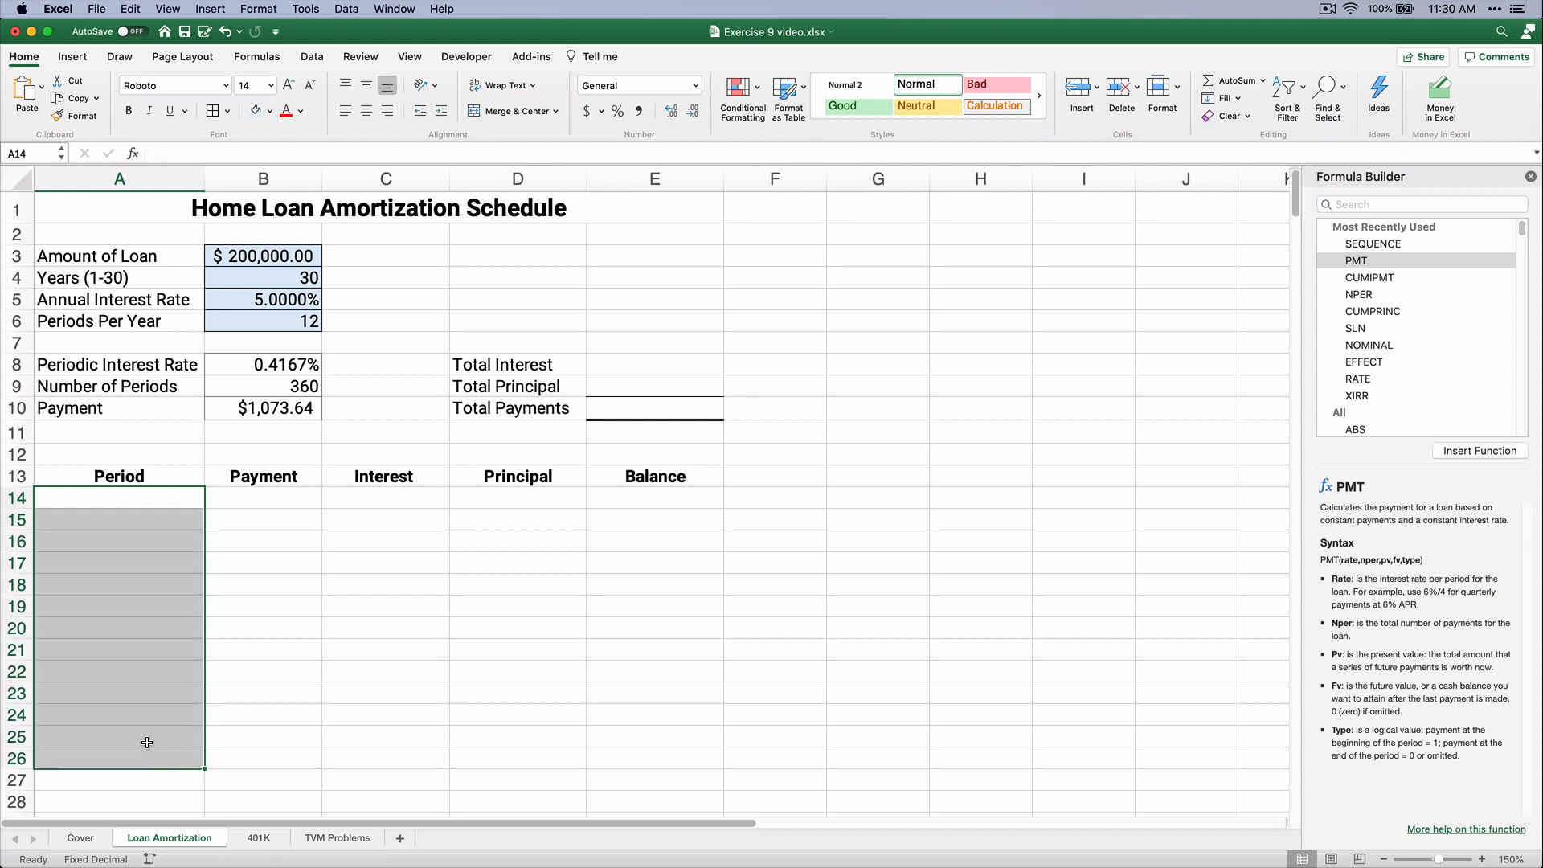
{"action": "left_click", "coordinate": [119, 497]}
{"action": "type", "text": "0"}
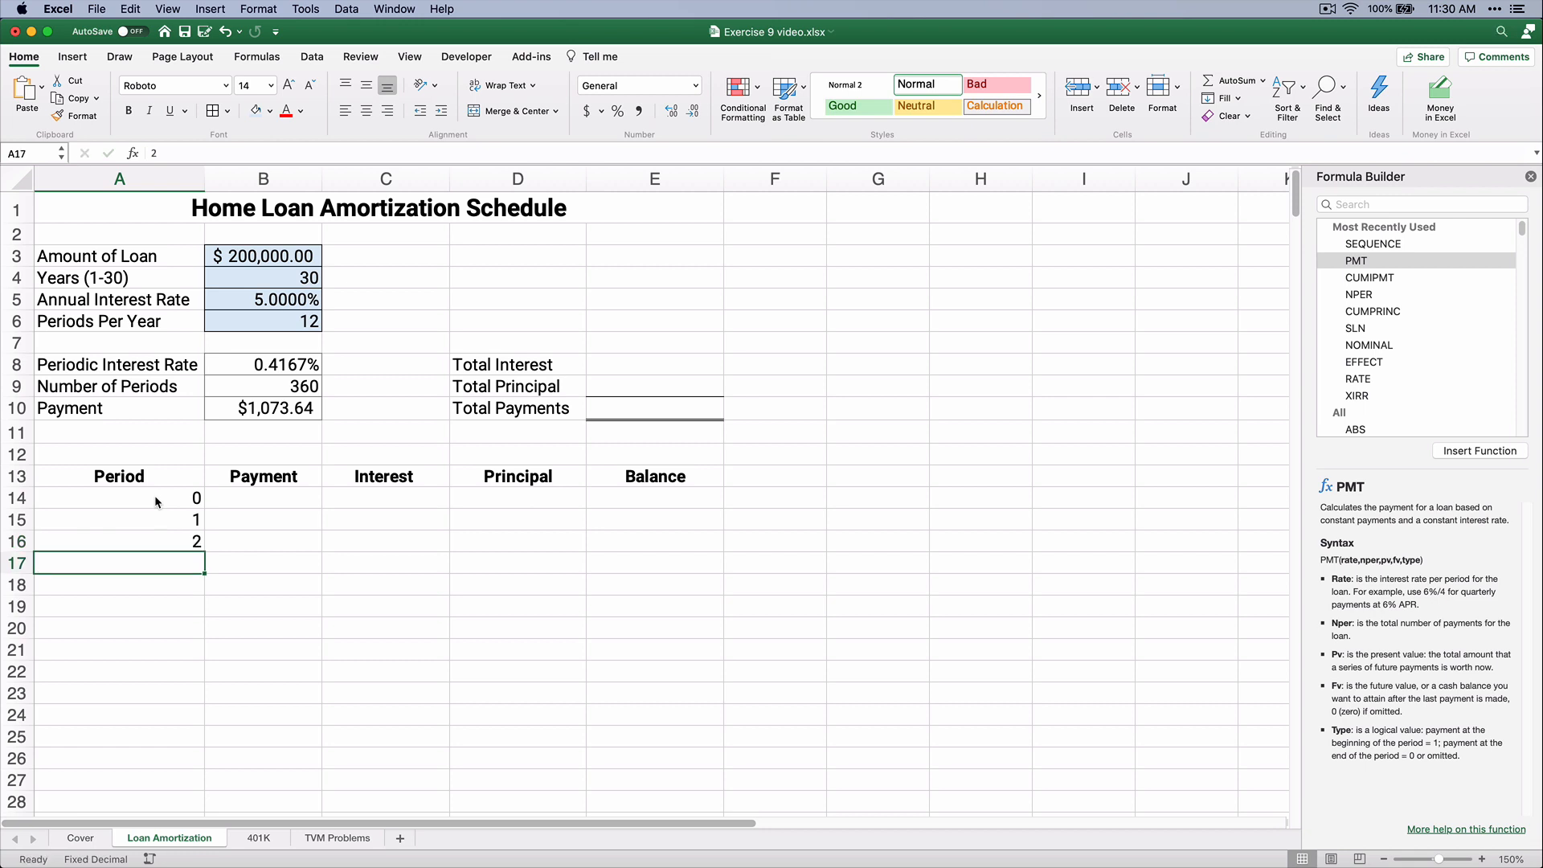
{"action": "left_click_drag", "start_coordinate": [119, 497], "coordinate": [119, 540]}
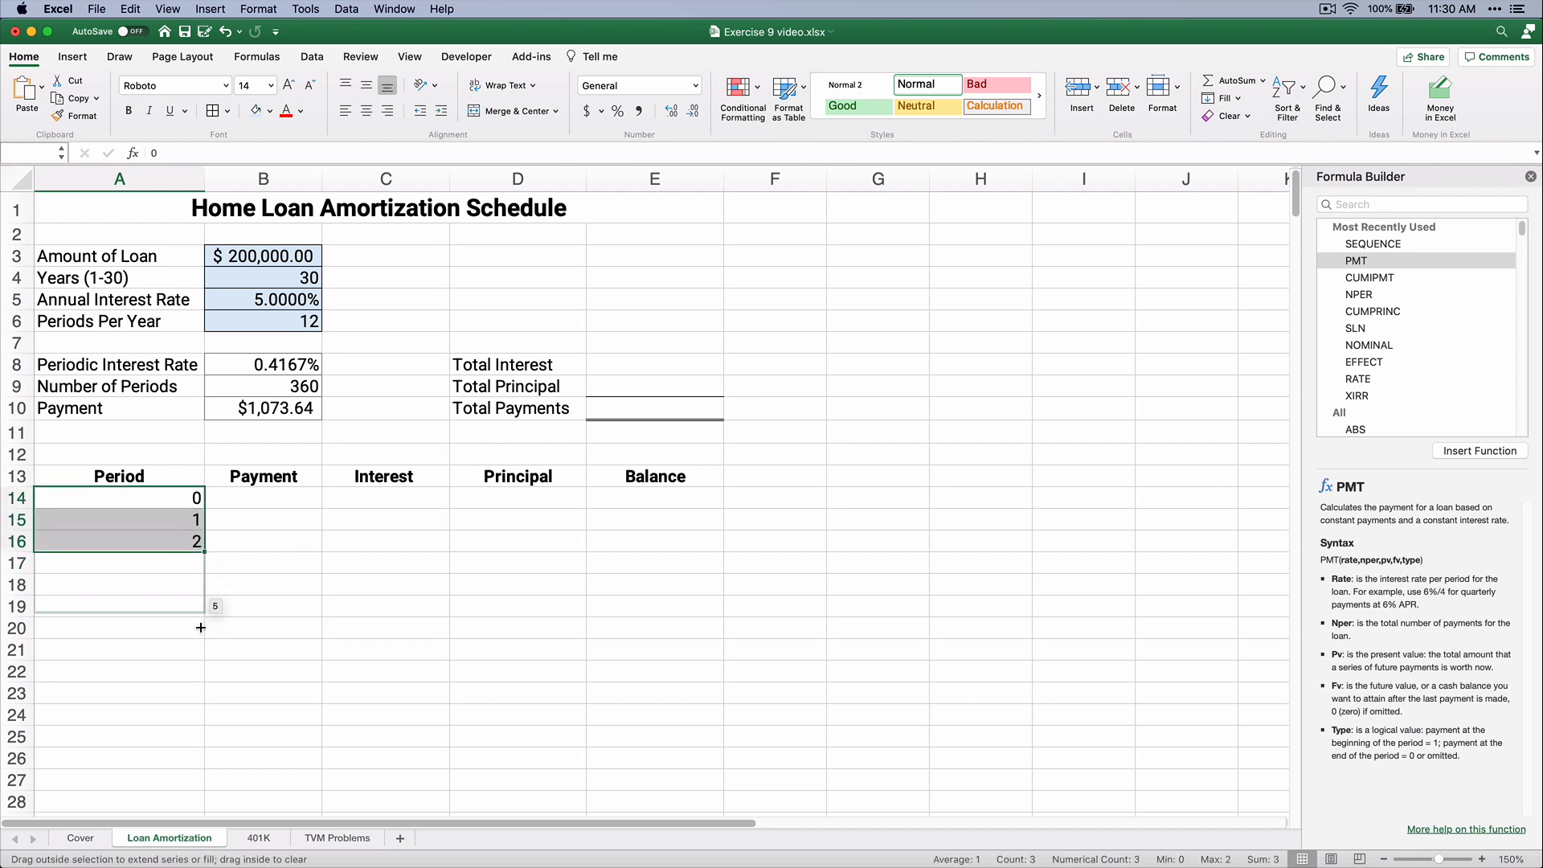
{"action": "left_click_drag", "start_coordinate": [201, 541], "coordinate": [201, 746]}
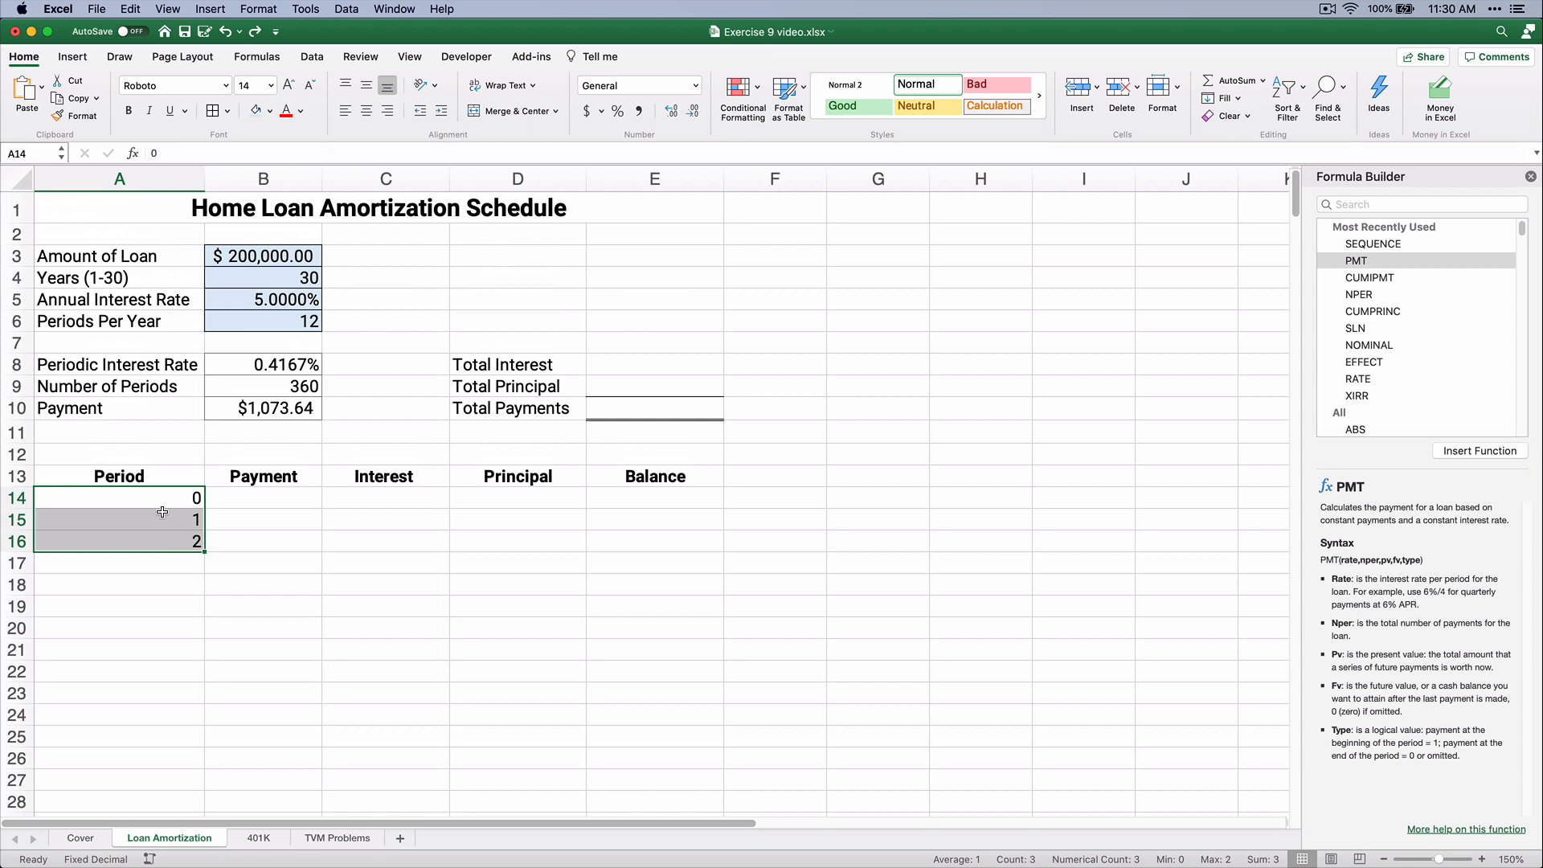
{"action": "left_click", "coordinate": [119, 520]}
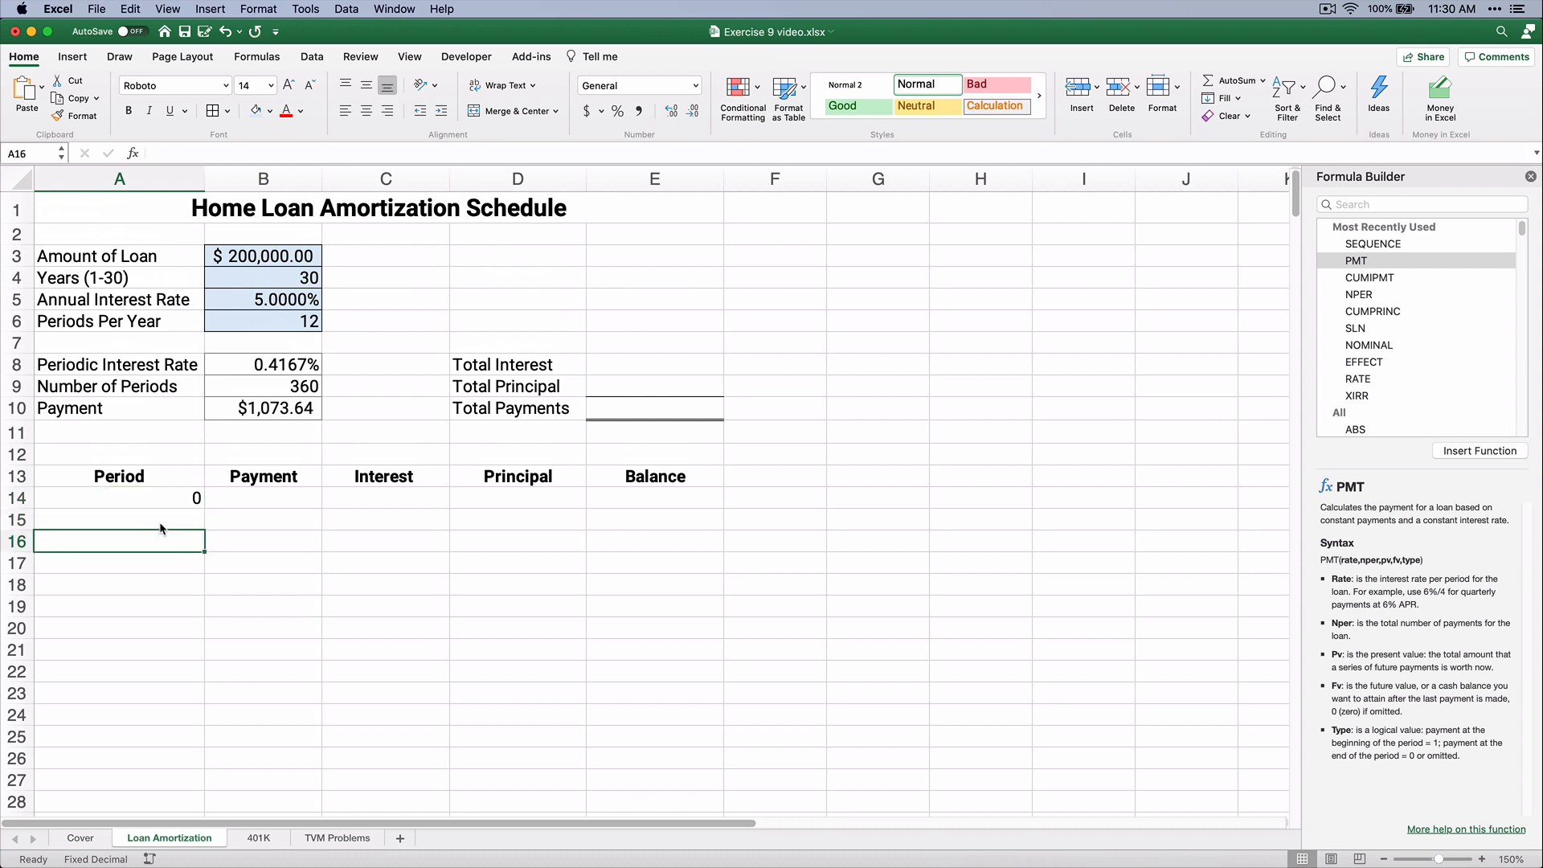
Enter =SEQUENCE(360,1,1,1) in A15 to number periods 1 through 360.
{"action": "left_click", "coordinate": [119, 519]}
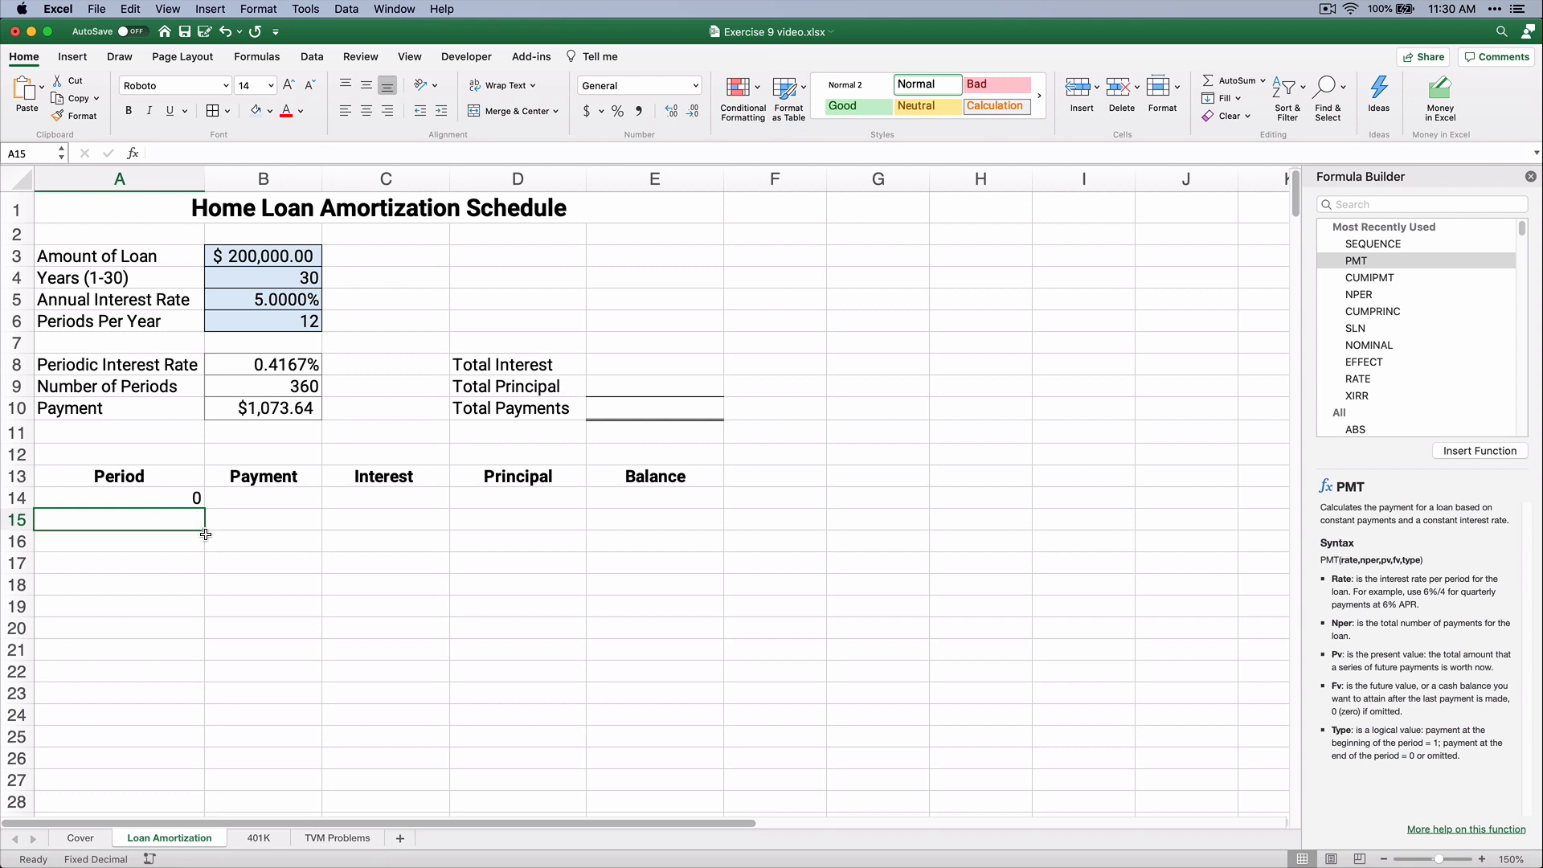
{"action": "mouse_move", "coordinate": [247, 564]}
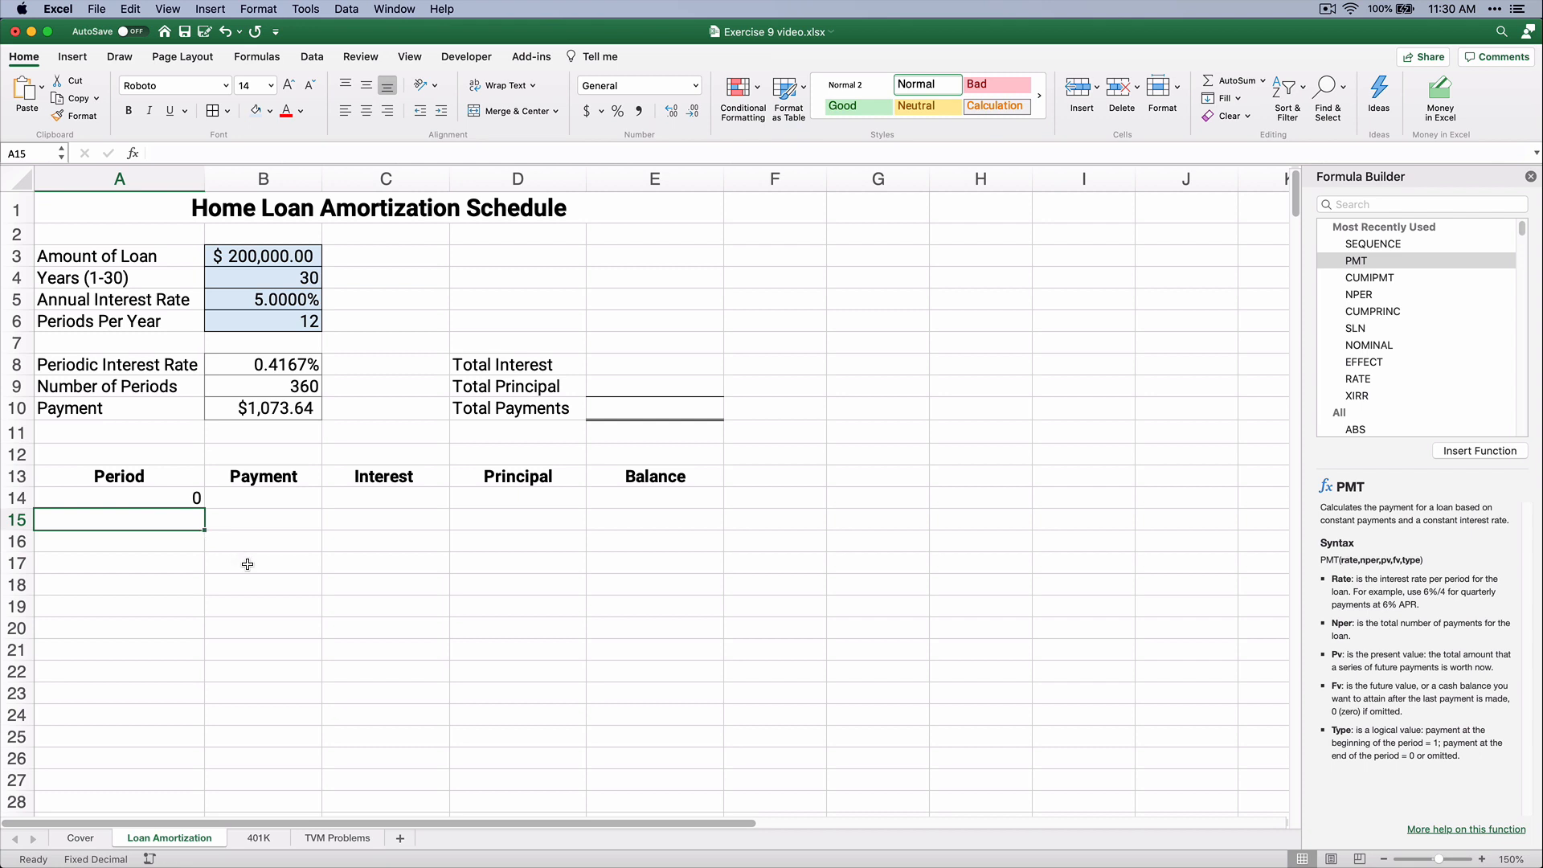
{"action": "mouse_move", "coordinate": [952, 363]}
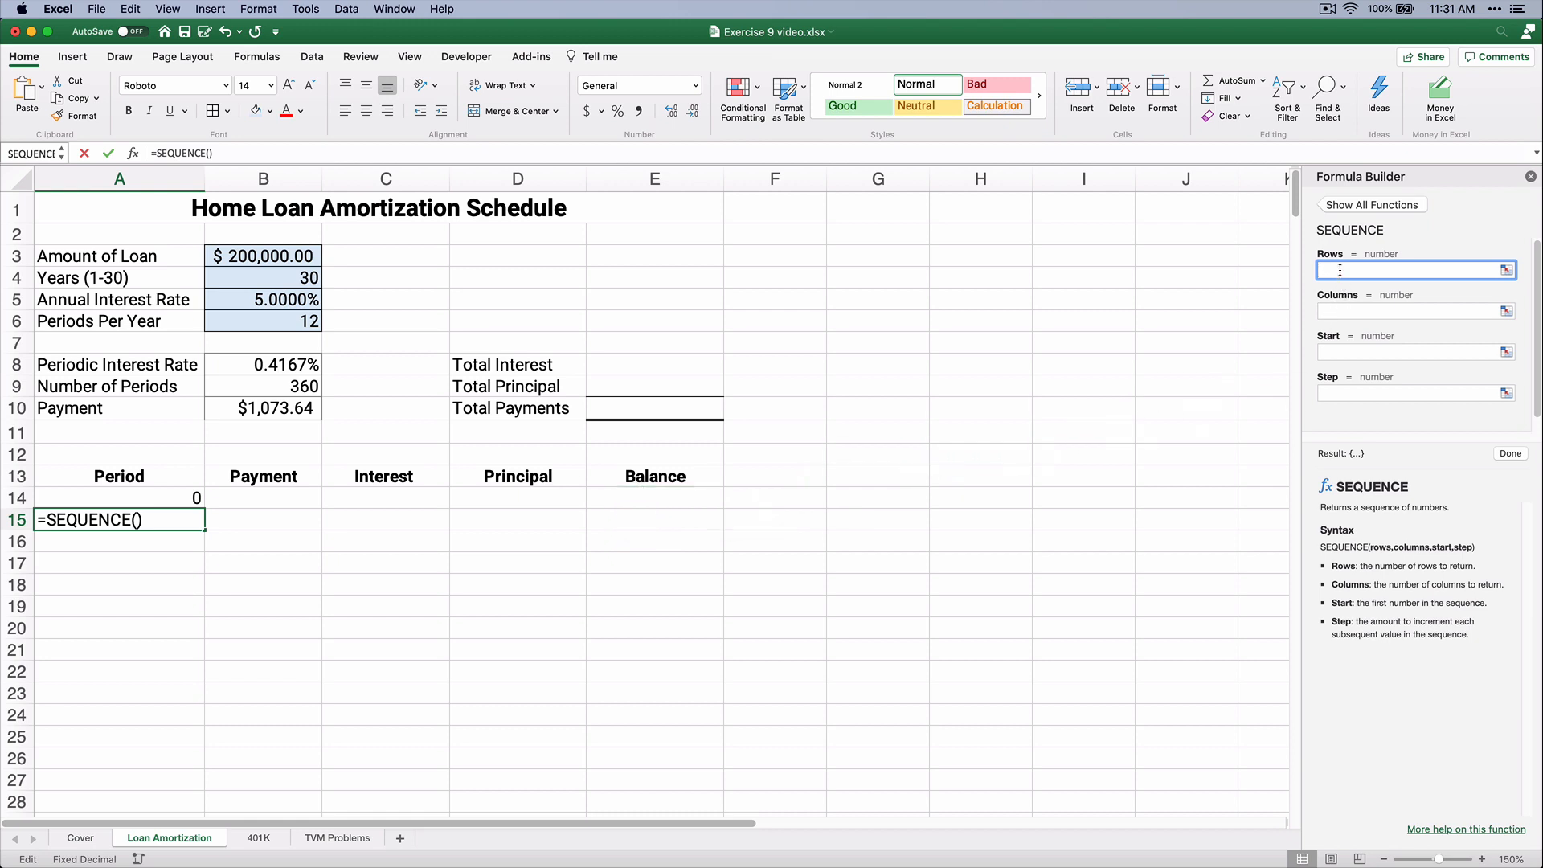
{"action": "type", "text": "360"}
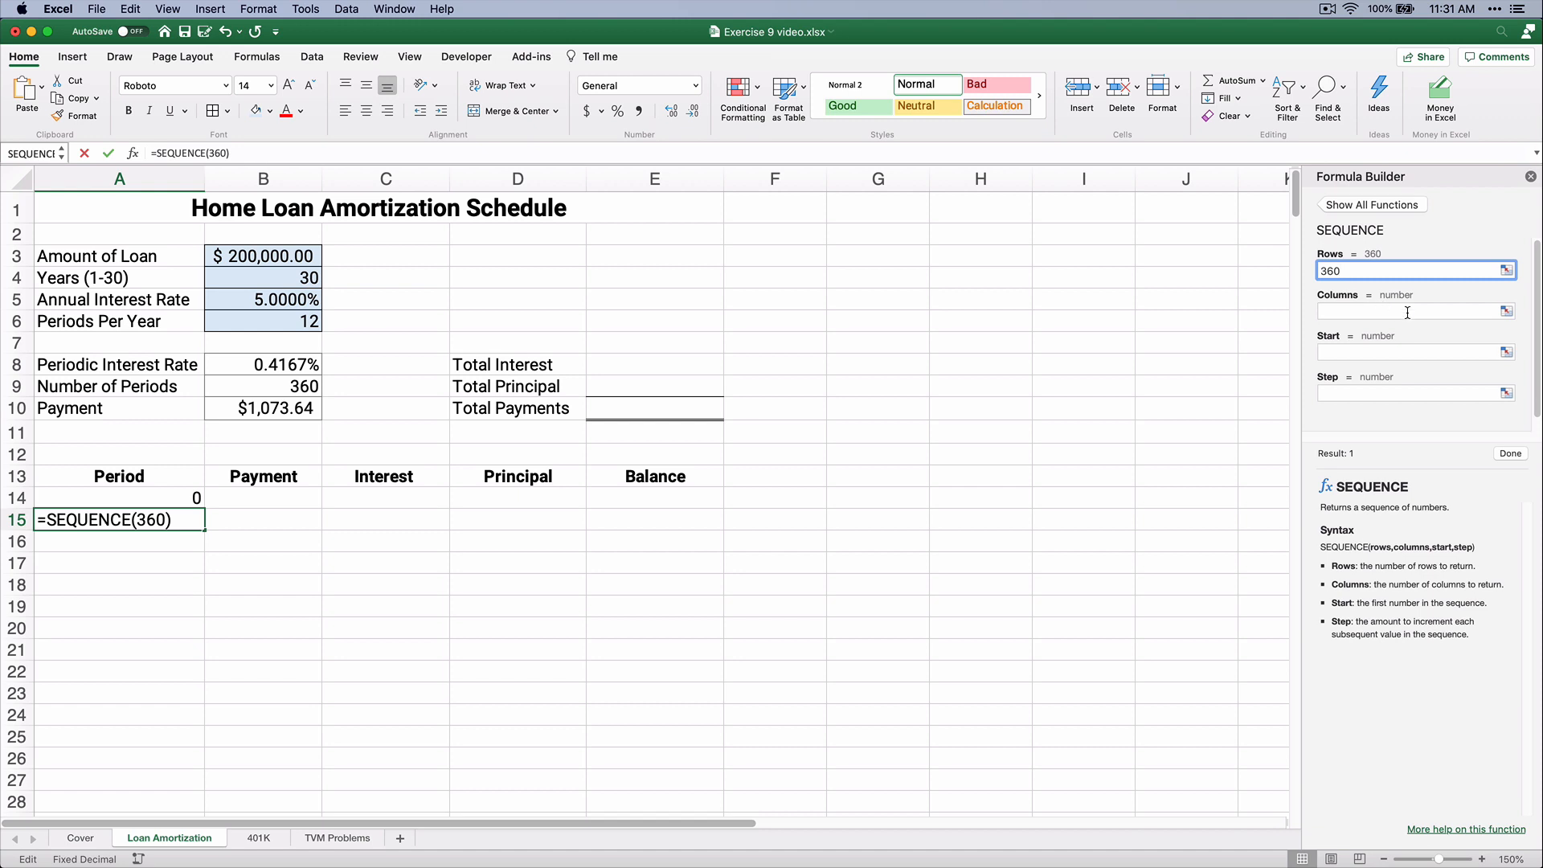
{"action": "type", "text": "1"}
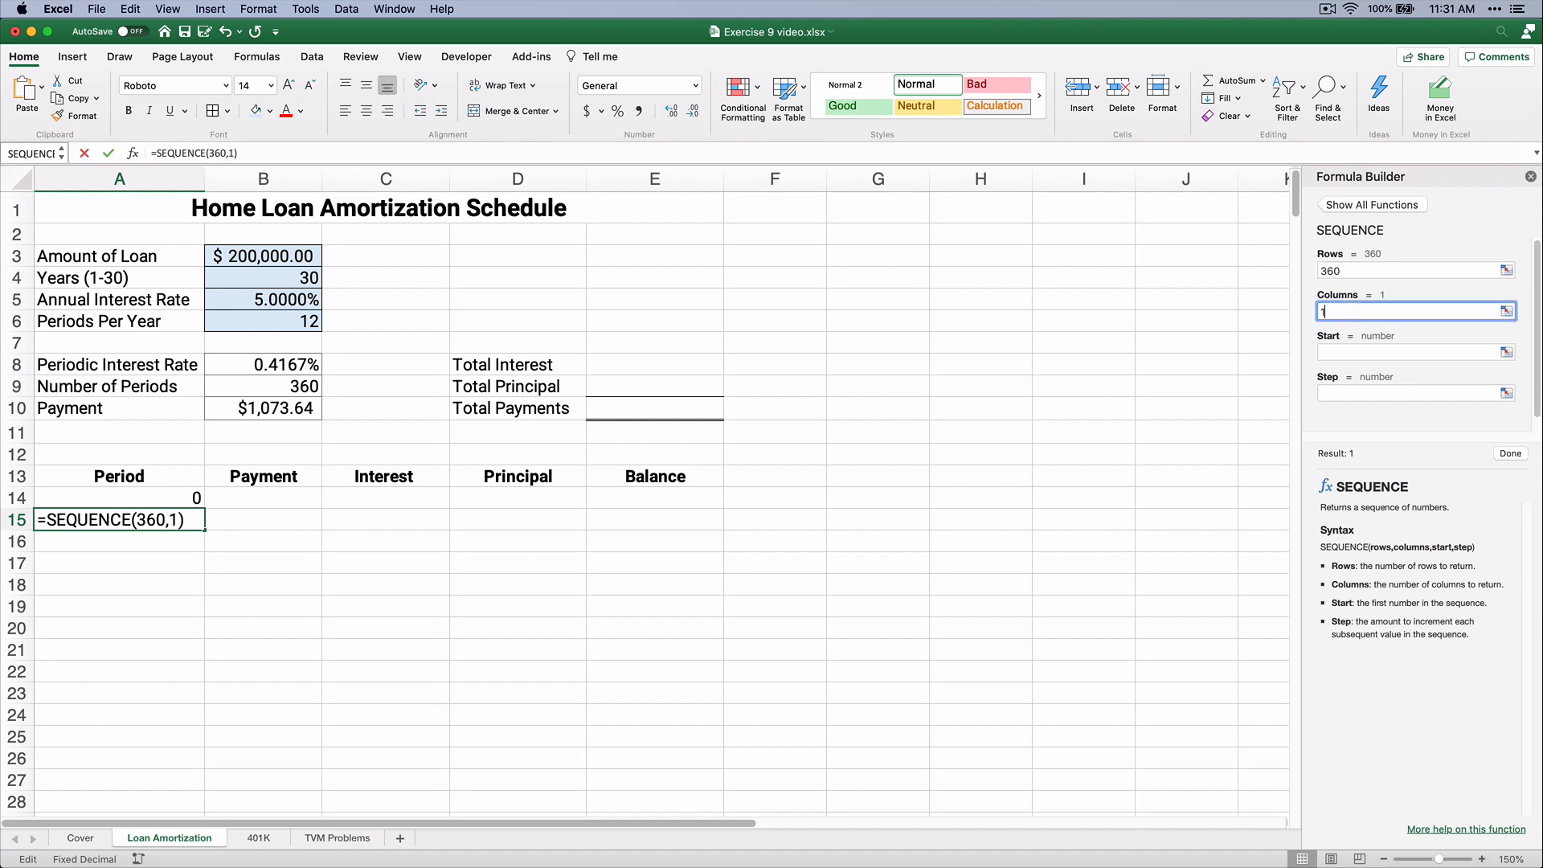
{"action": "type", "text": "1"}
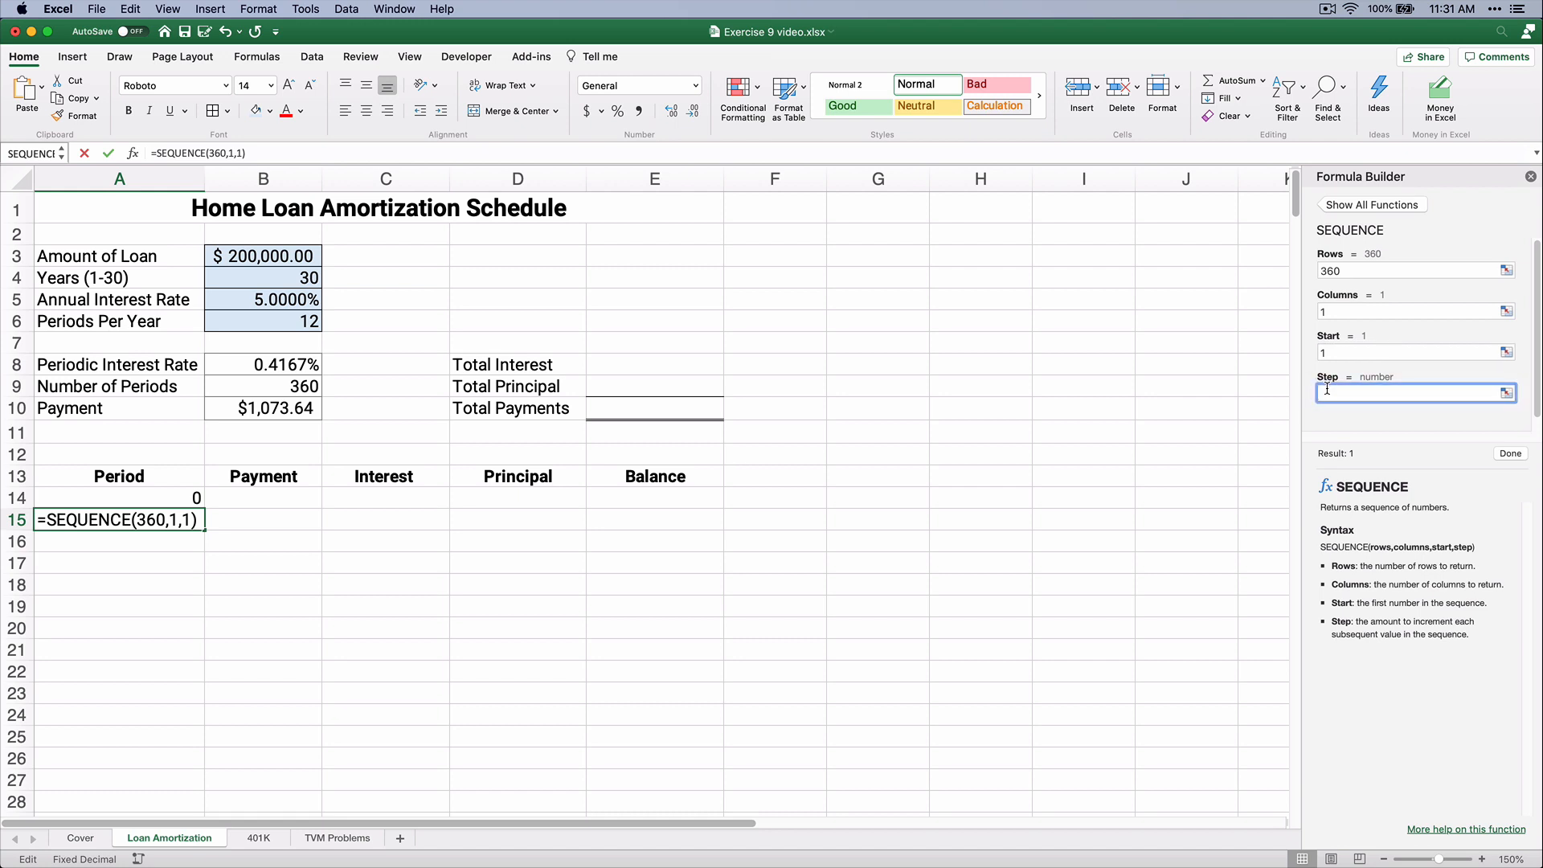
{"action": "type", "text": "1"}
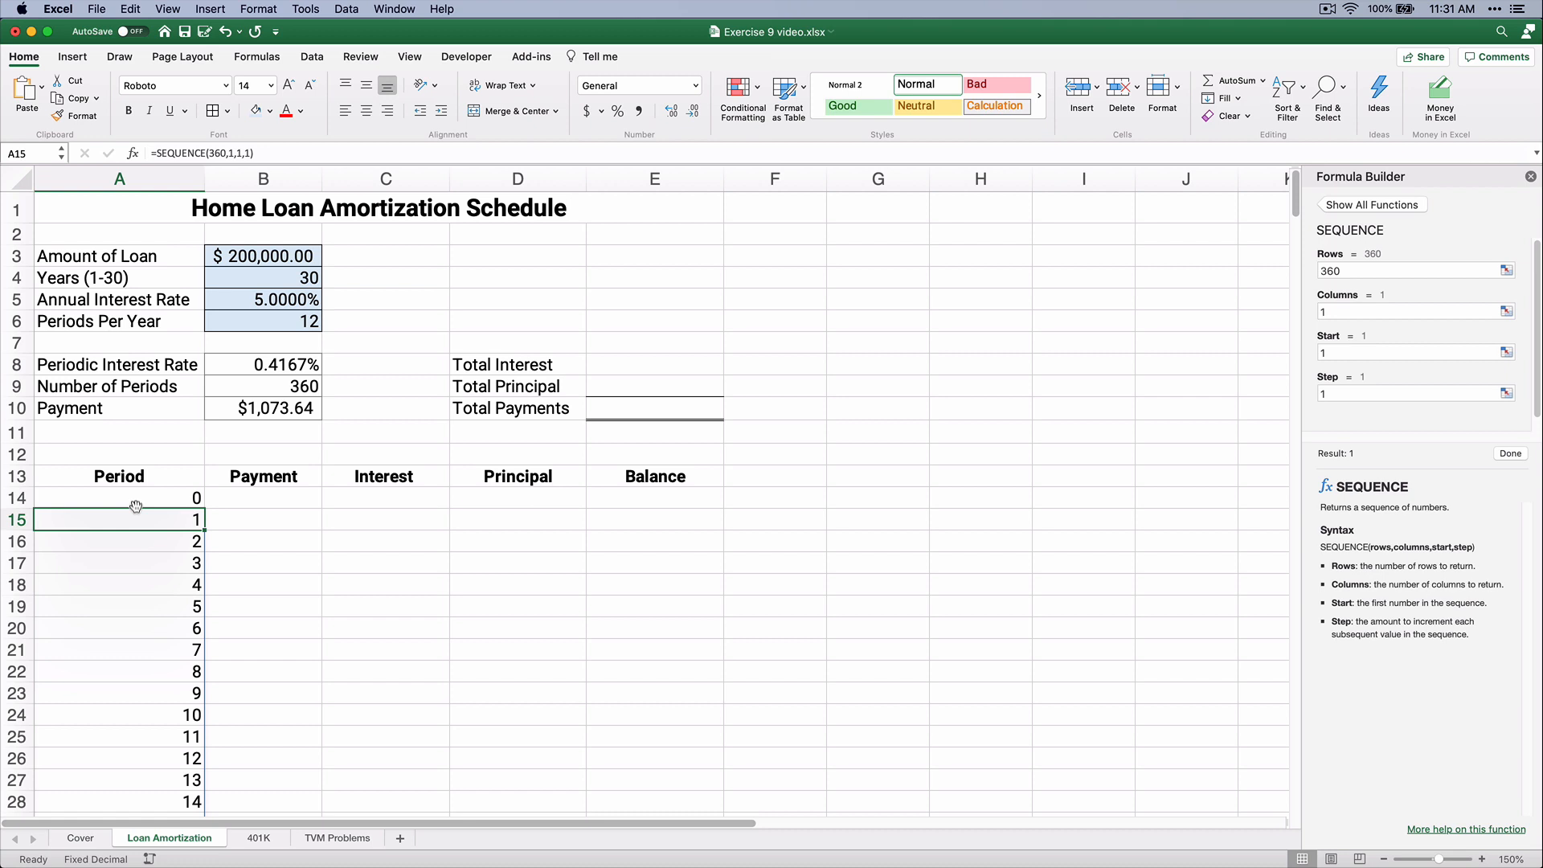
{"action": "mouse_move", "coordinate": [135, 518]}
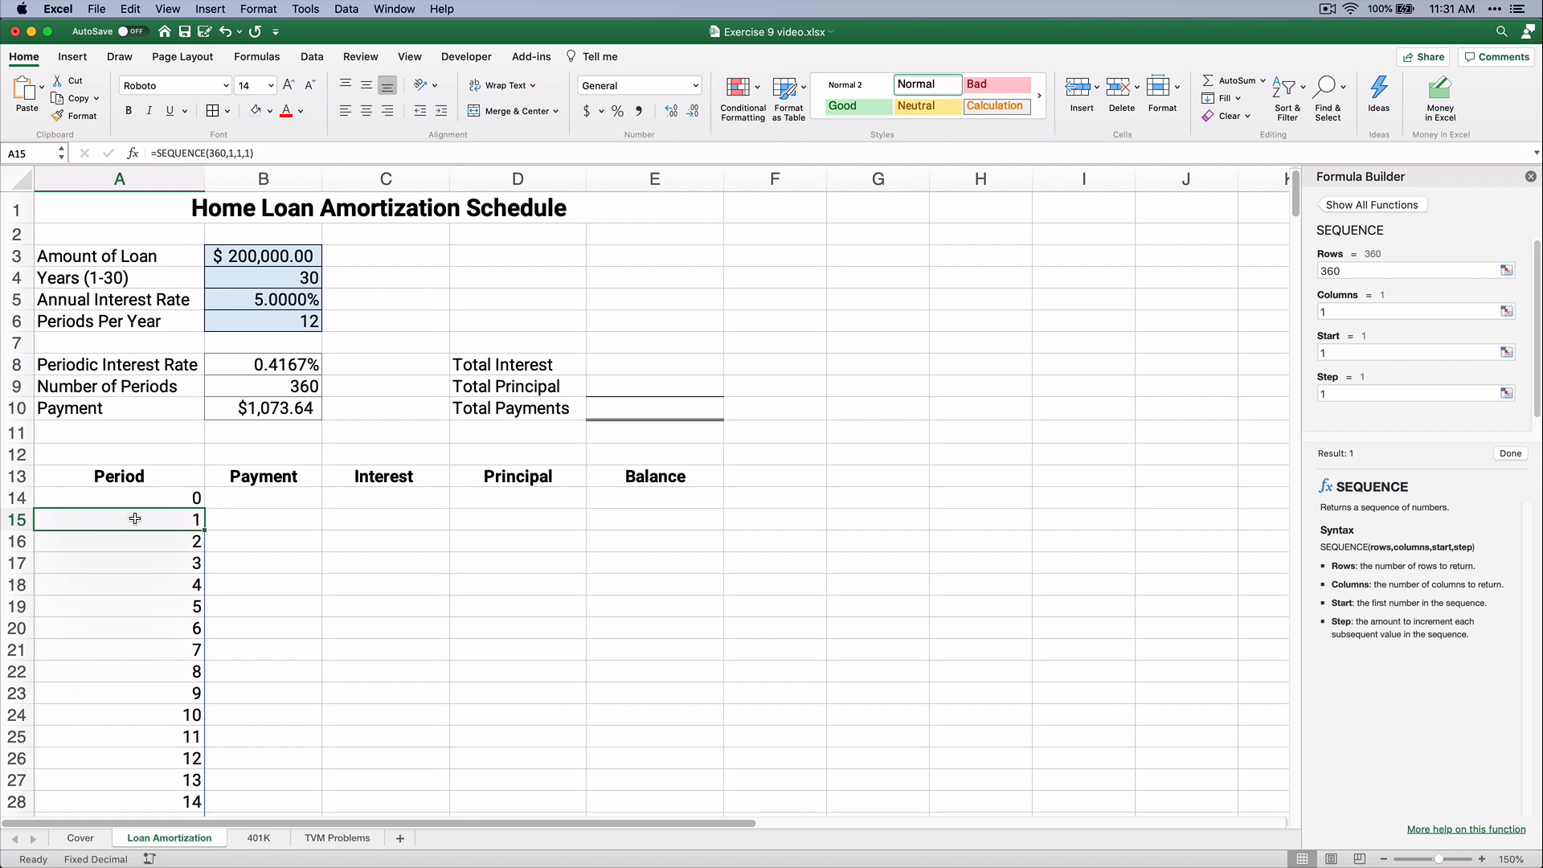
{"action": "key", "text": "cmd+down"}
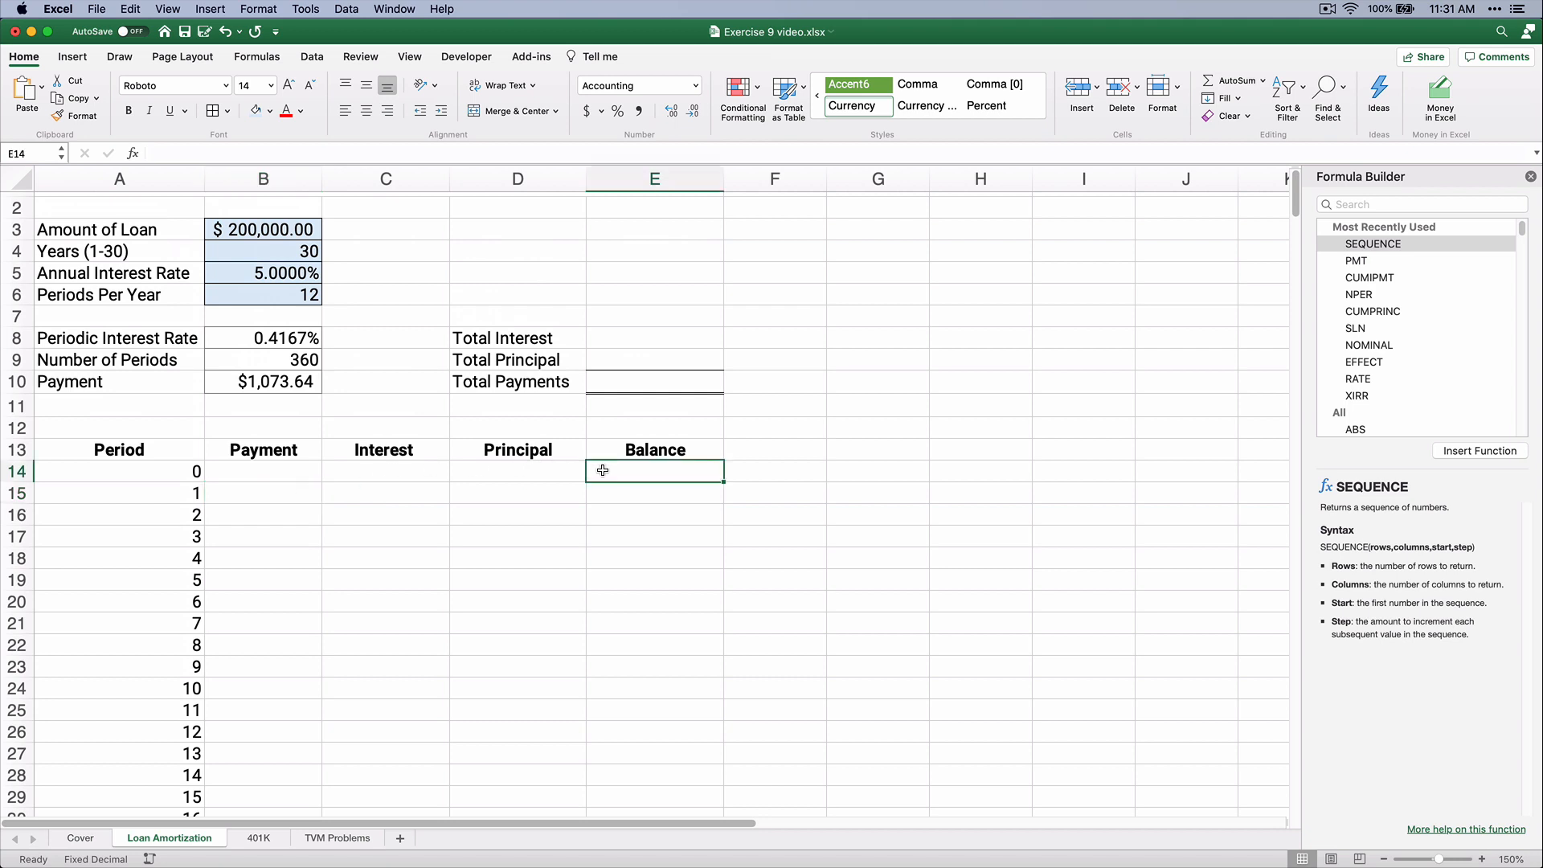
Set the opening balance in E14 to =B3, showing $200,000.00.
{"action": "type", "text": "="}
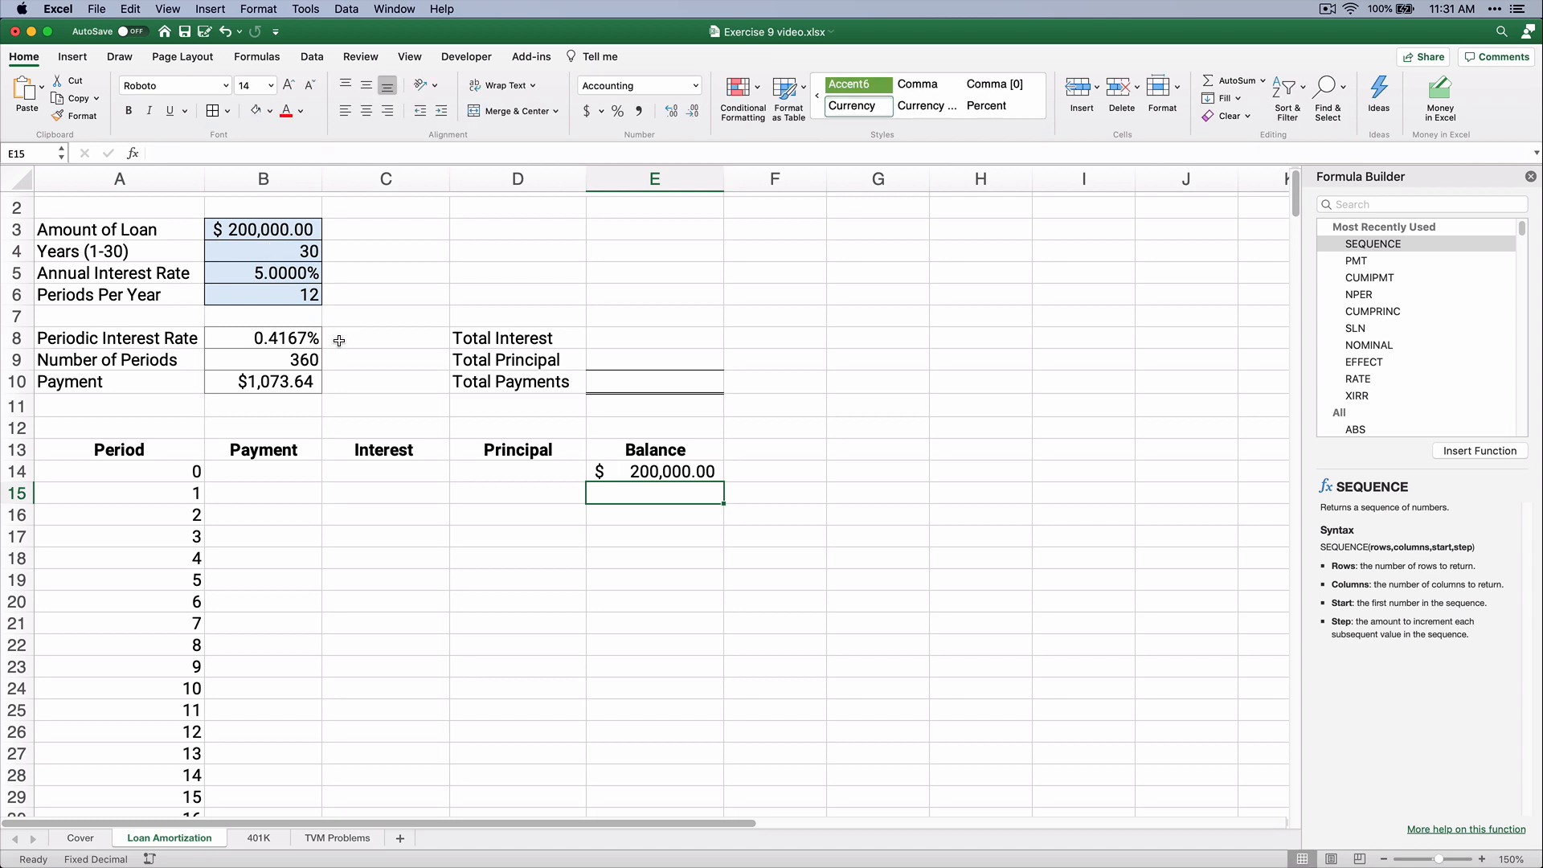
{"action": "mouse_move", "coordinate": [228, 337]}
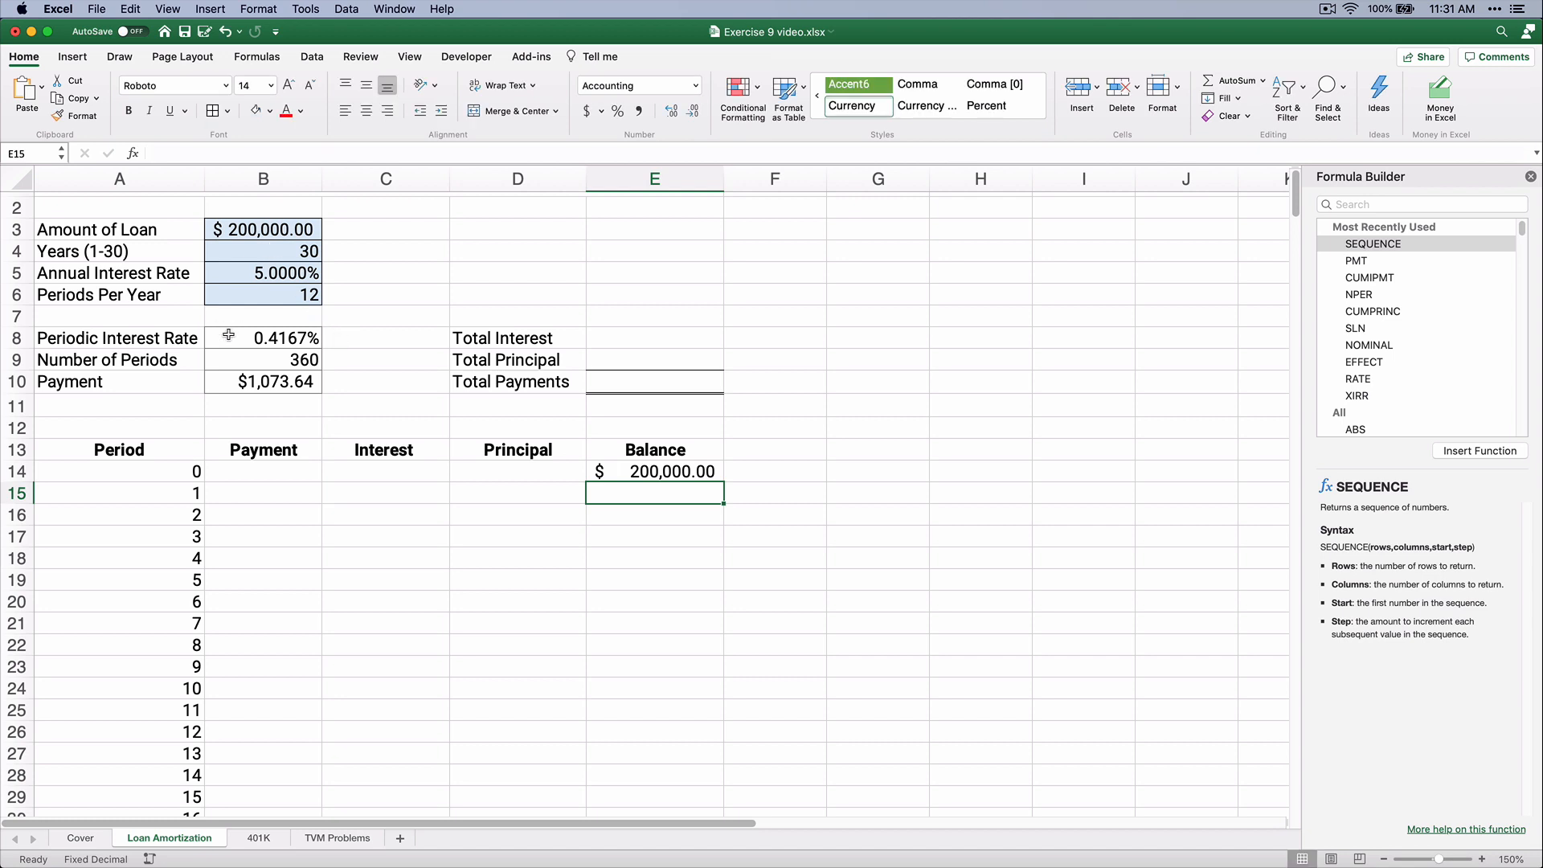
{"action": "left_click", "coordinate": [263, 338]}
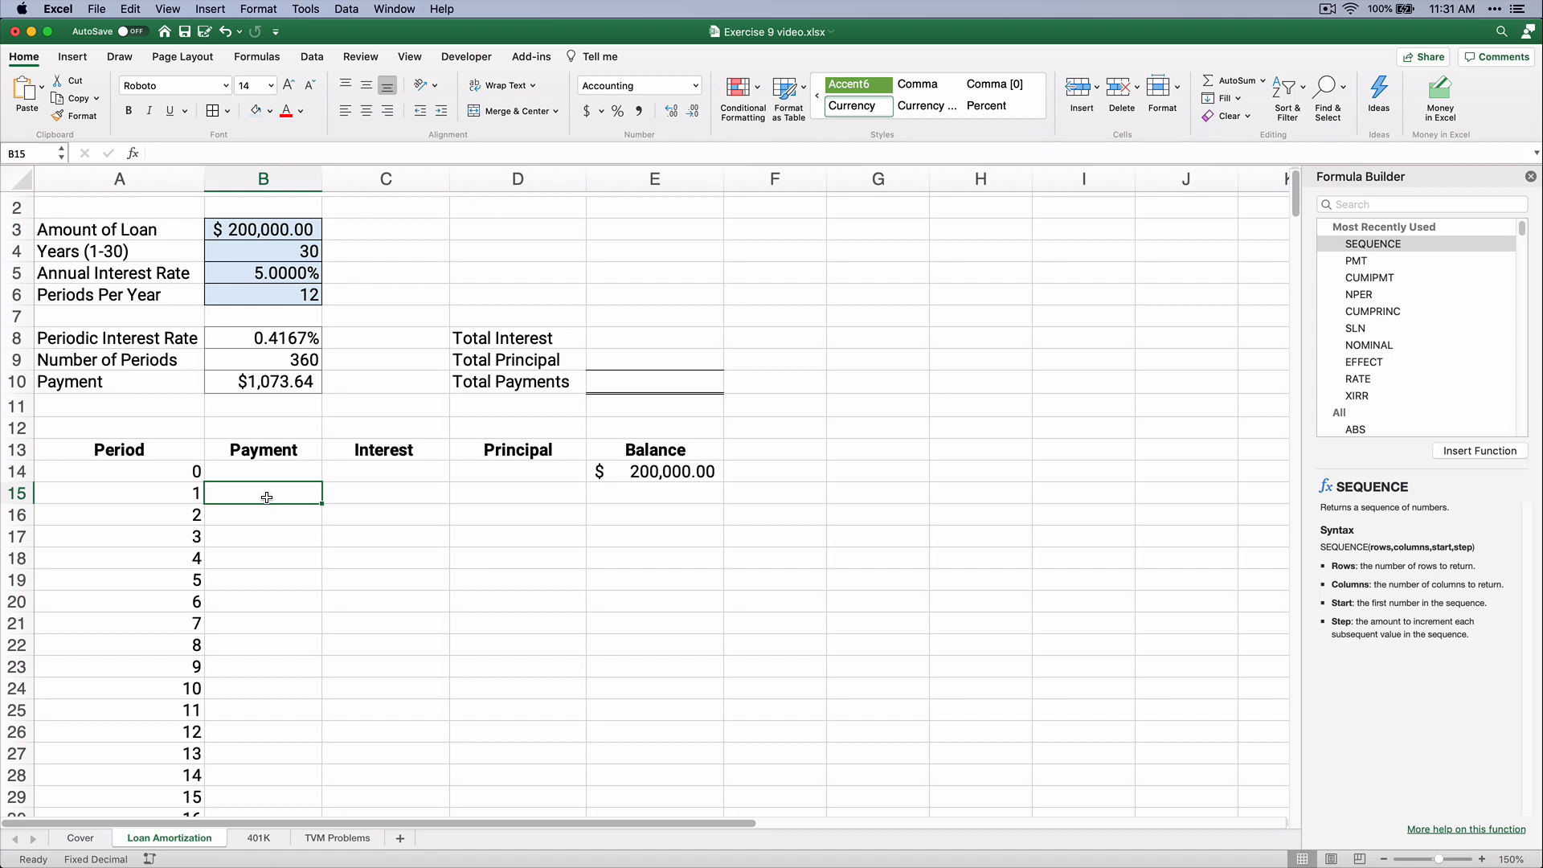
Enter =$B$10 in B15 and fill it down through B374.
{"action": "type", "text": "="}
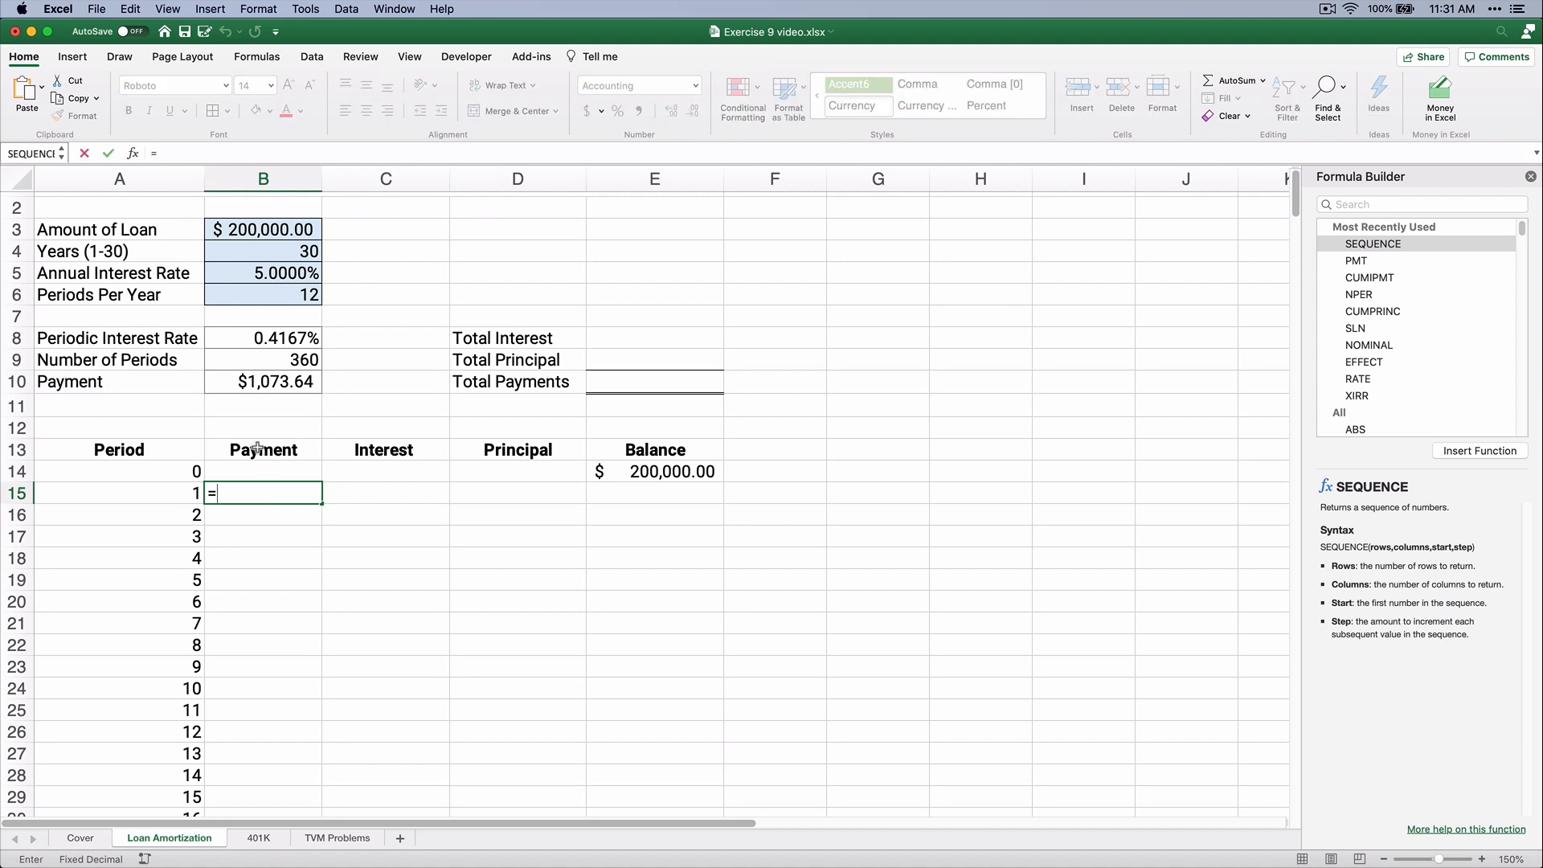
{"action": "left_click", "coordinate": [263, 382]}
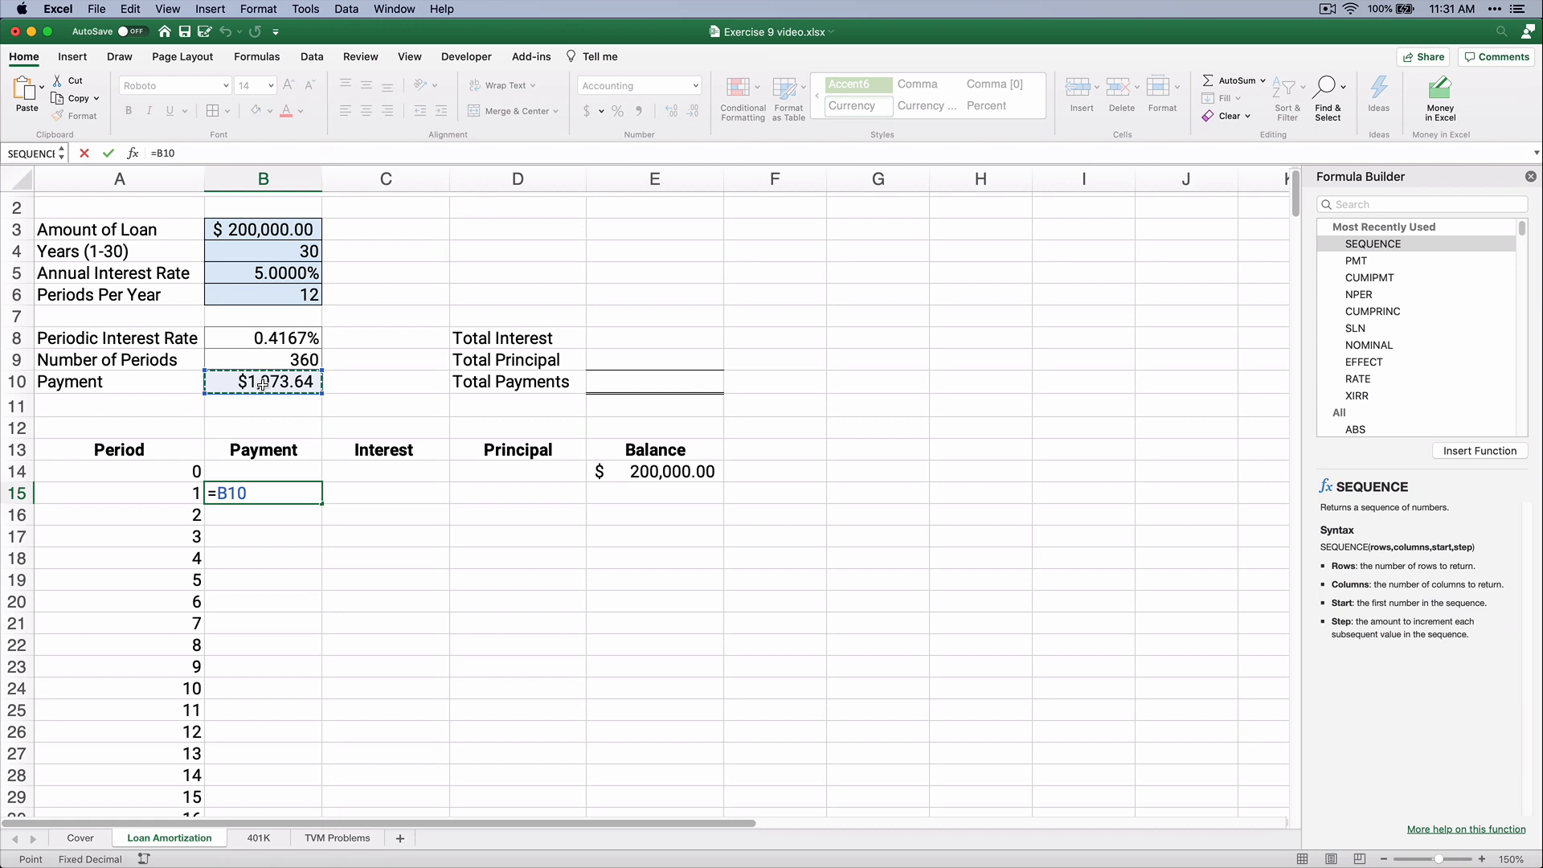
{"action": "key", "text": "f4"}
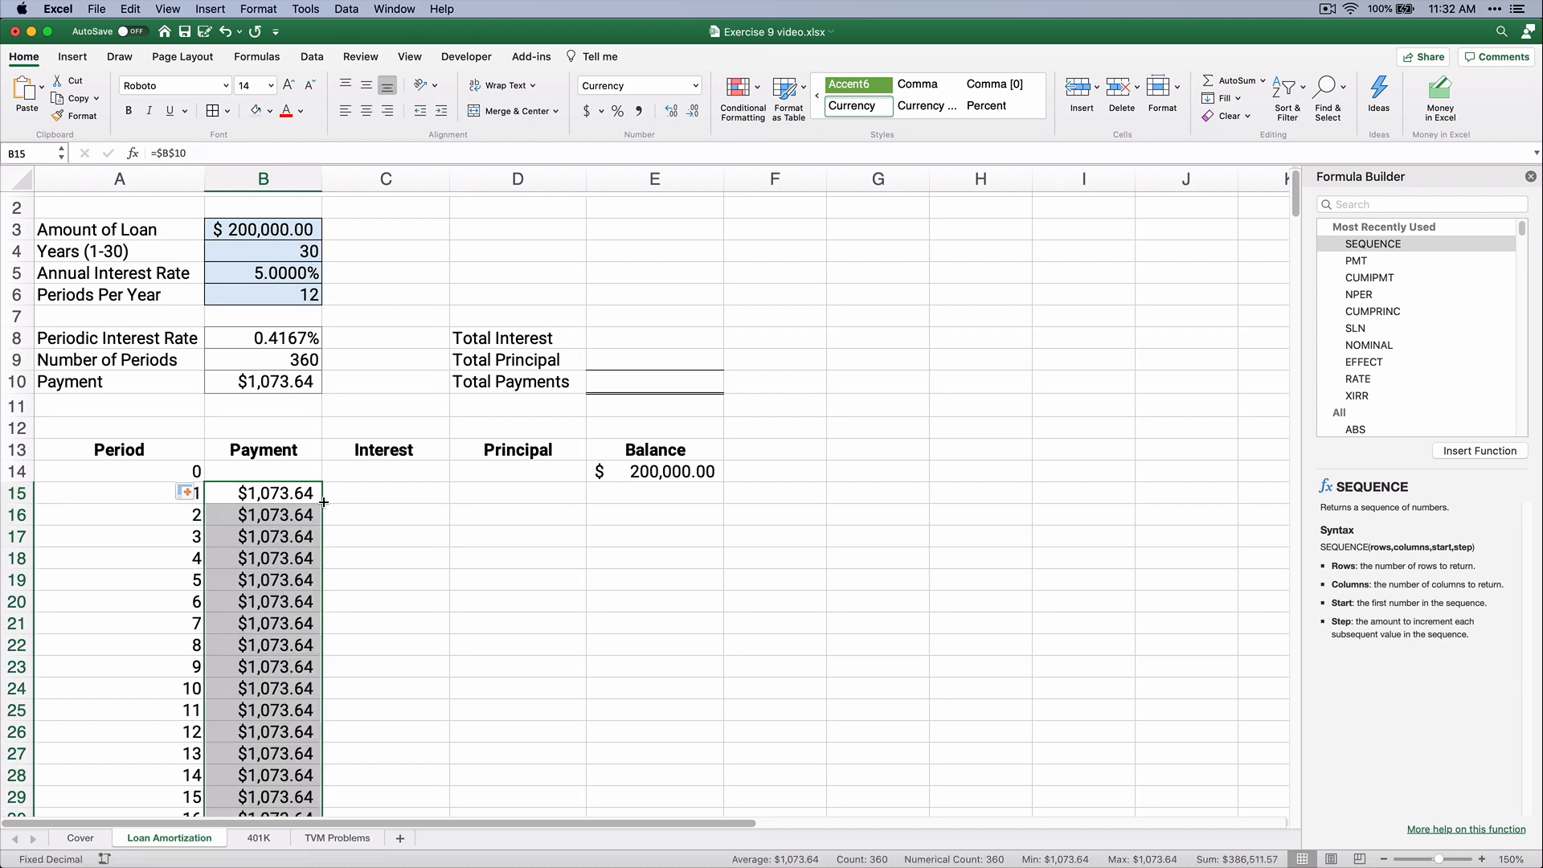
{"action": "mouse_move", "coordinate": [286, 514]}
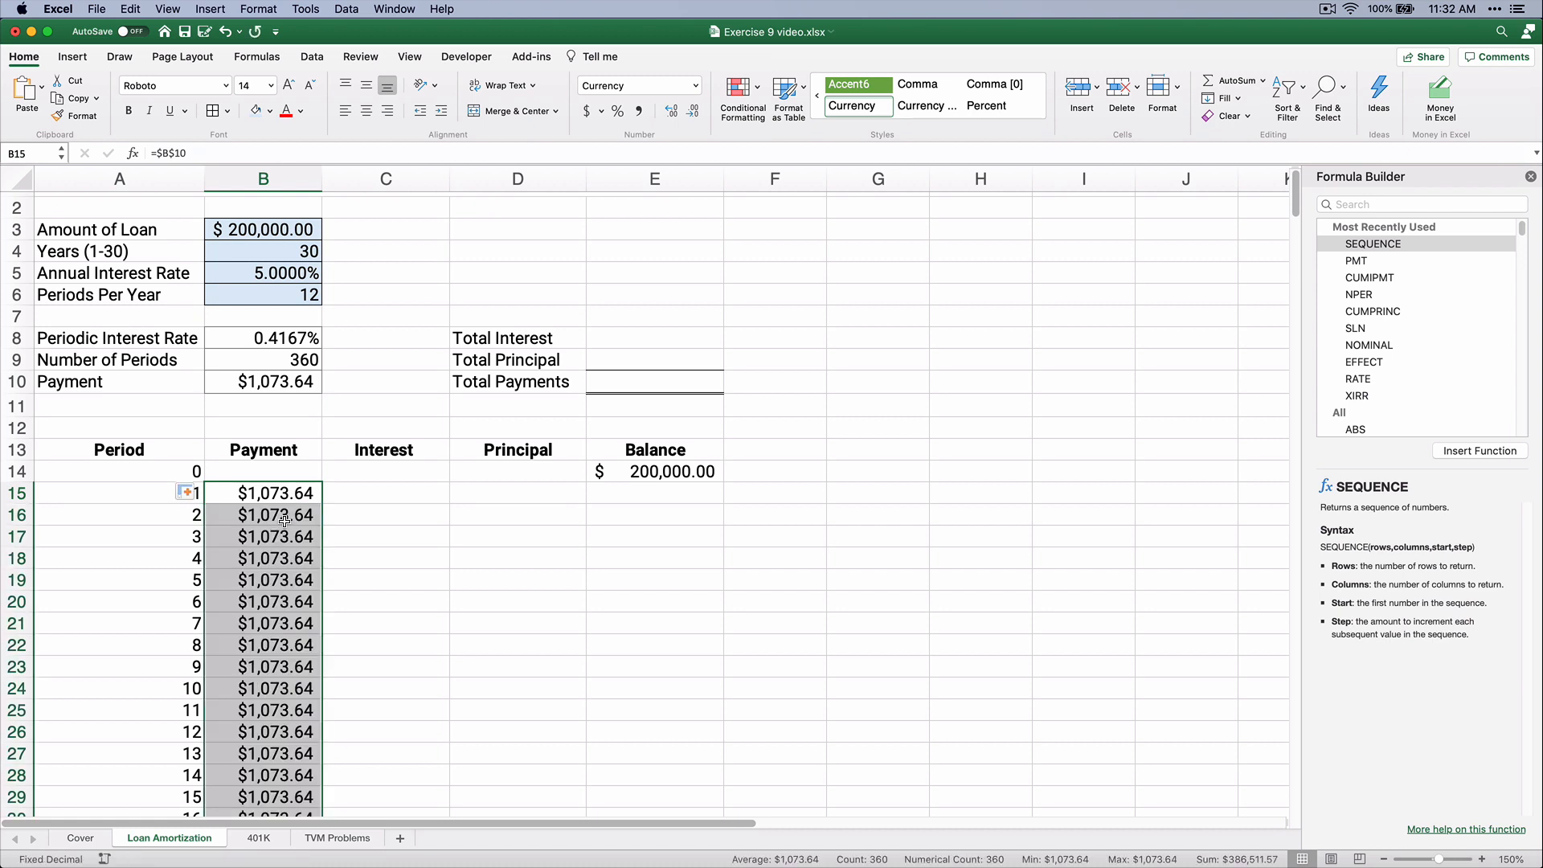
{"action": "key", "text": "cmd+down"}
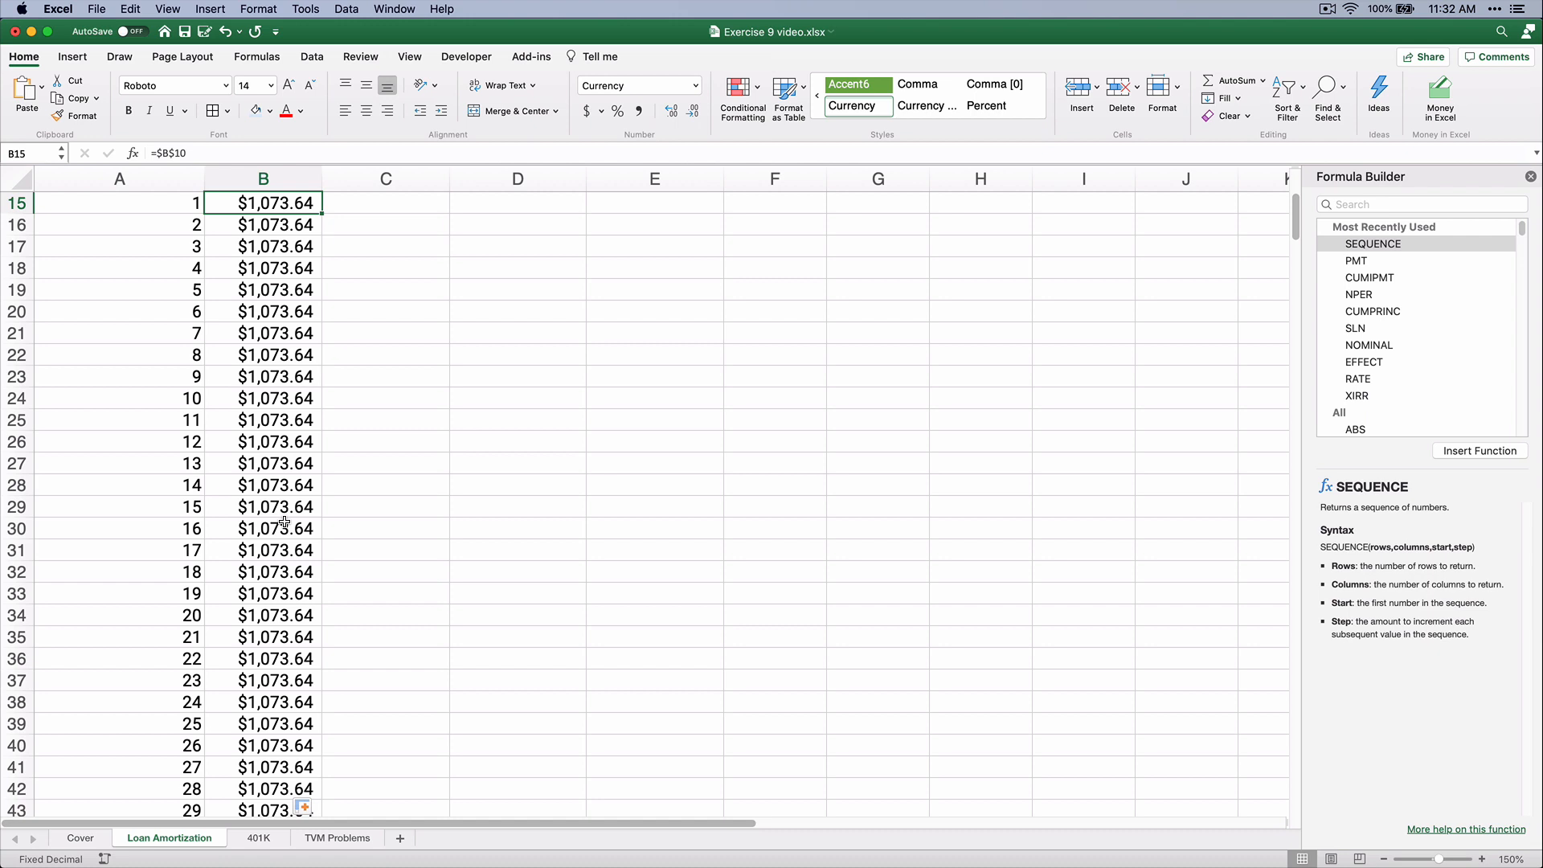
{"action": "key", "text": "shift+cmd"}
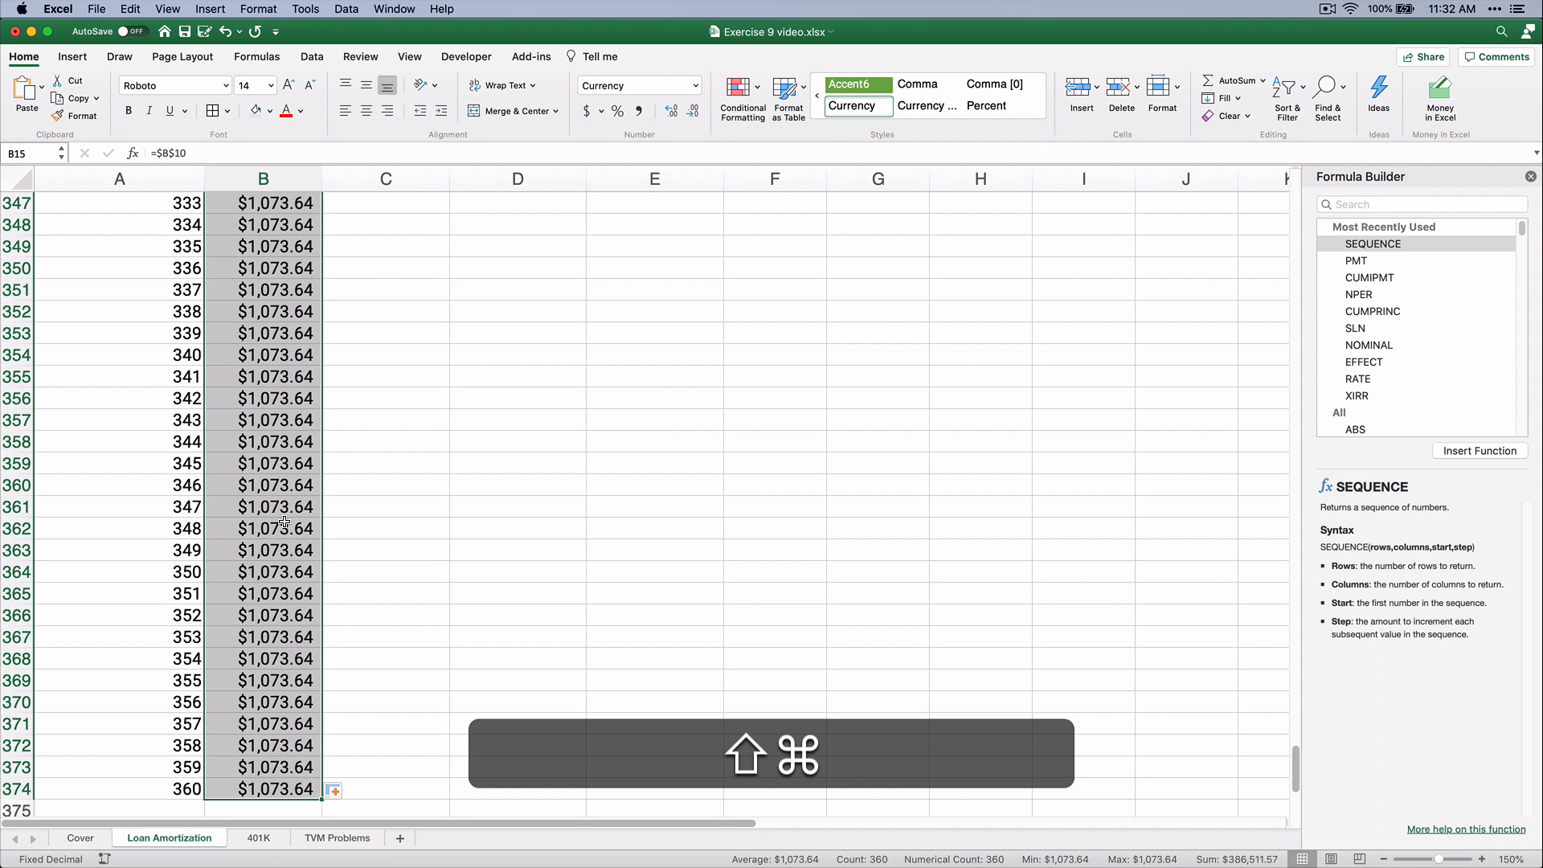
AutoSum the payments into a bold $386,511.57 total and apply Accounting format.
{"action": "key", "text": "cmd+shift"}
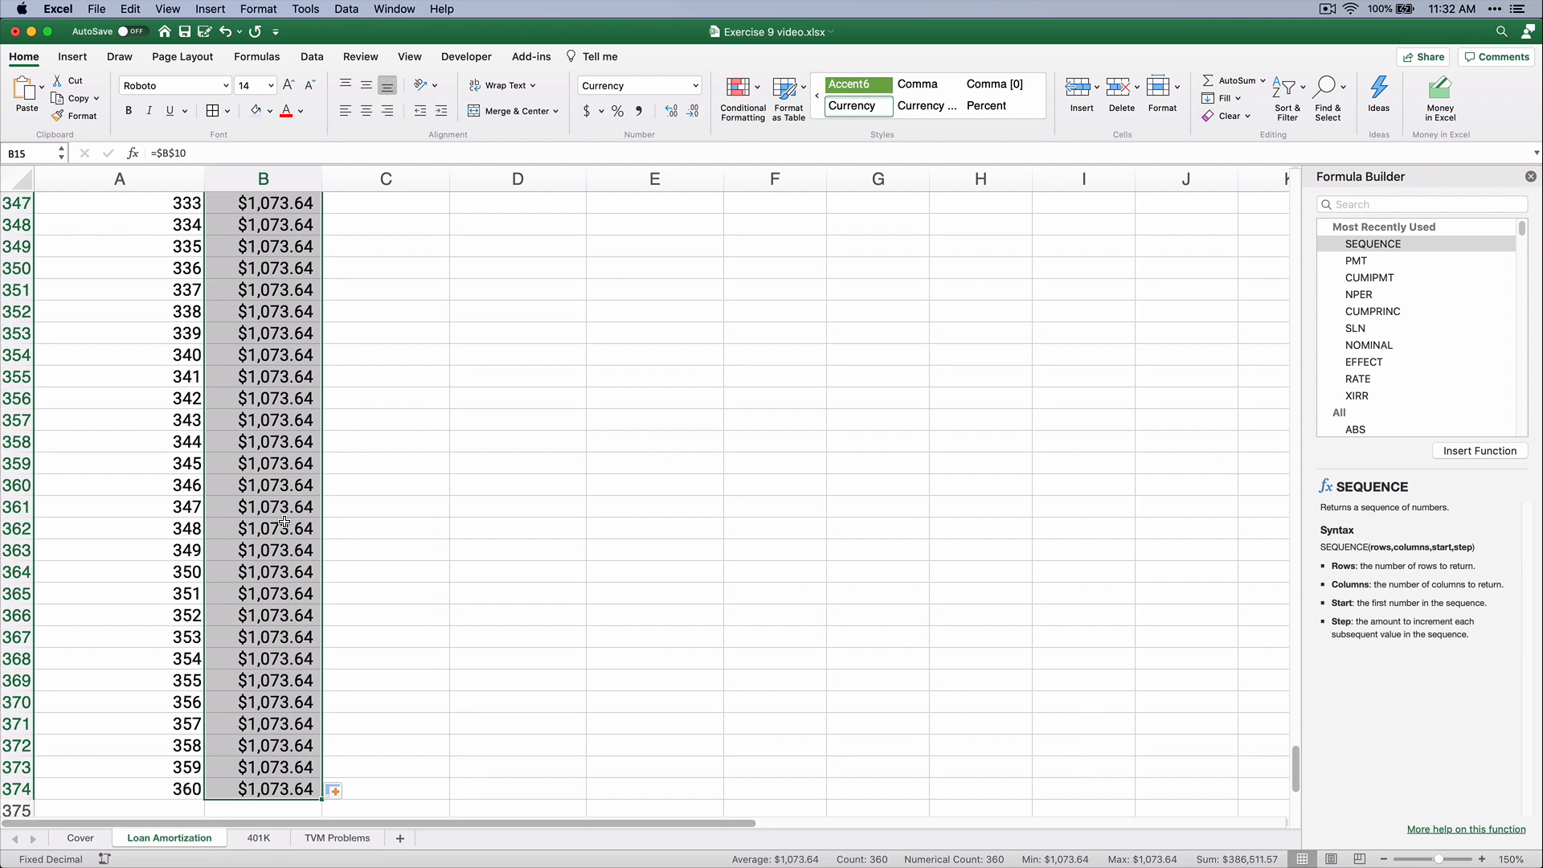
{"action": "key", "text": "shift+cmd"}
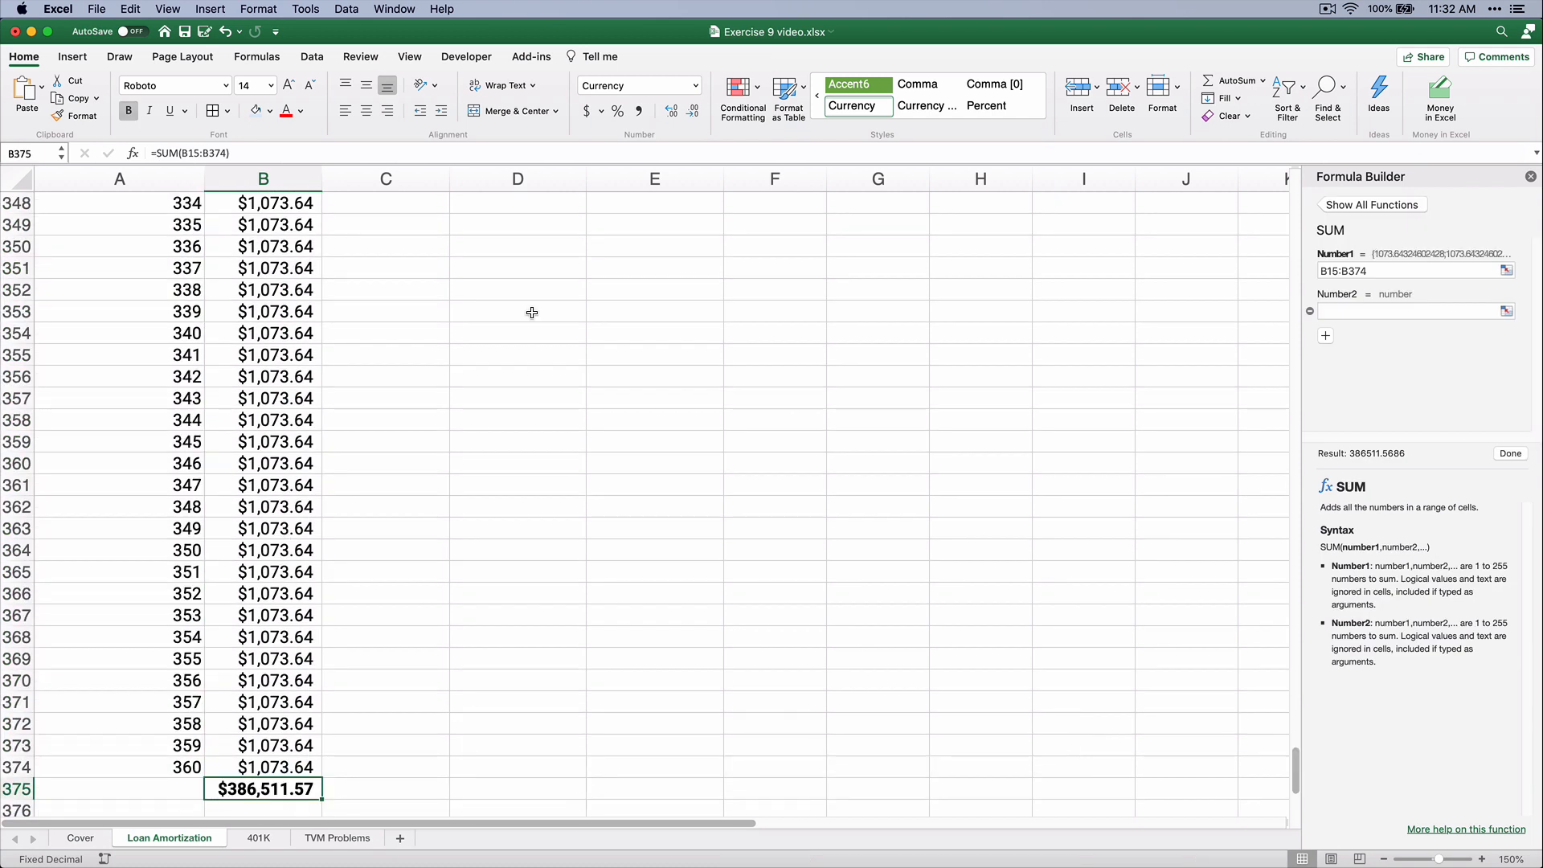
{"action": "left_click", "coordinate": [586, 111]}
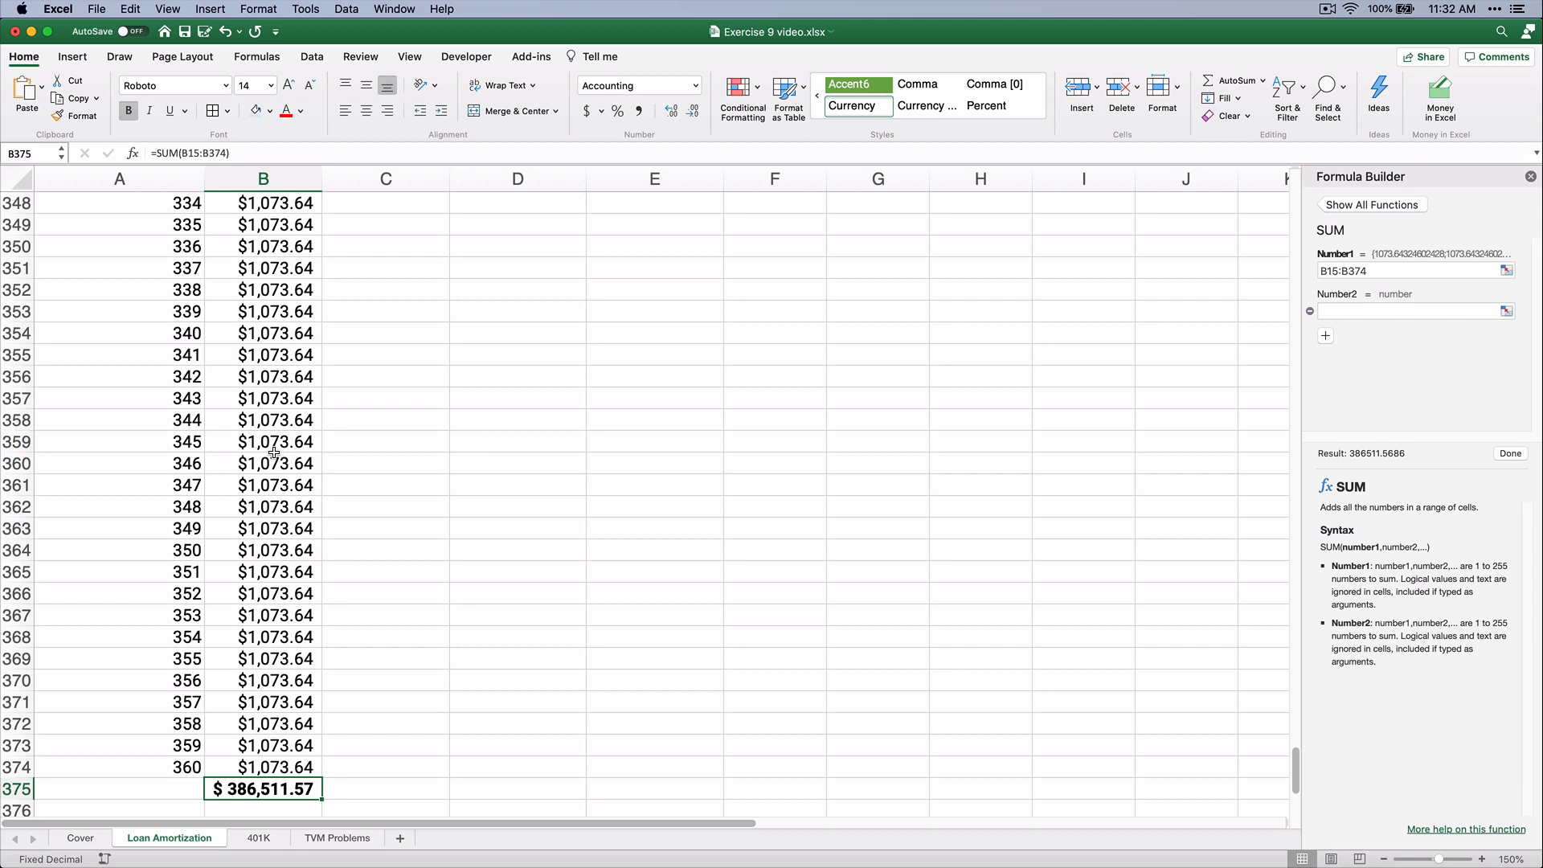
{"action": "mouse_move", "coordinate": [252, 485]}
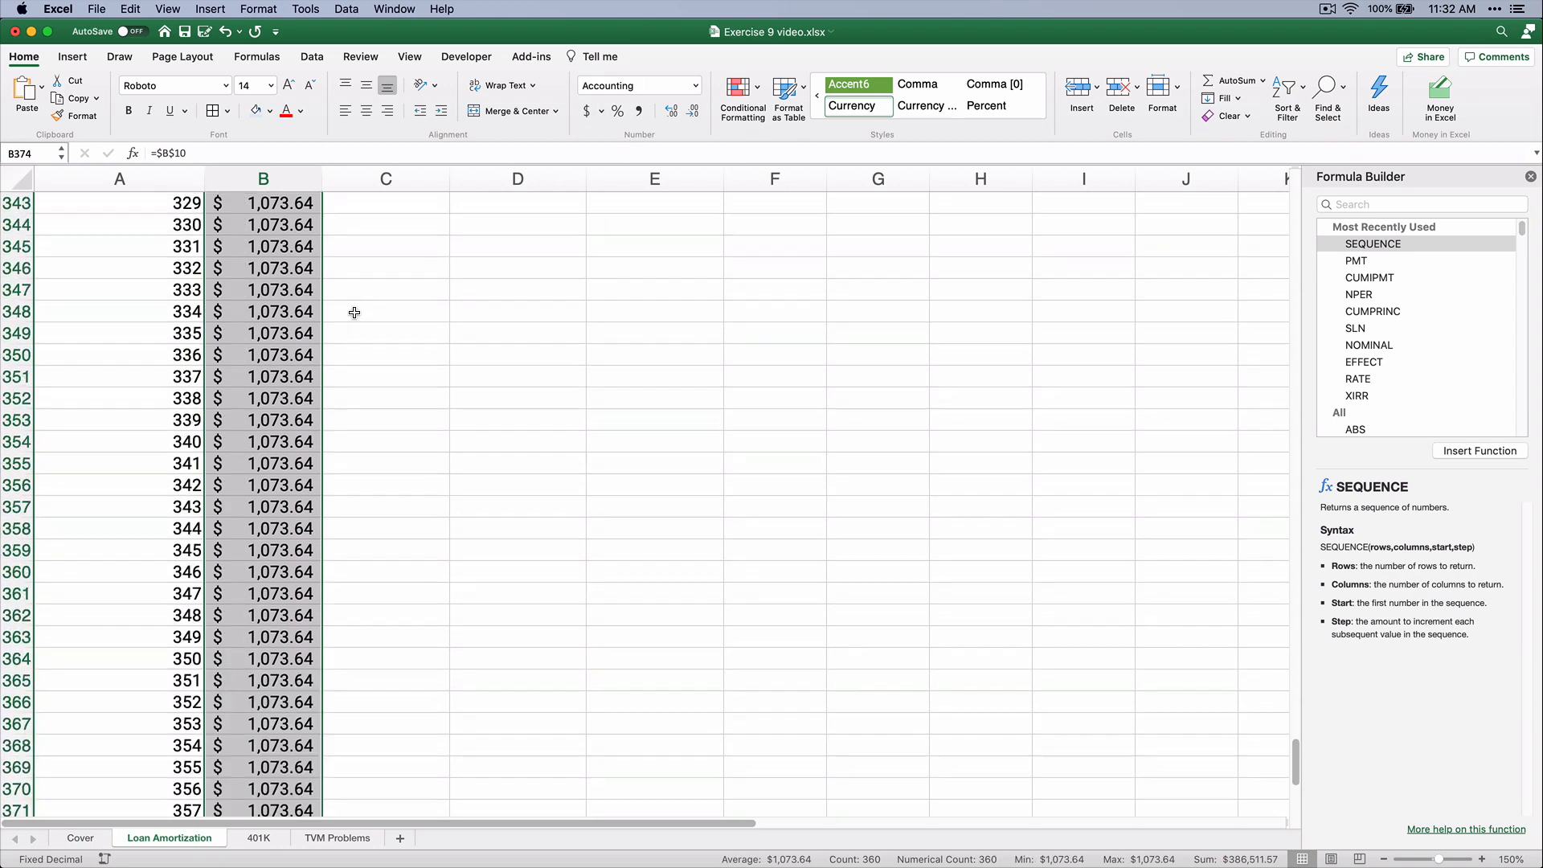
Enter period 1 interest as opening balance times periodic rate, giving $833.33.
{"action": "key", "text": "cmd+Up"}
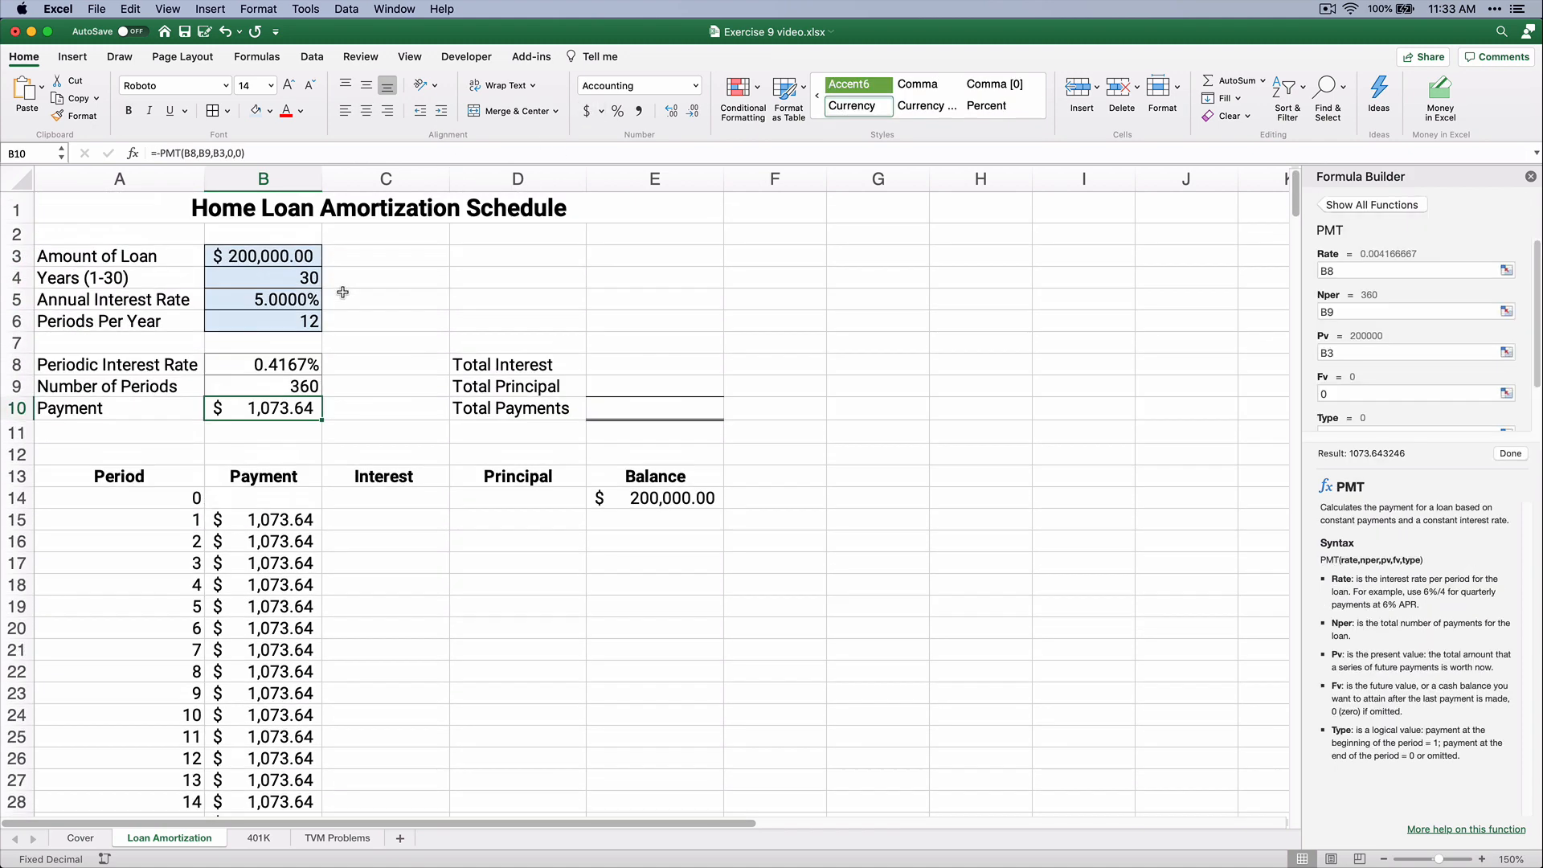
{"action": "left_click", "coordinate": [262, 255]}
{"action": "type", "text": "="}
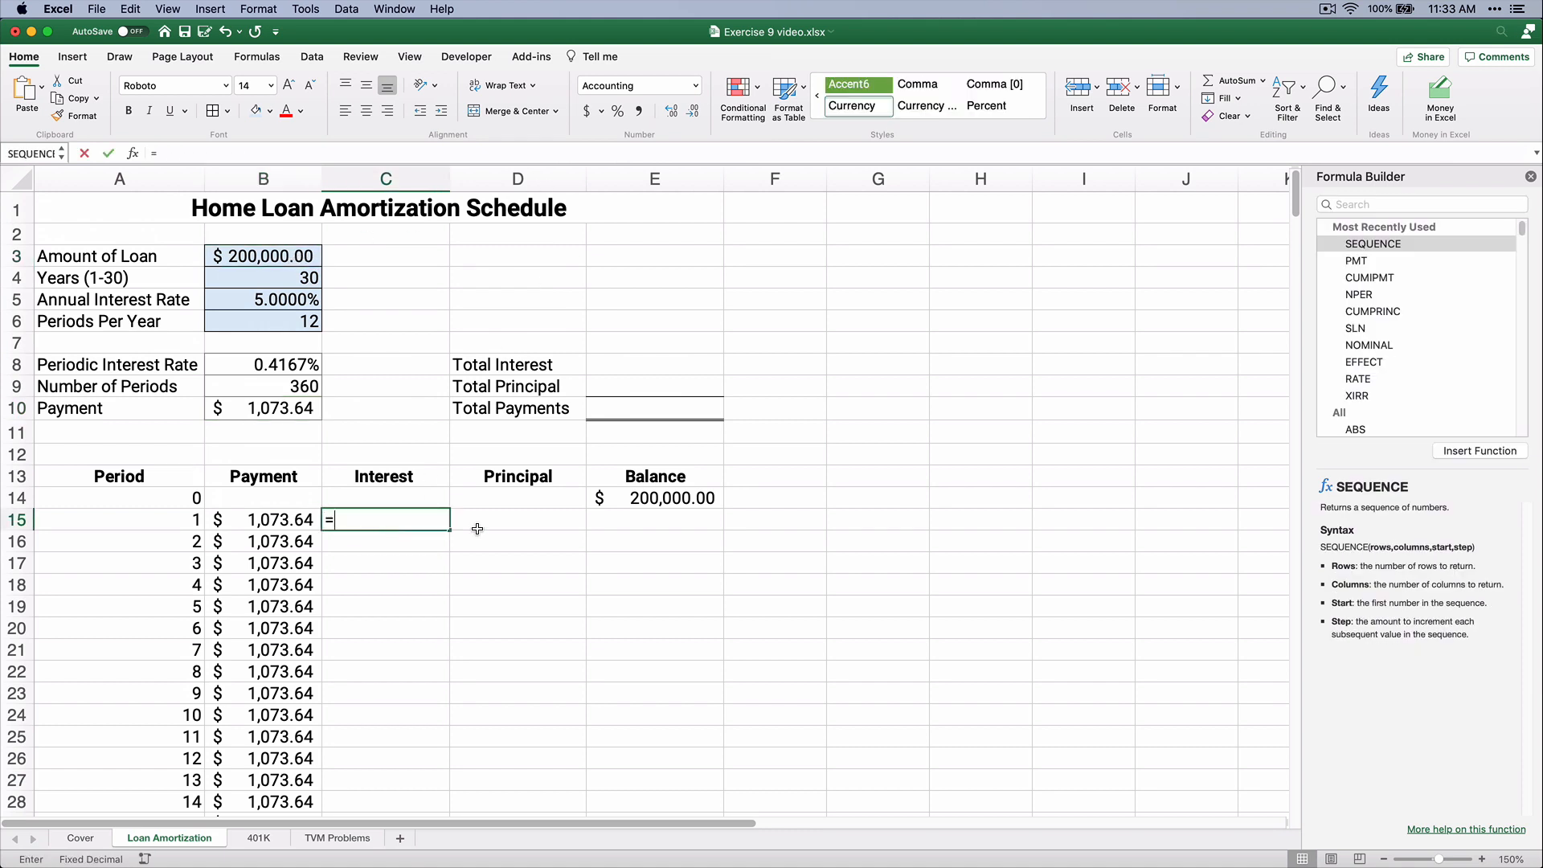
{"action": "left_click", "coordinate": [655, 498]}
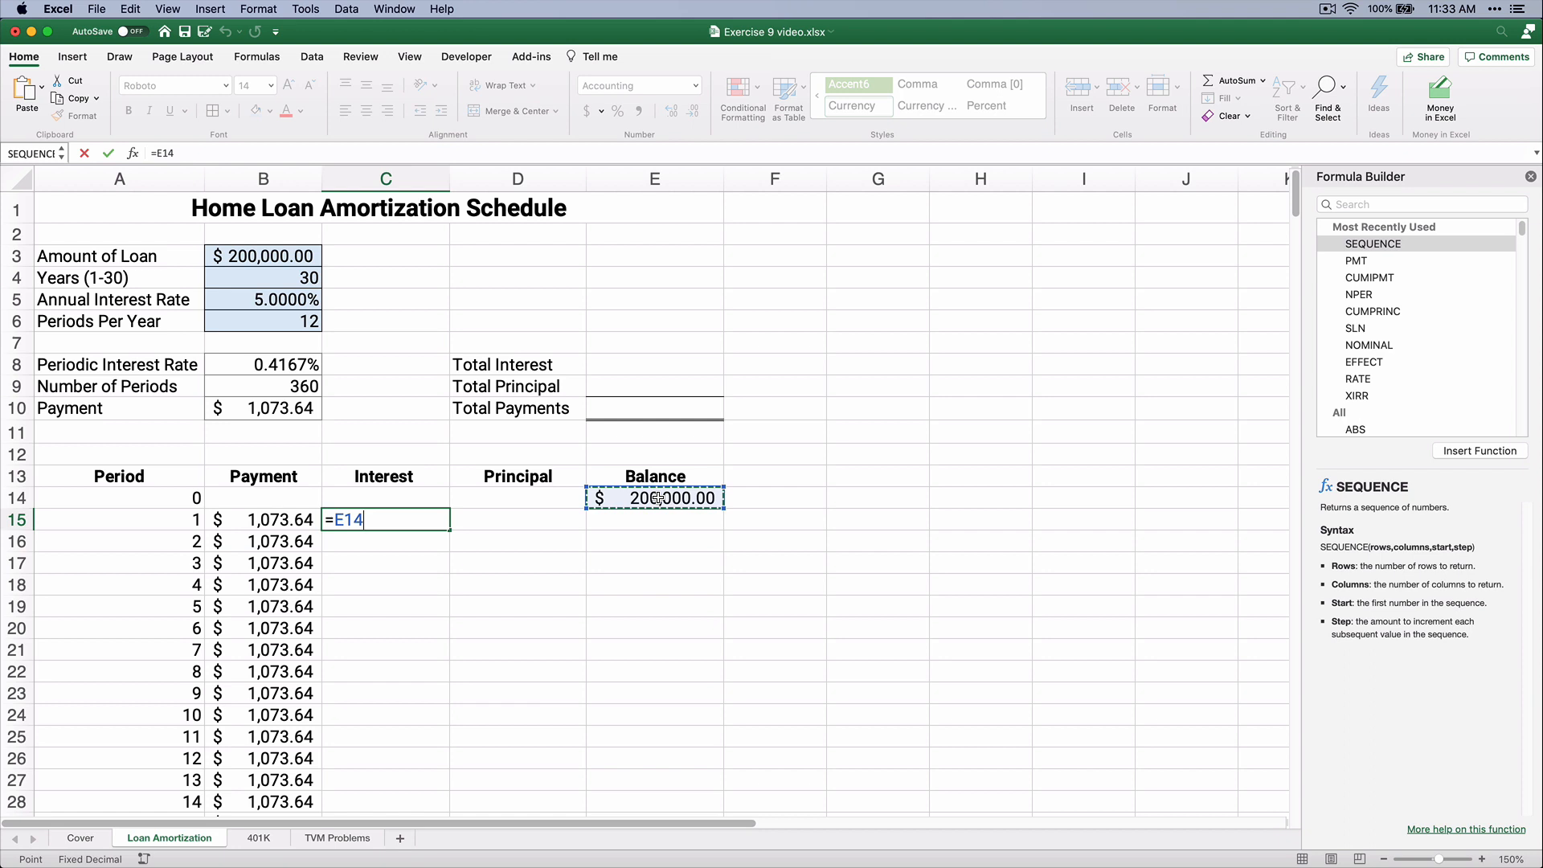
{"action": "type", "text": "*"}
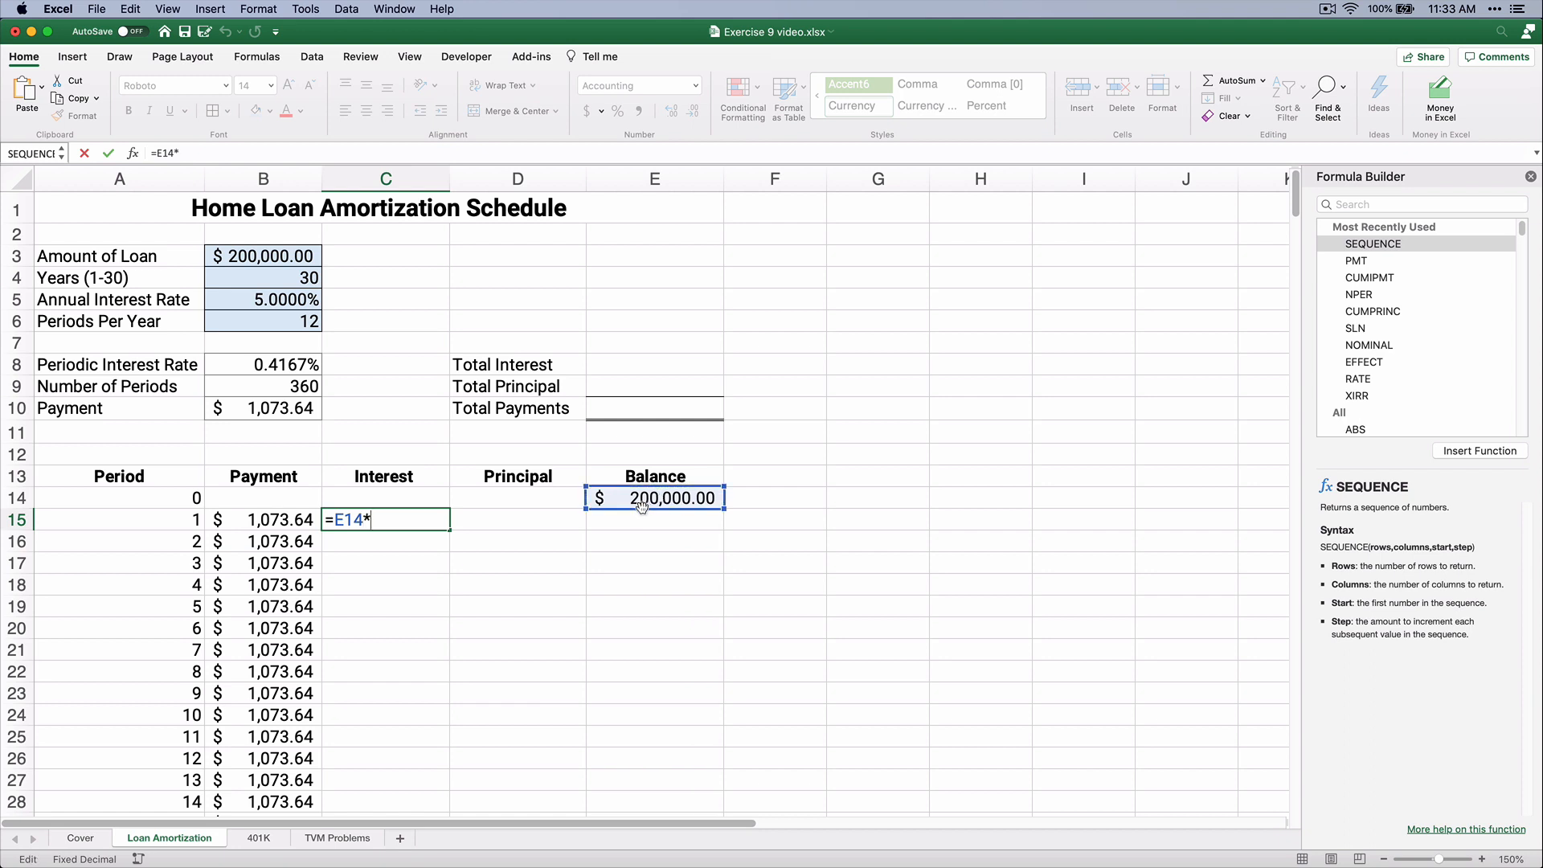
{"action": "left_click", "coordinate": [262, 364]}
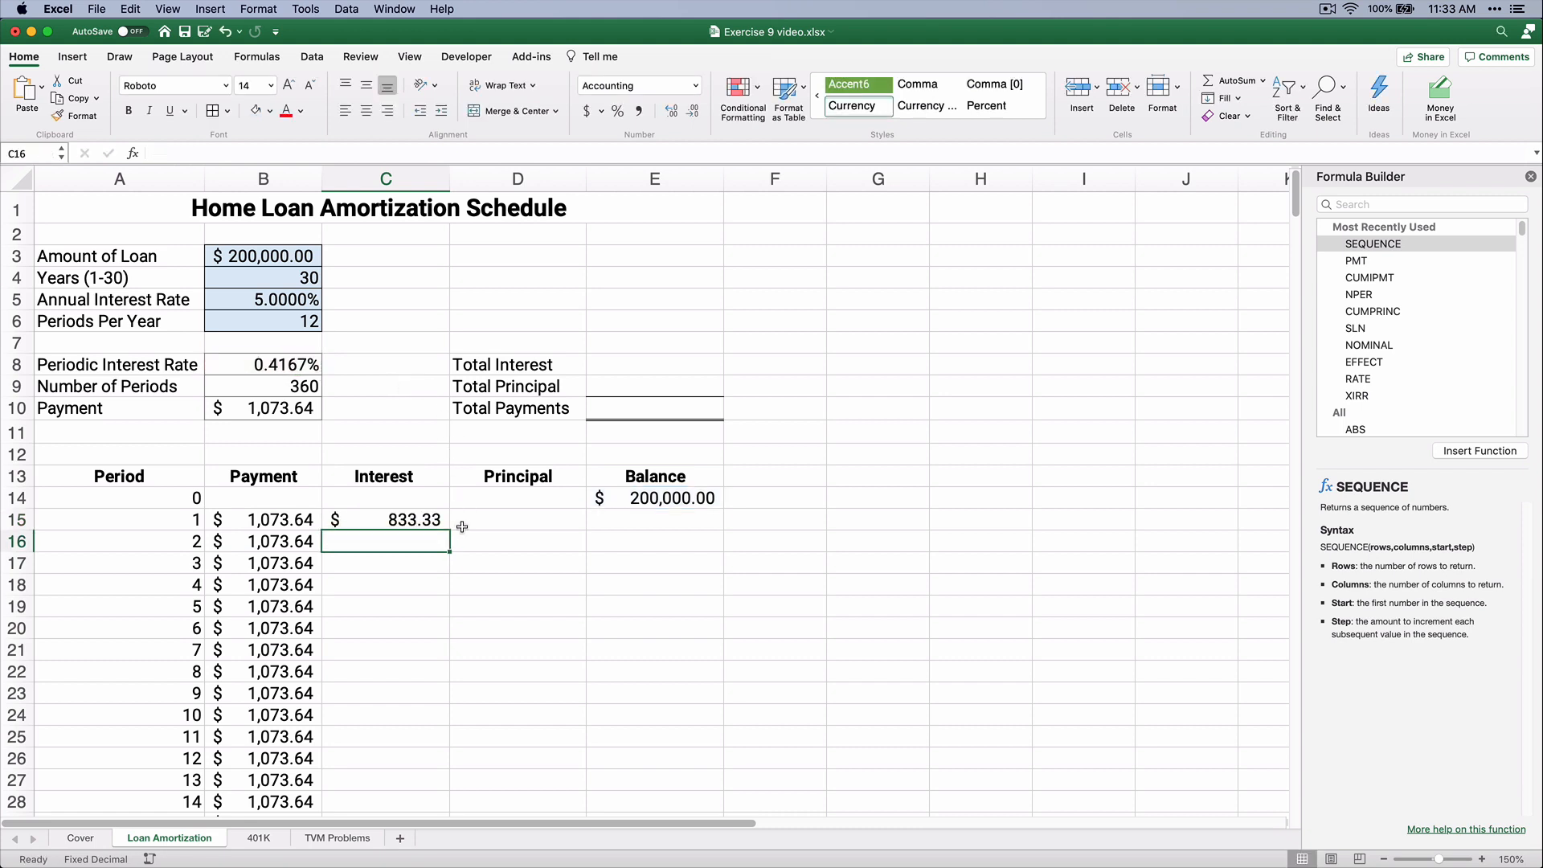
Add period 1 principal =B15-C15 ($240.31) and balance =E14-D15 ($199,759.69).
{"action": "left_click", "coordinate": [518, 520]}
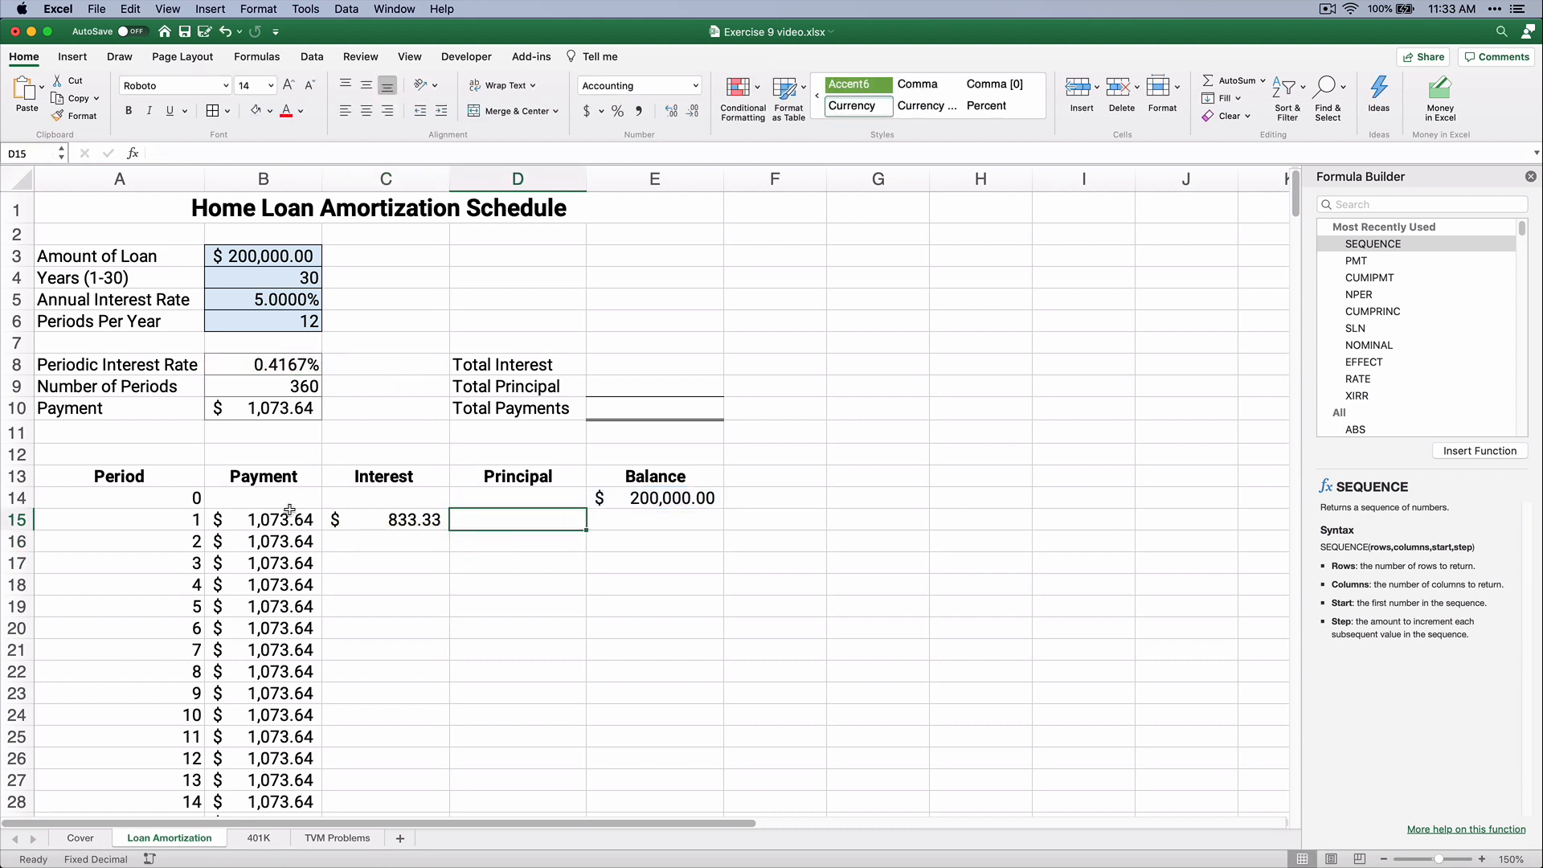
{"action": "left_click", "coordinate": [263, 520]}
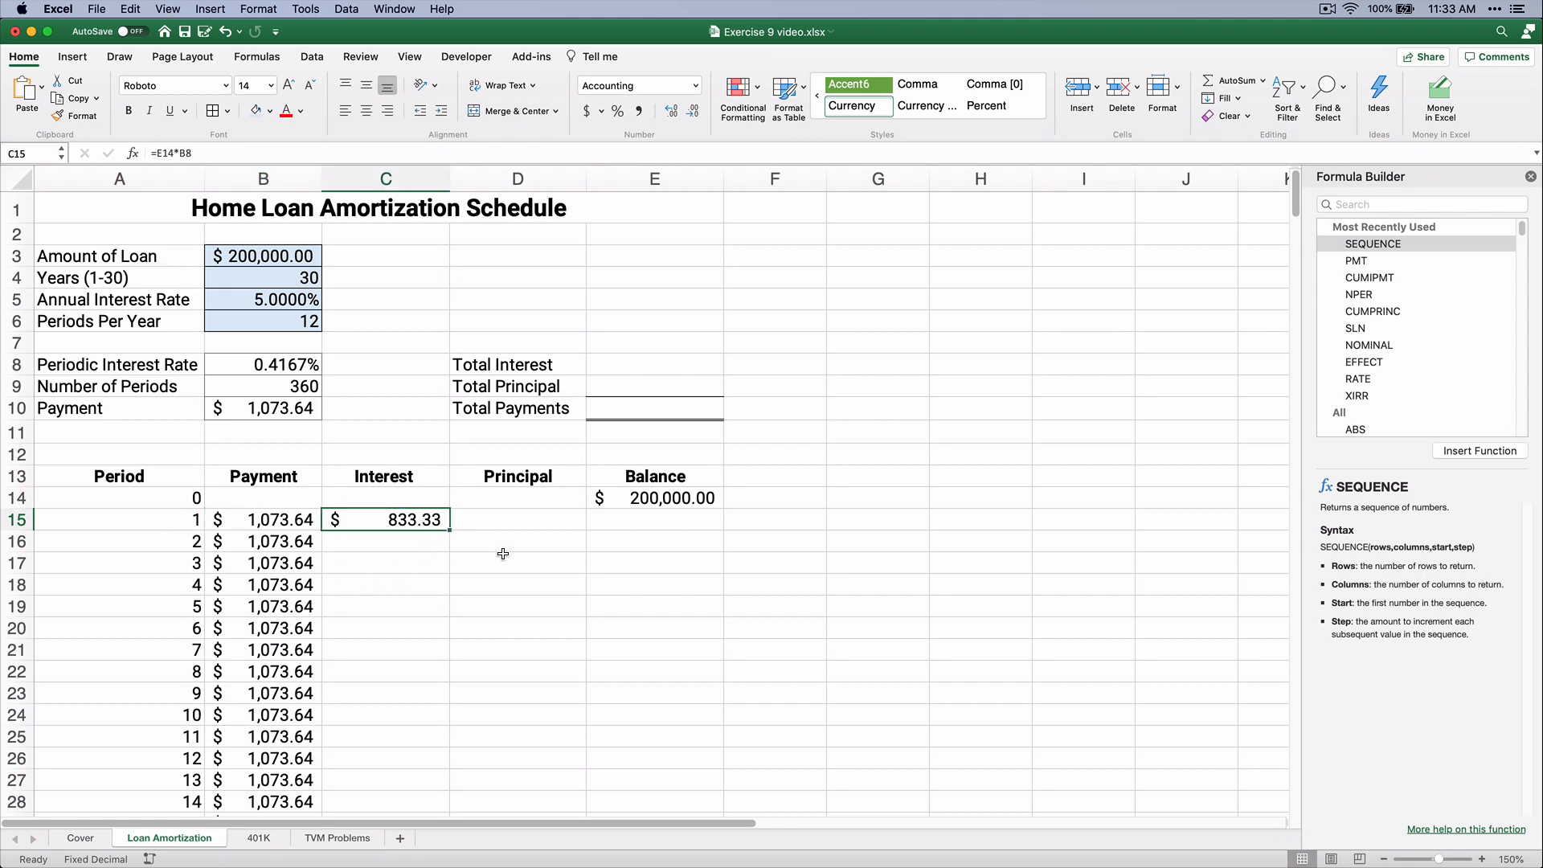
{"action": "left_click", "coordinate": [516, 518]}
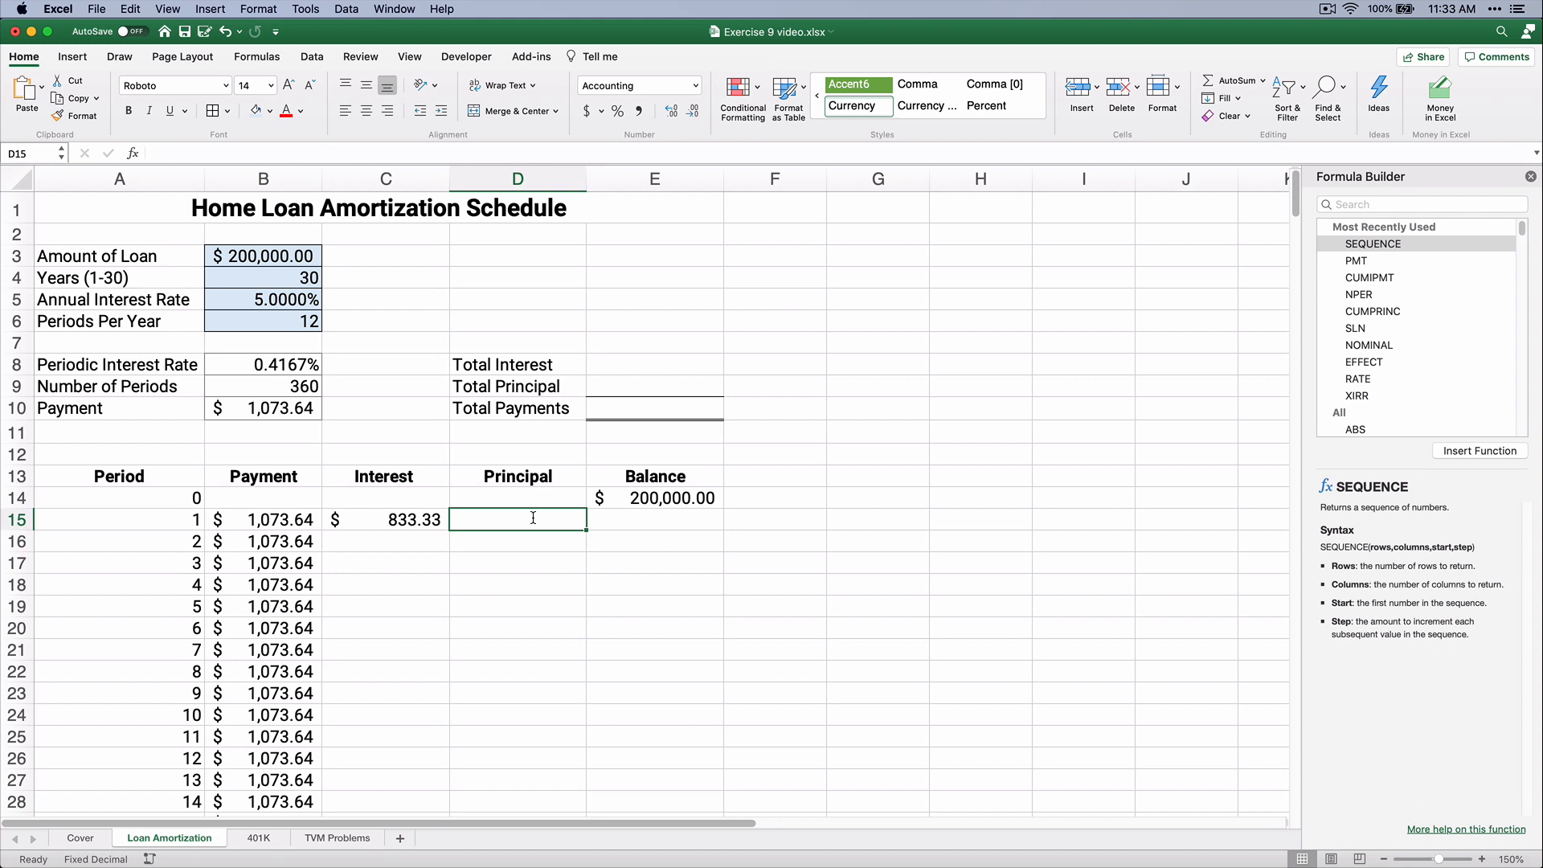
{"action": "type", "text": "=B15"}
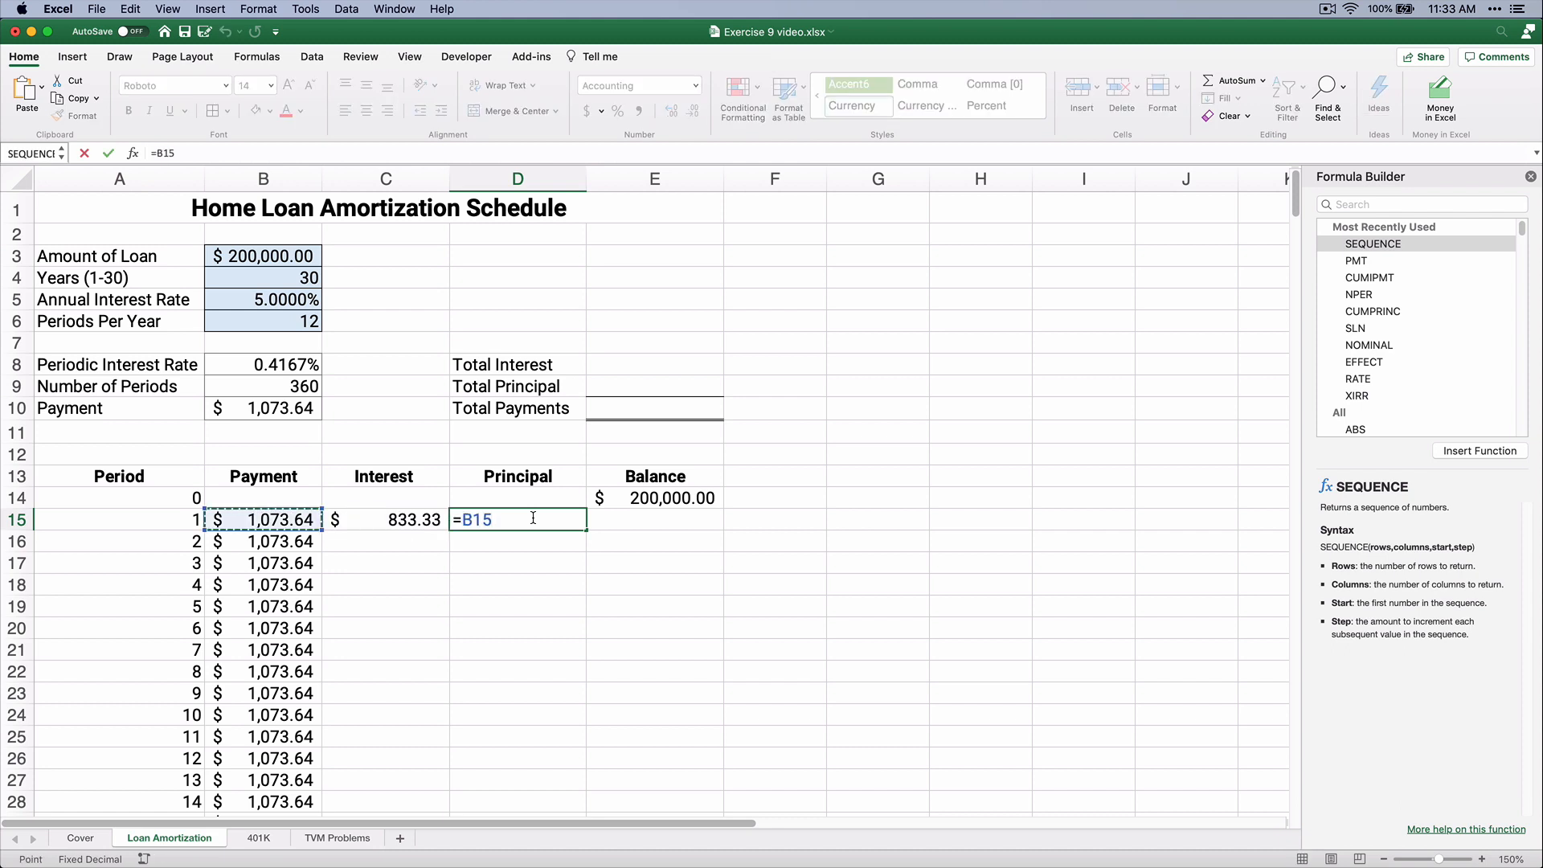
{"action": "left_click", "coordinate": [384, 520]}
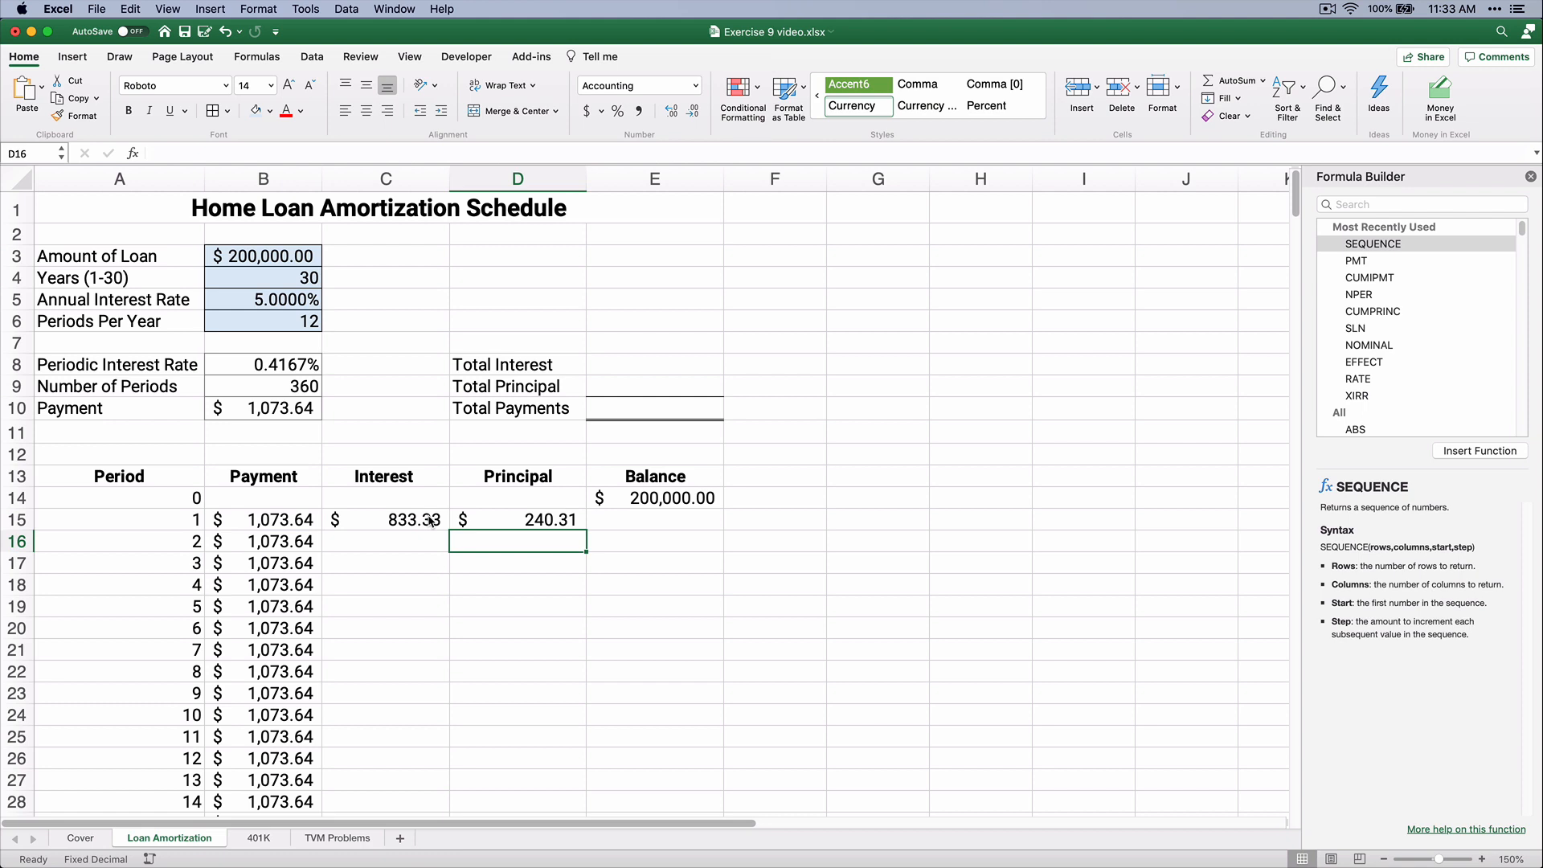
{"action": "mouse_move", "coordinate": [610, 525]}
{"action": "type", "text": "="}
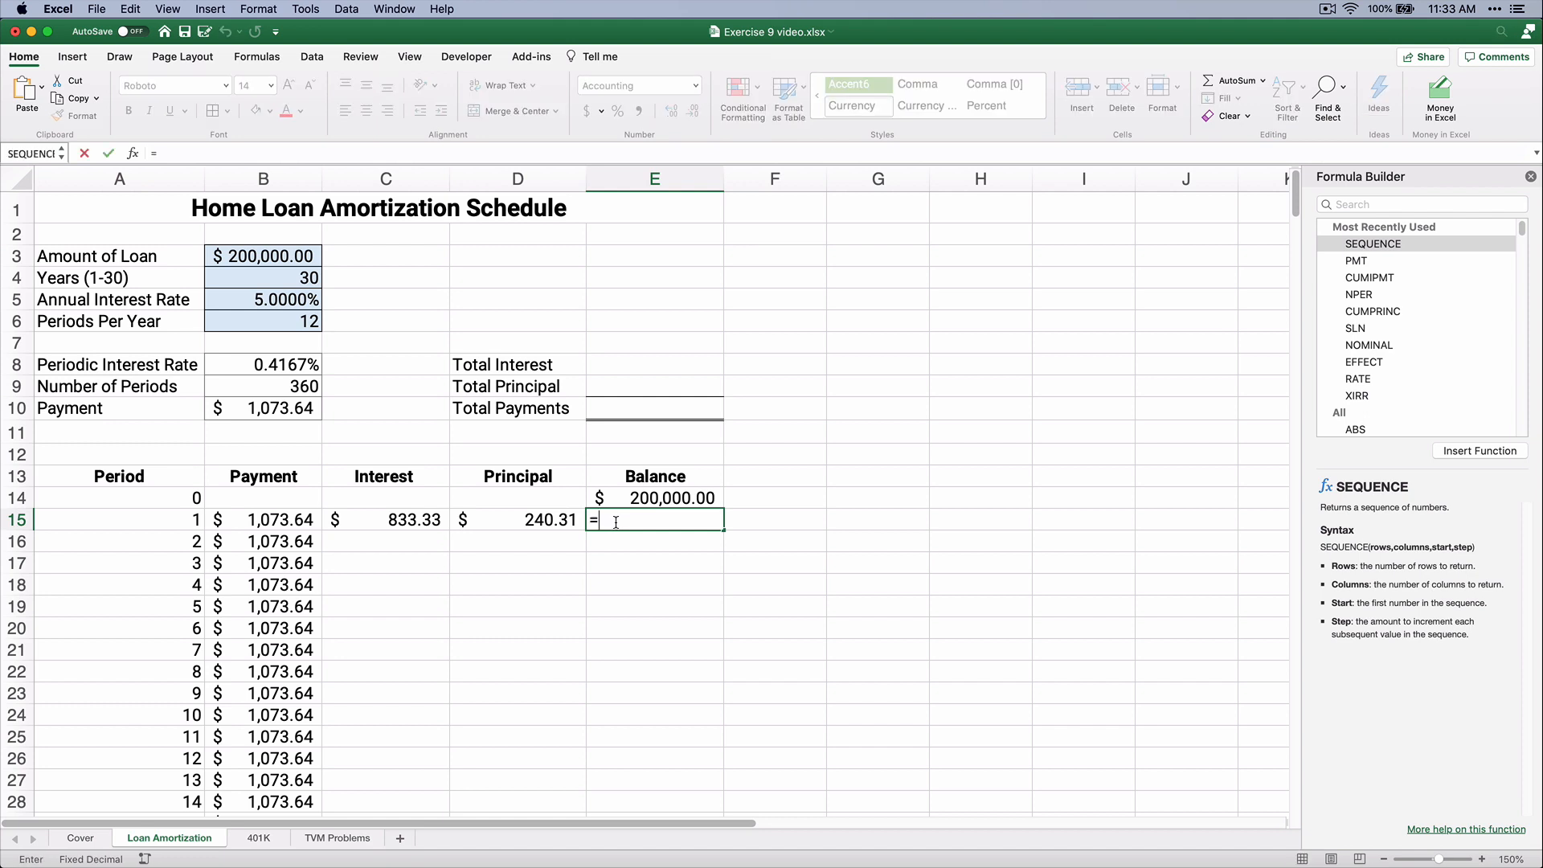
{"action": "left_click", "coordinate": [654, 497]}
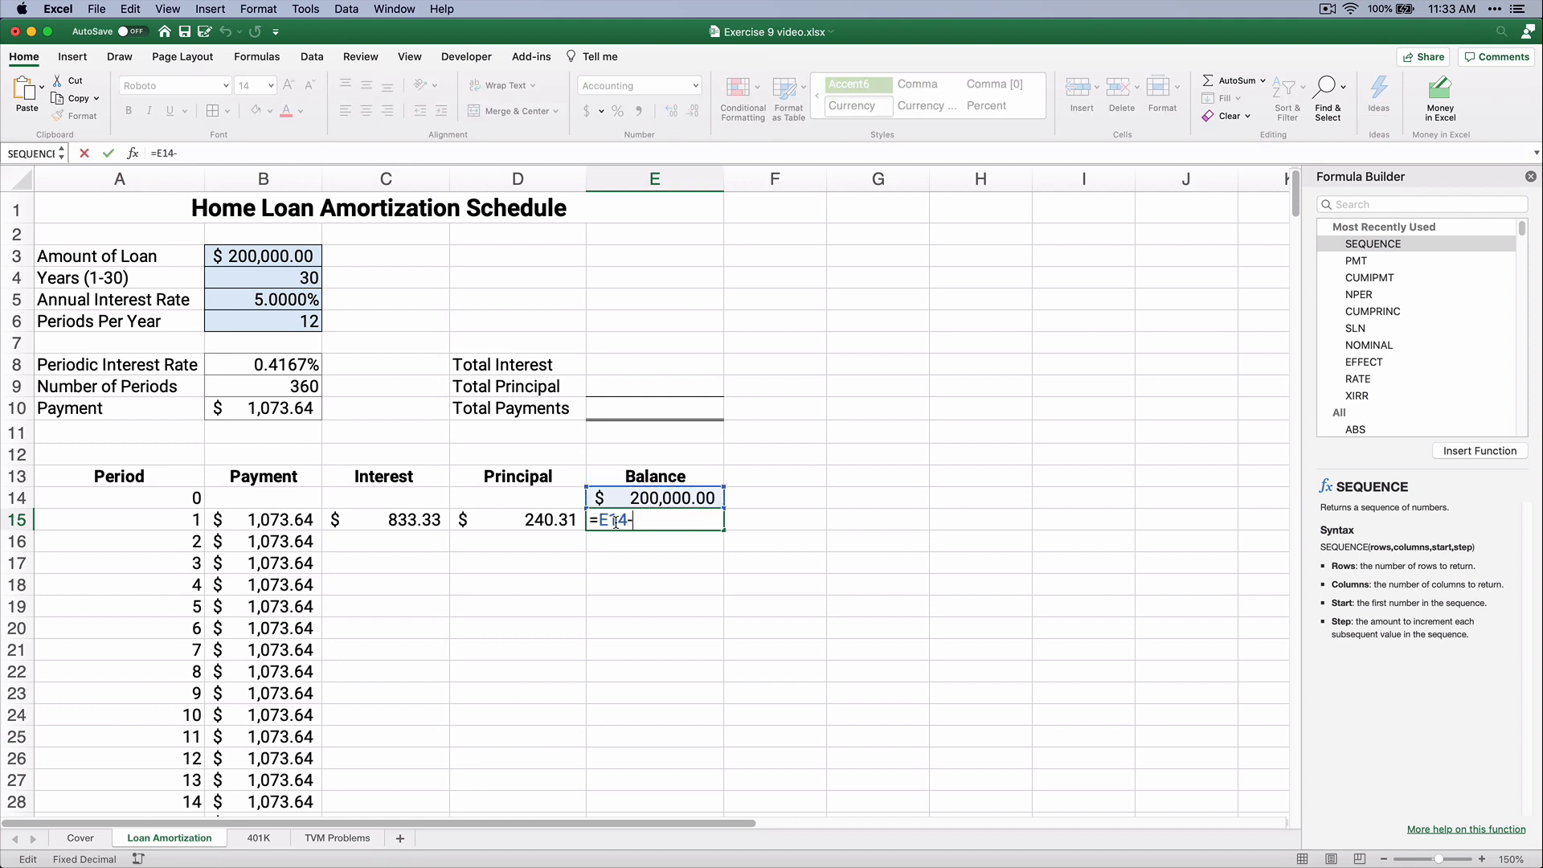
{"action": "left_click", "coordinate": [518, 520]}
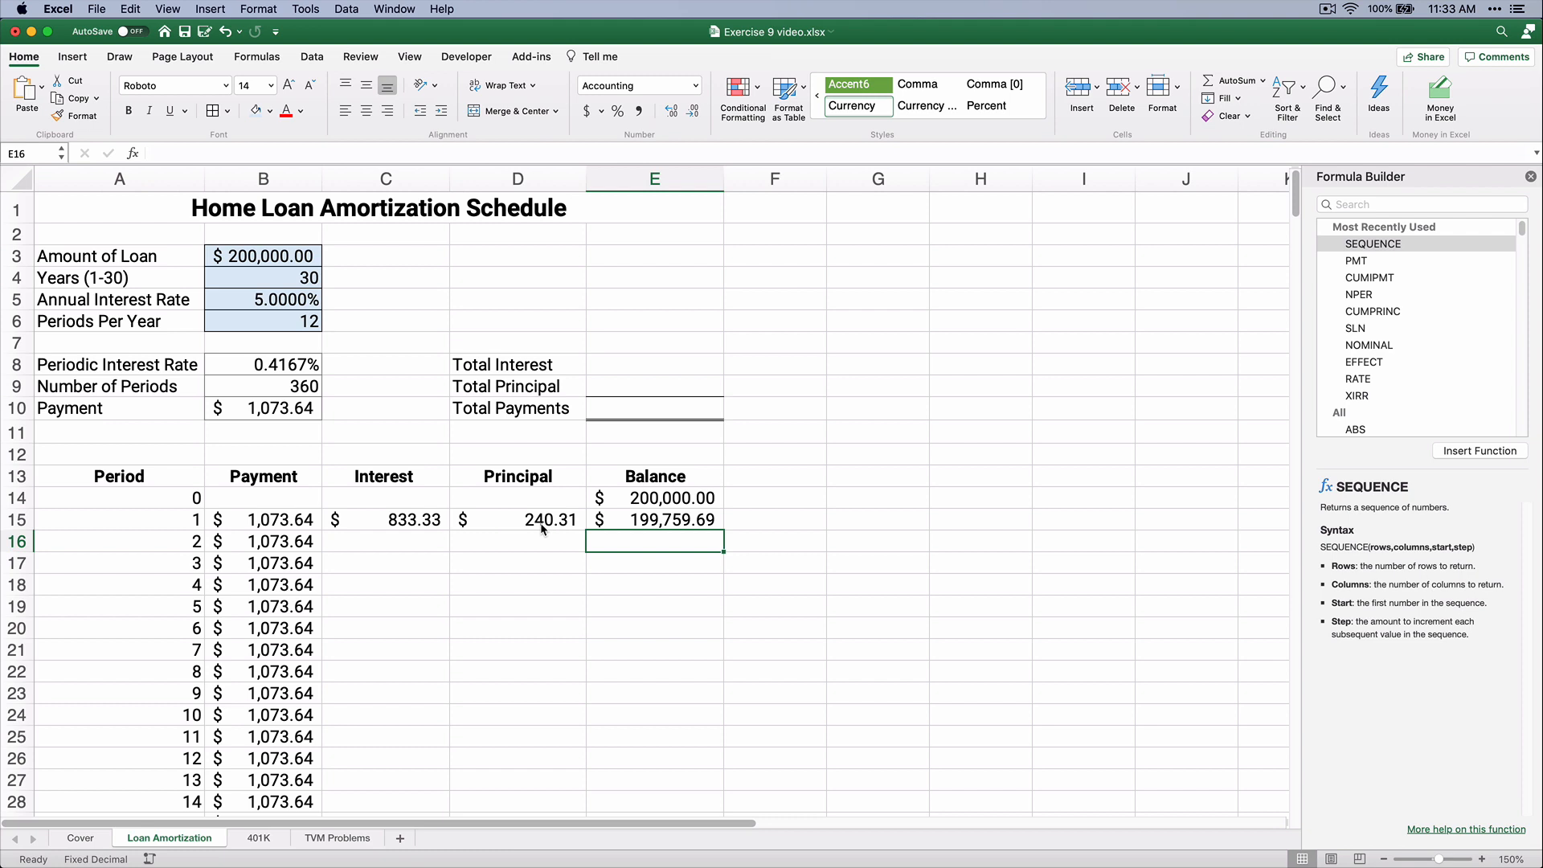
{"action": "mouse_move", "coordinate": [406, 547]}
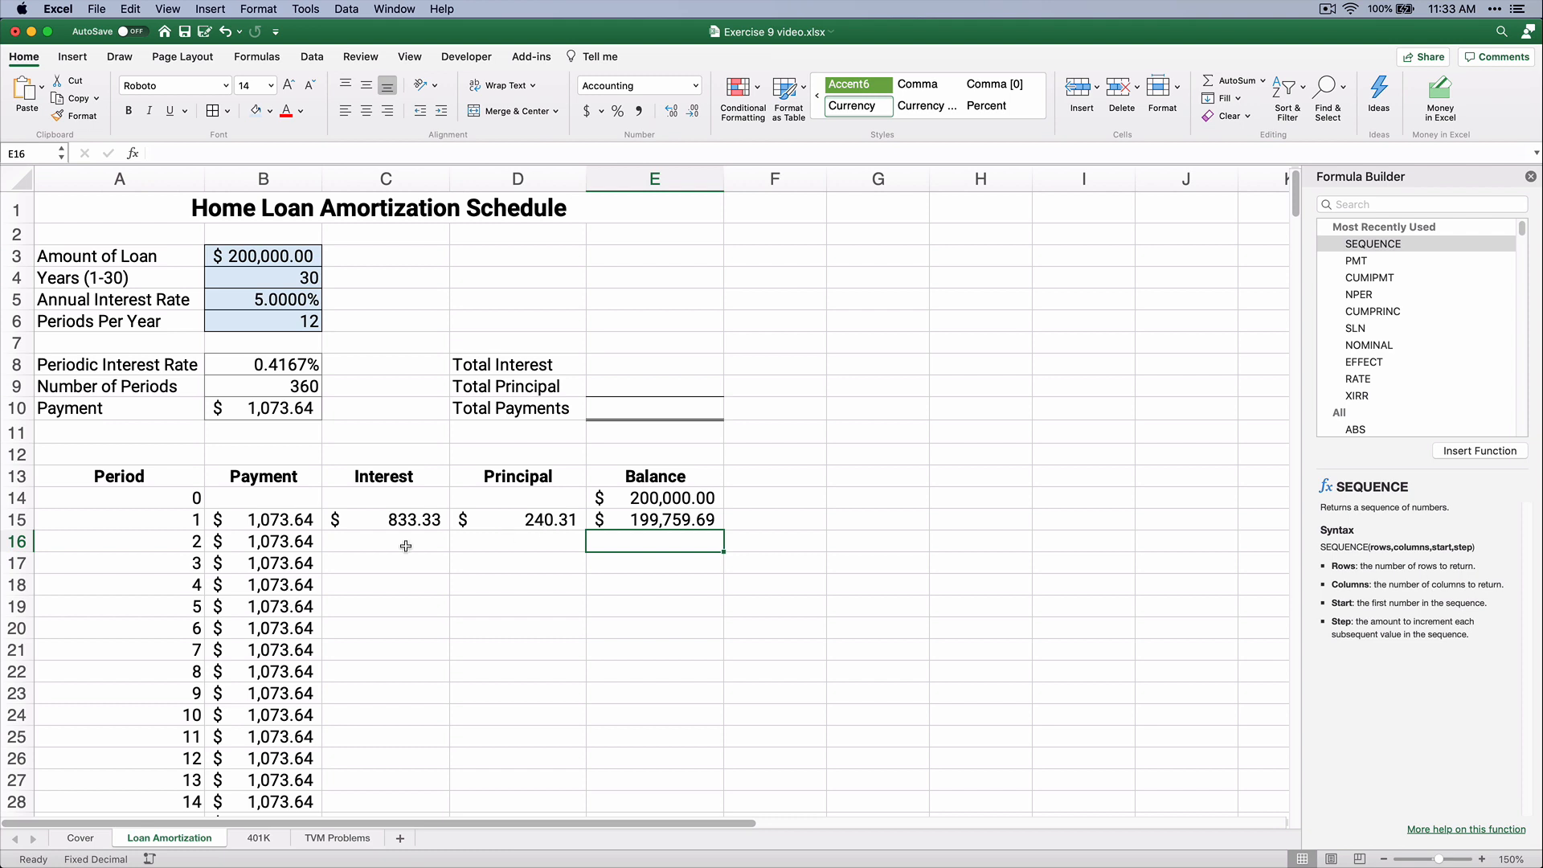
Enter period 2 interest =E15*$B$8, giving $832.33.
{"action": "left_click", "coordinate": [386, 540]}
{"action": "type", "text": "="}
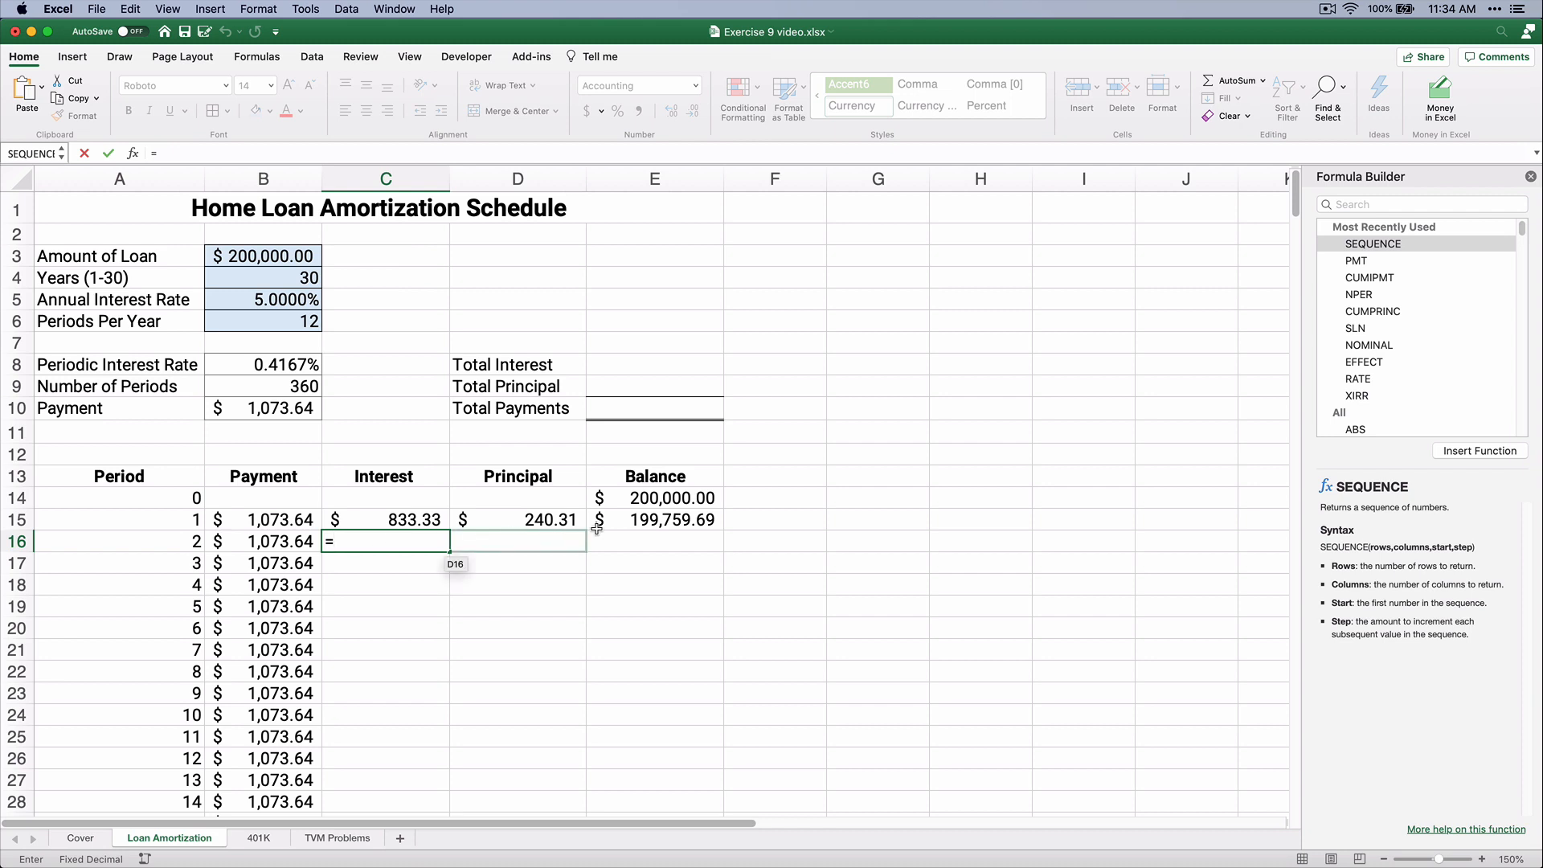
{"action": "left_click", "coordinate": [654, 520]}
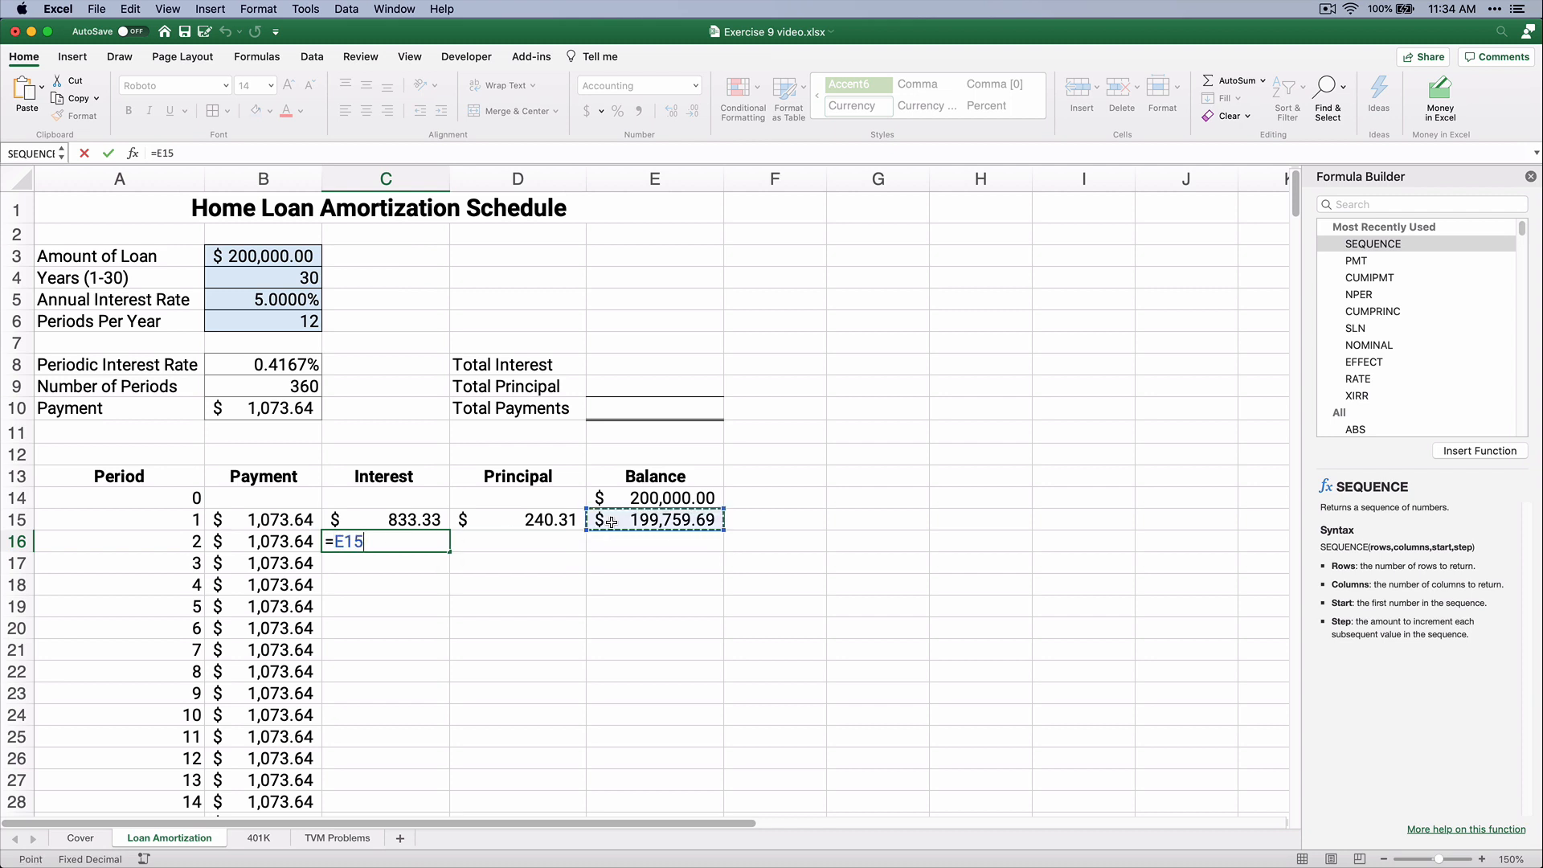
{"action": "type", "text": "*"}
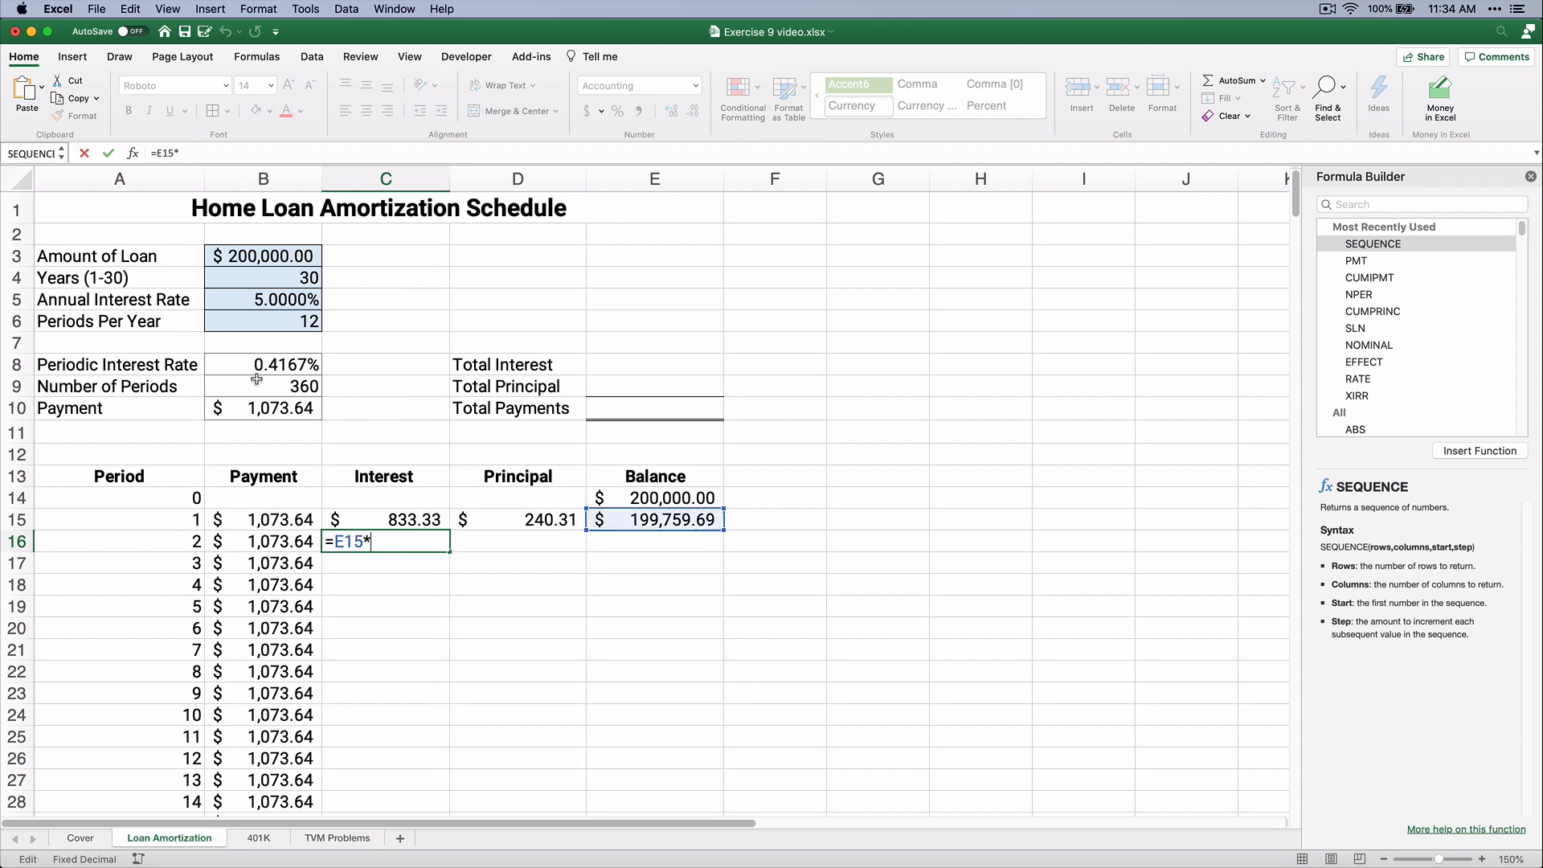
{"action": "left_click", "coordinate": [263, 364]}
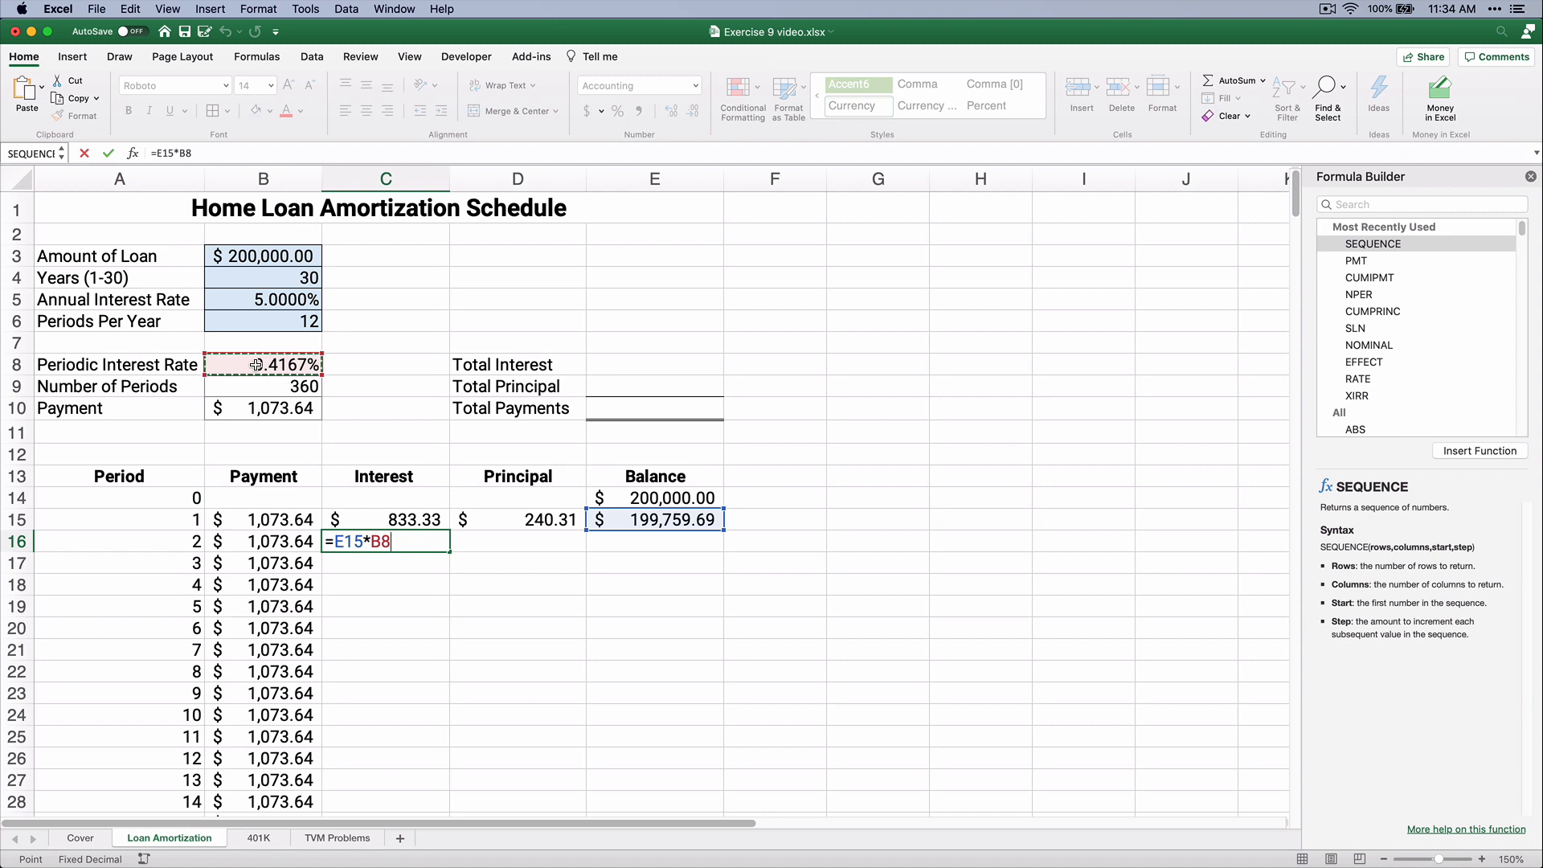
{"action": "key", "text": "f4"}
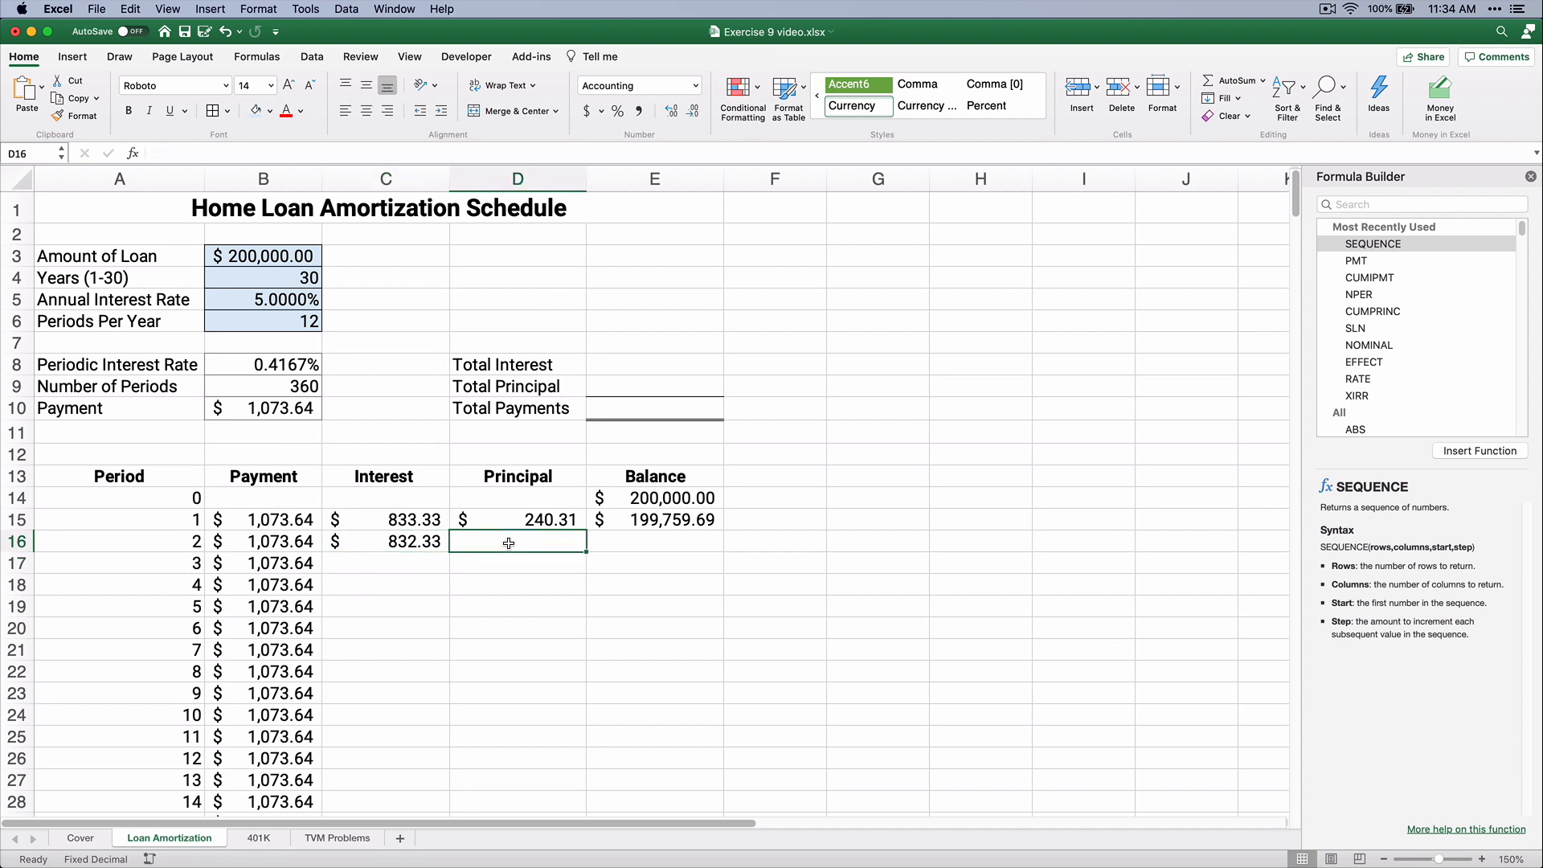
Add period 2 principal ($241.31) and balance =E15-D16 formulas.
{"action": "type", "text": "="}
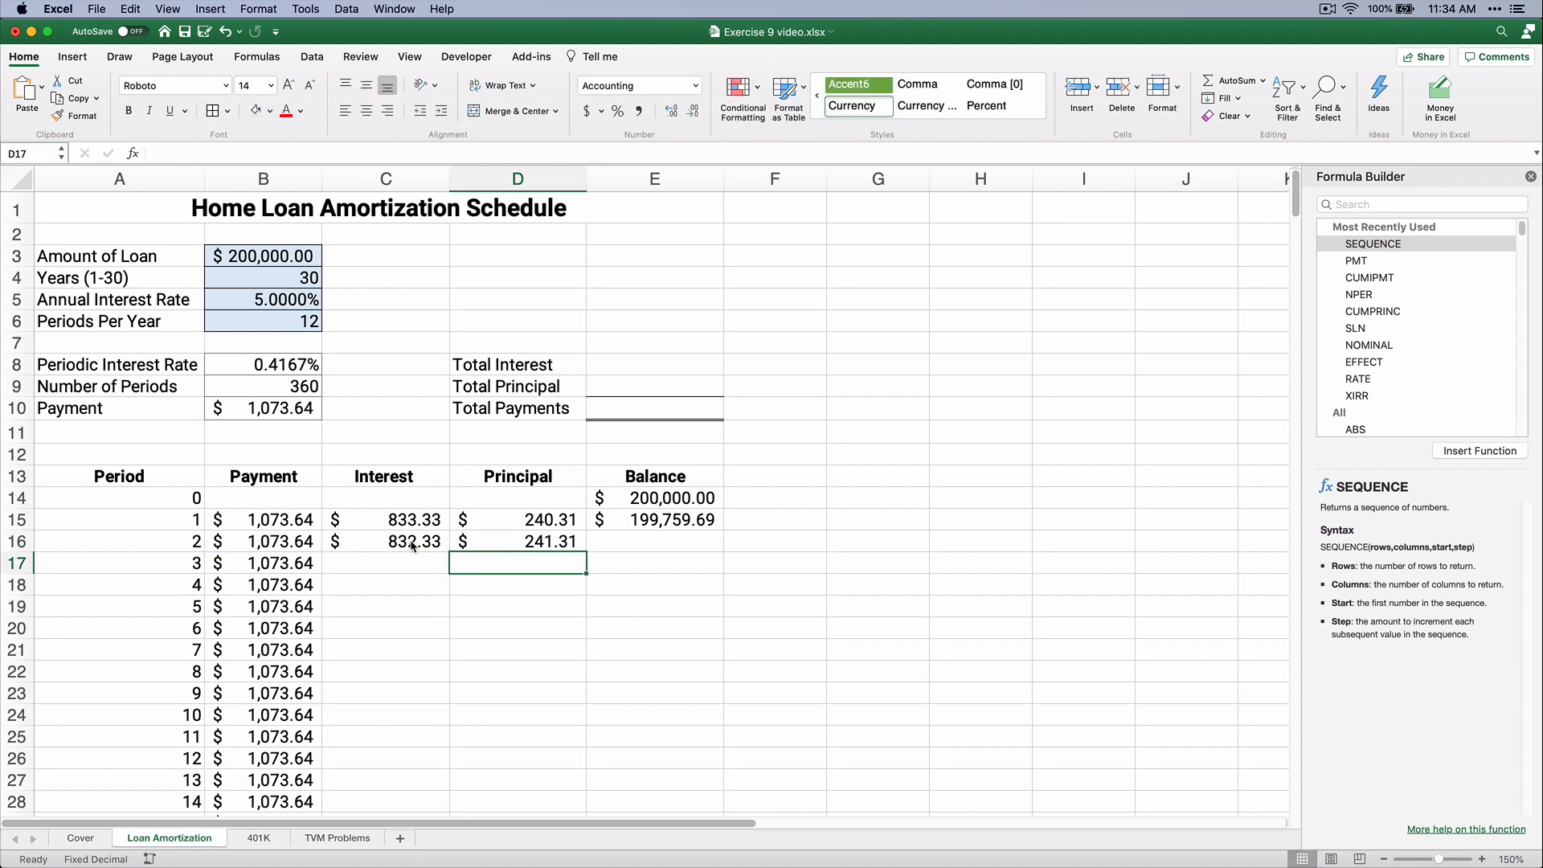
{"action": "mouse_move", "coordinate": [622, 542]}
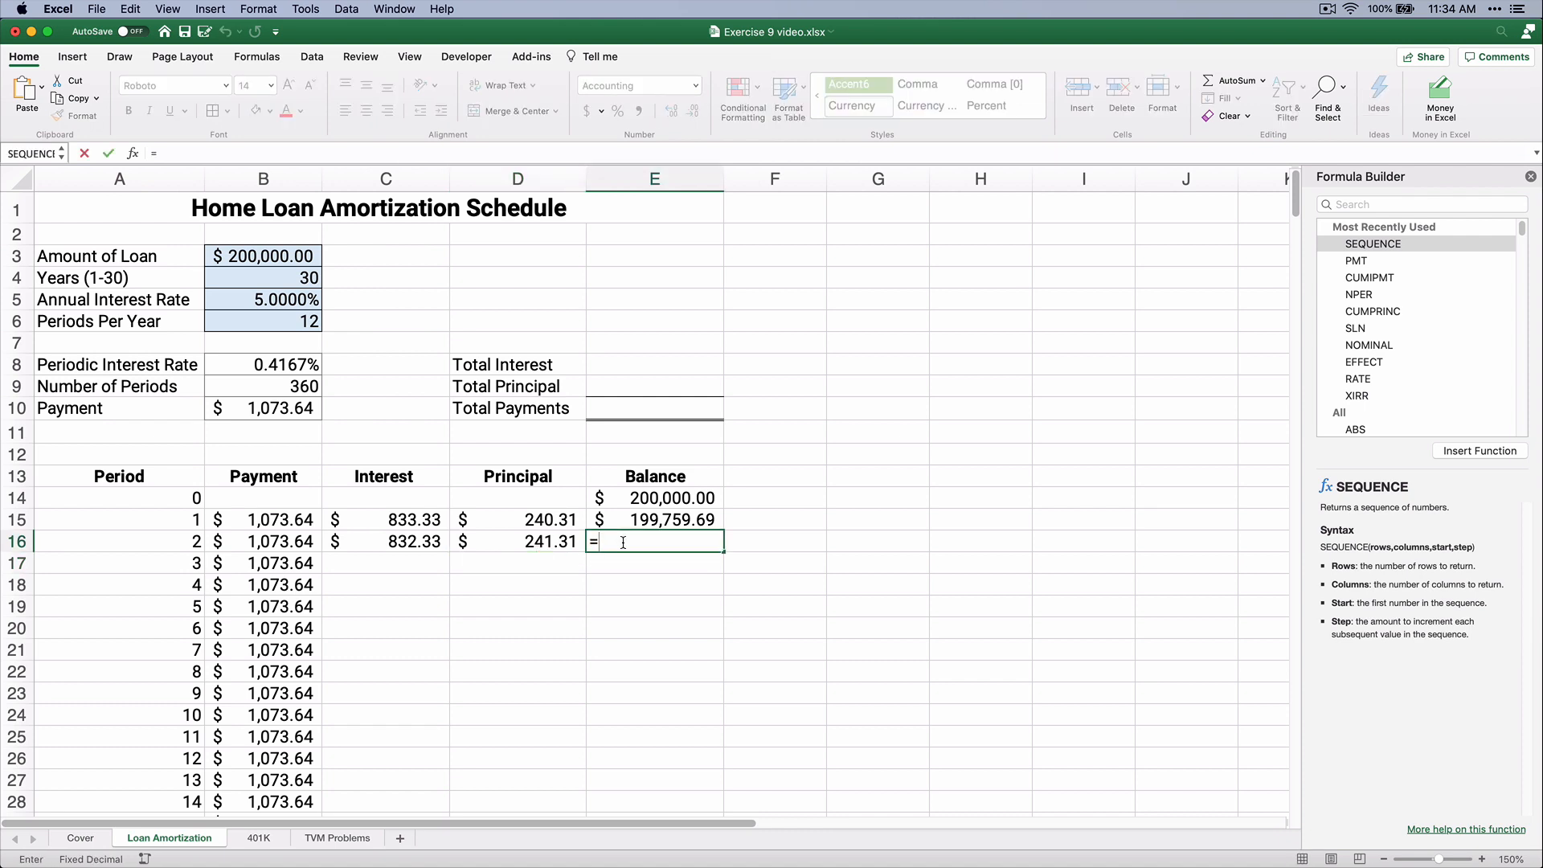
{"action": "left_click", "coordinate": [655, 521]}
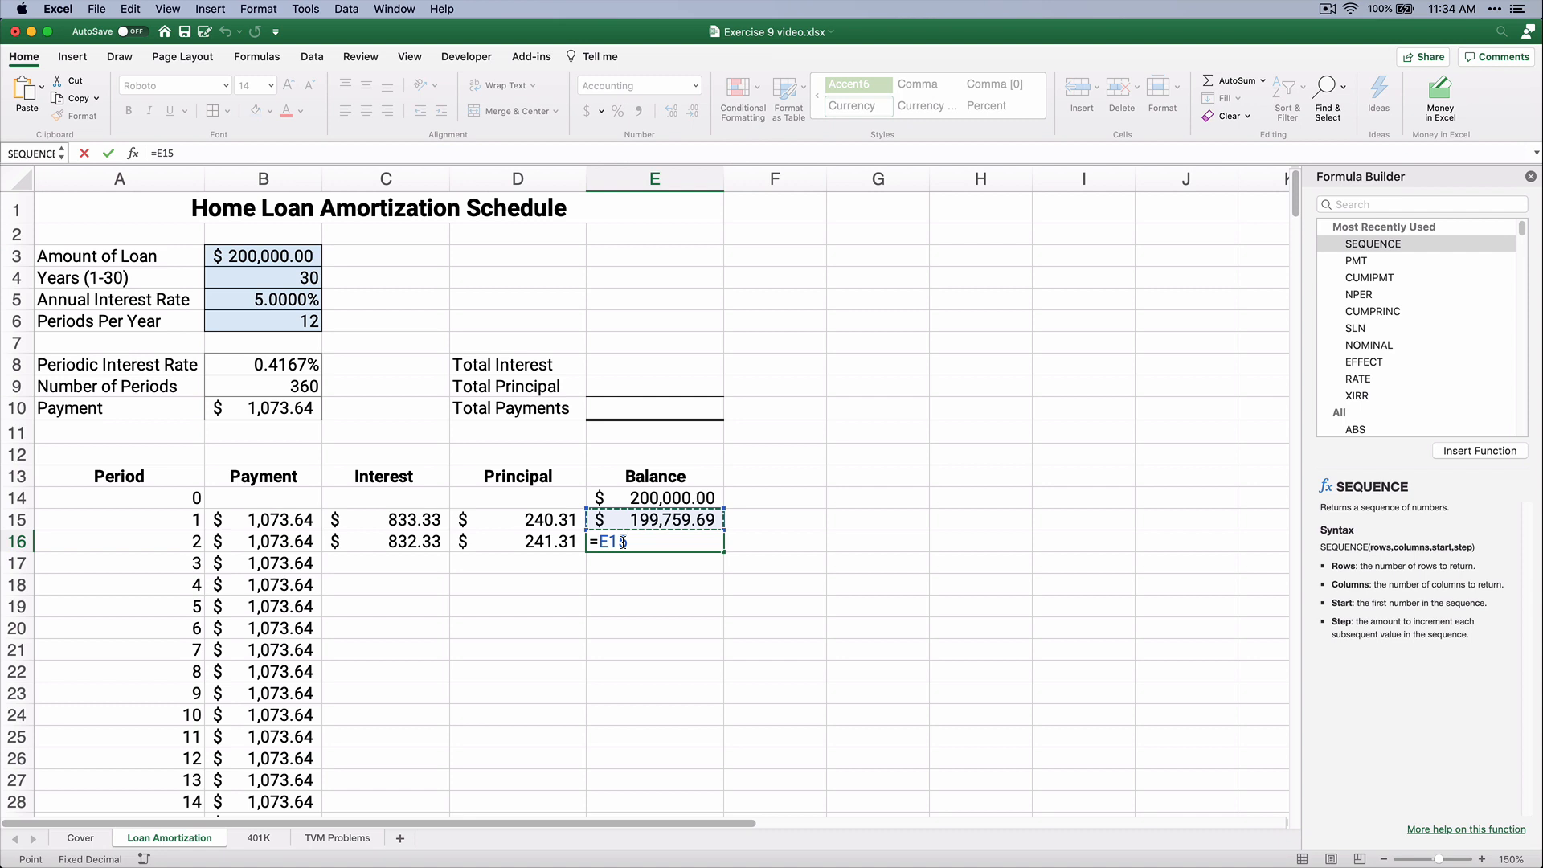
{"action": "type", "text": "-"}
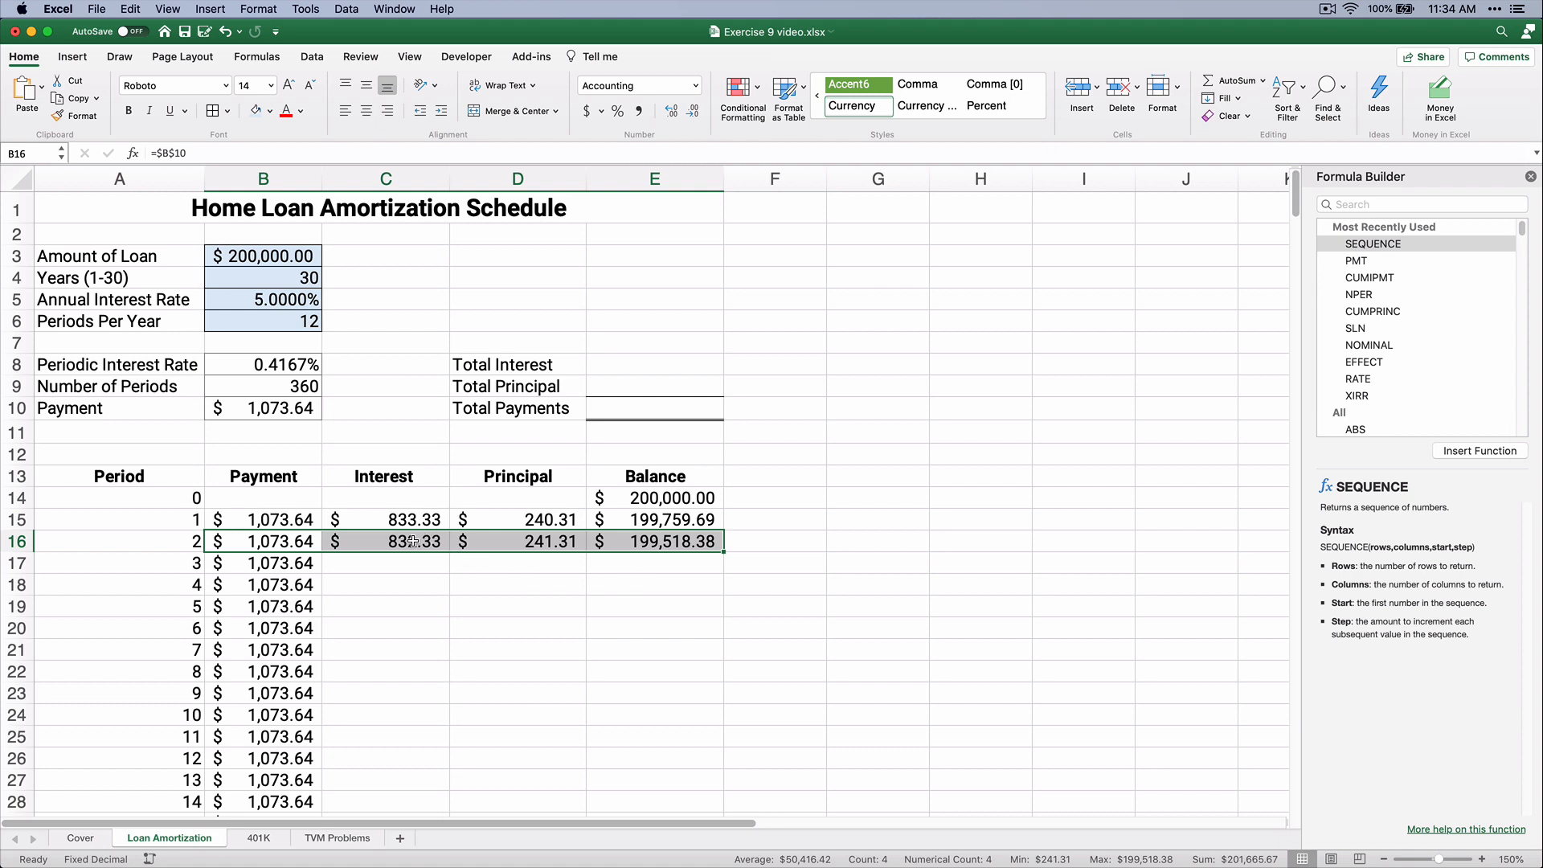
Fill formulas down to period 360 and add bold totals: $186,511.57 interest, $200,000.00 principal.
{"action": "left_click", "coordinate": [385, 541]}
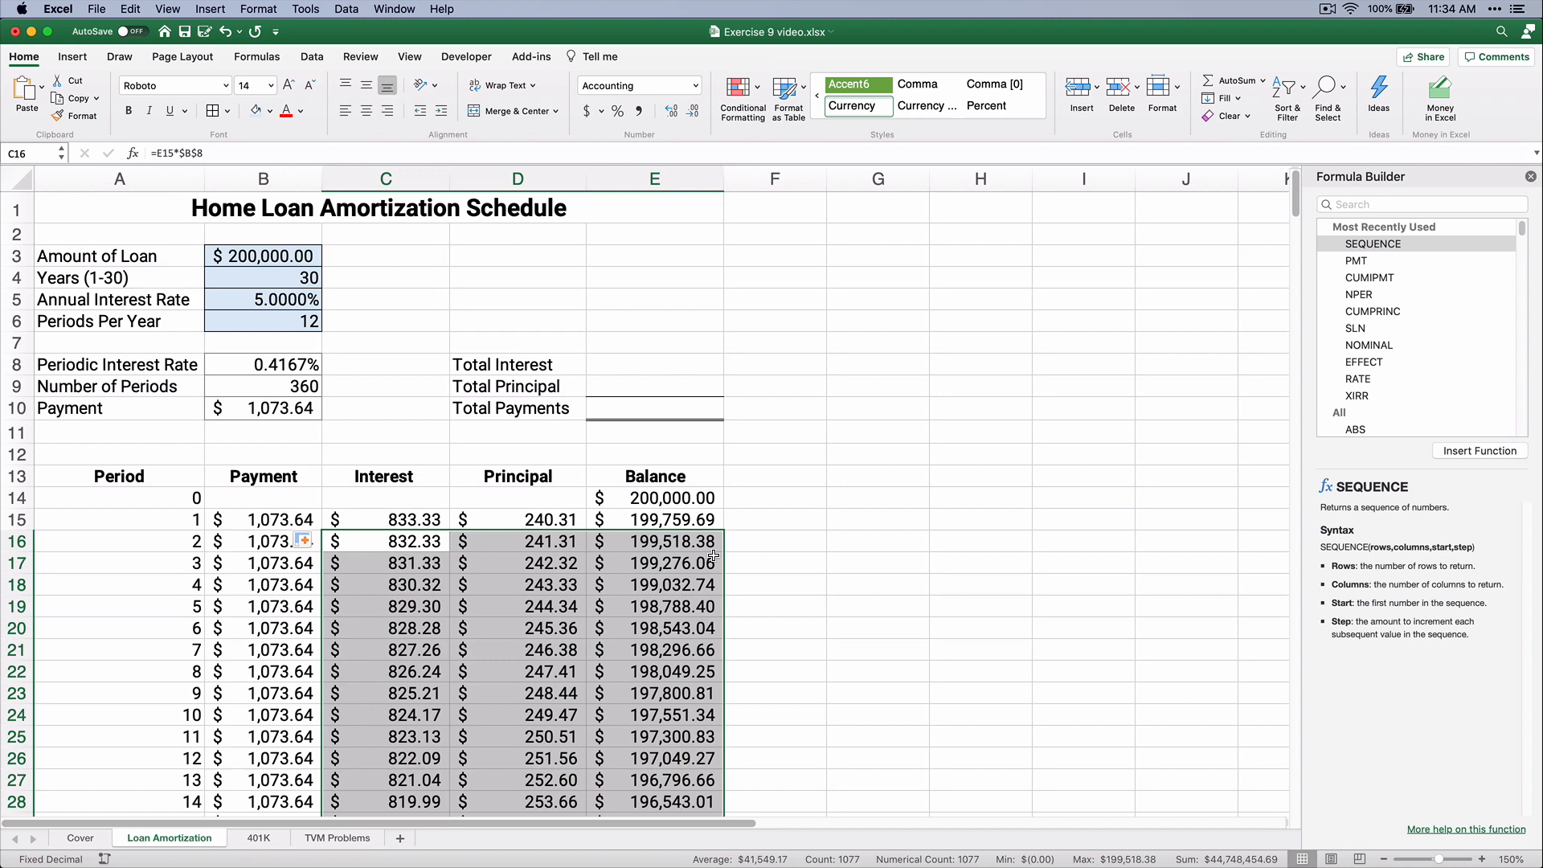
{"action": "key", "text": "cmd+Down"}
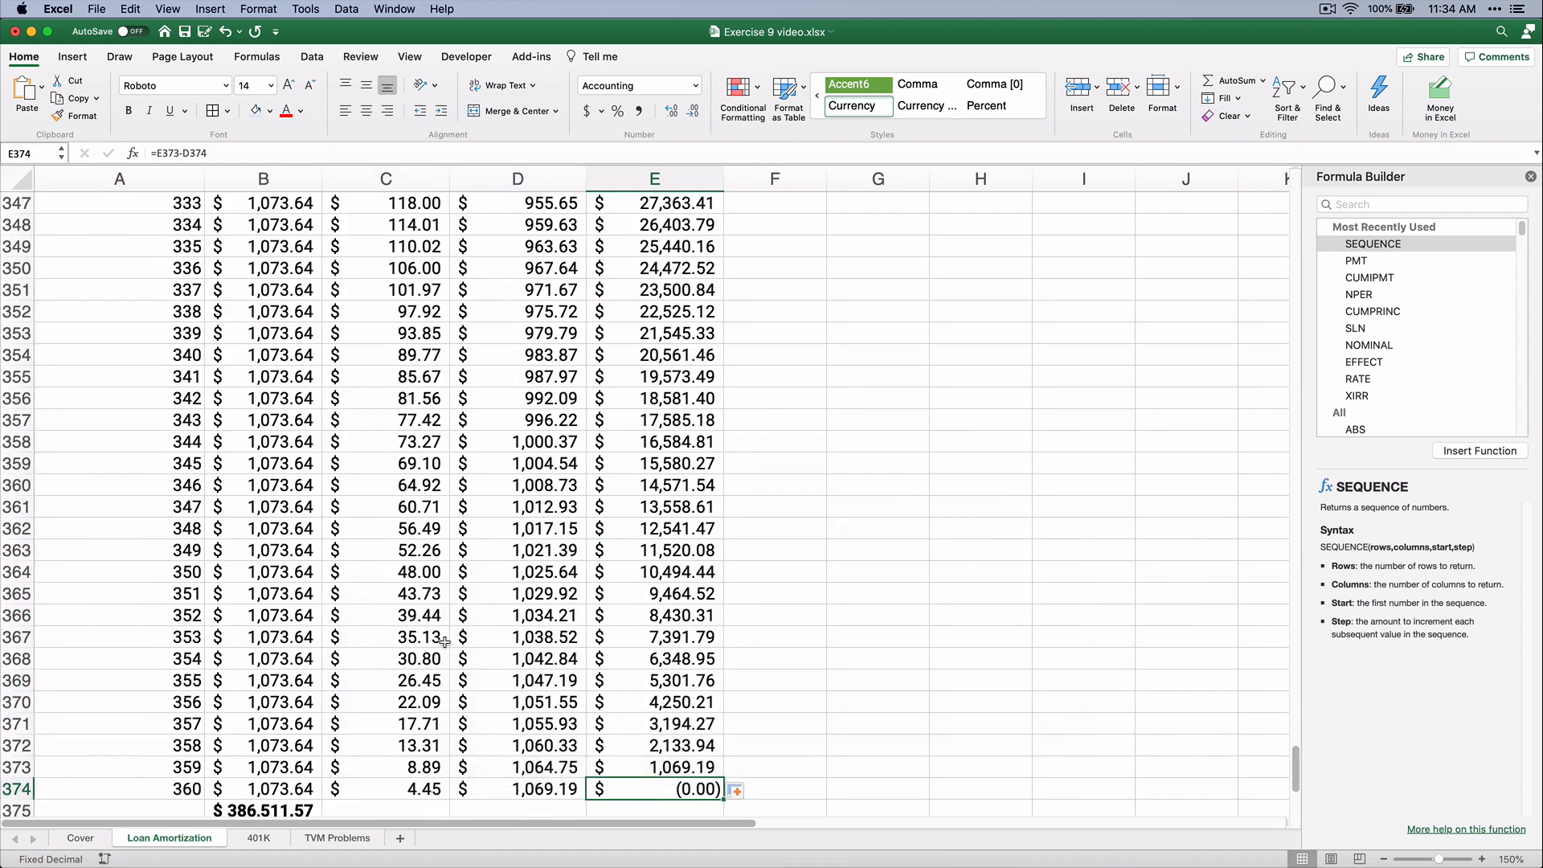
{"action": "scroll", "scroll_direction": "down", "scroll_amount": 3}
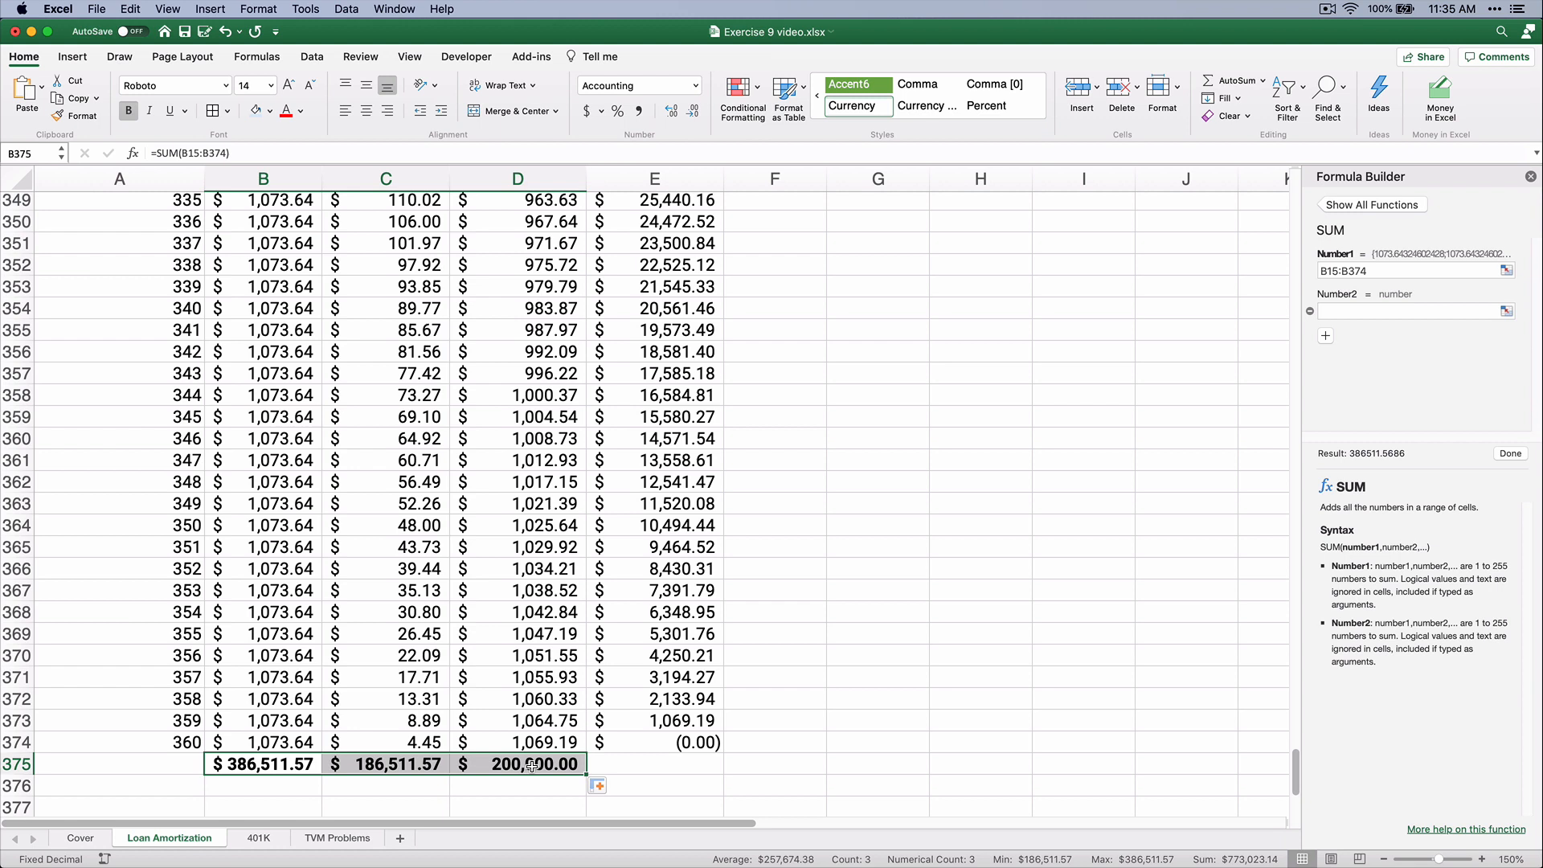
{"action": "mouse_move", "coordinate": [527, 699]}
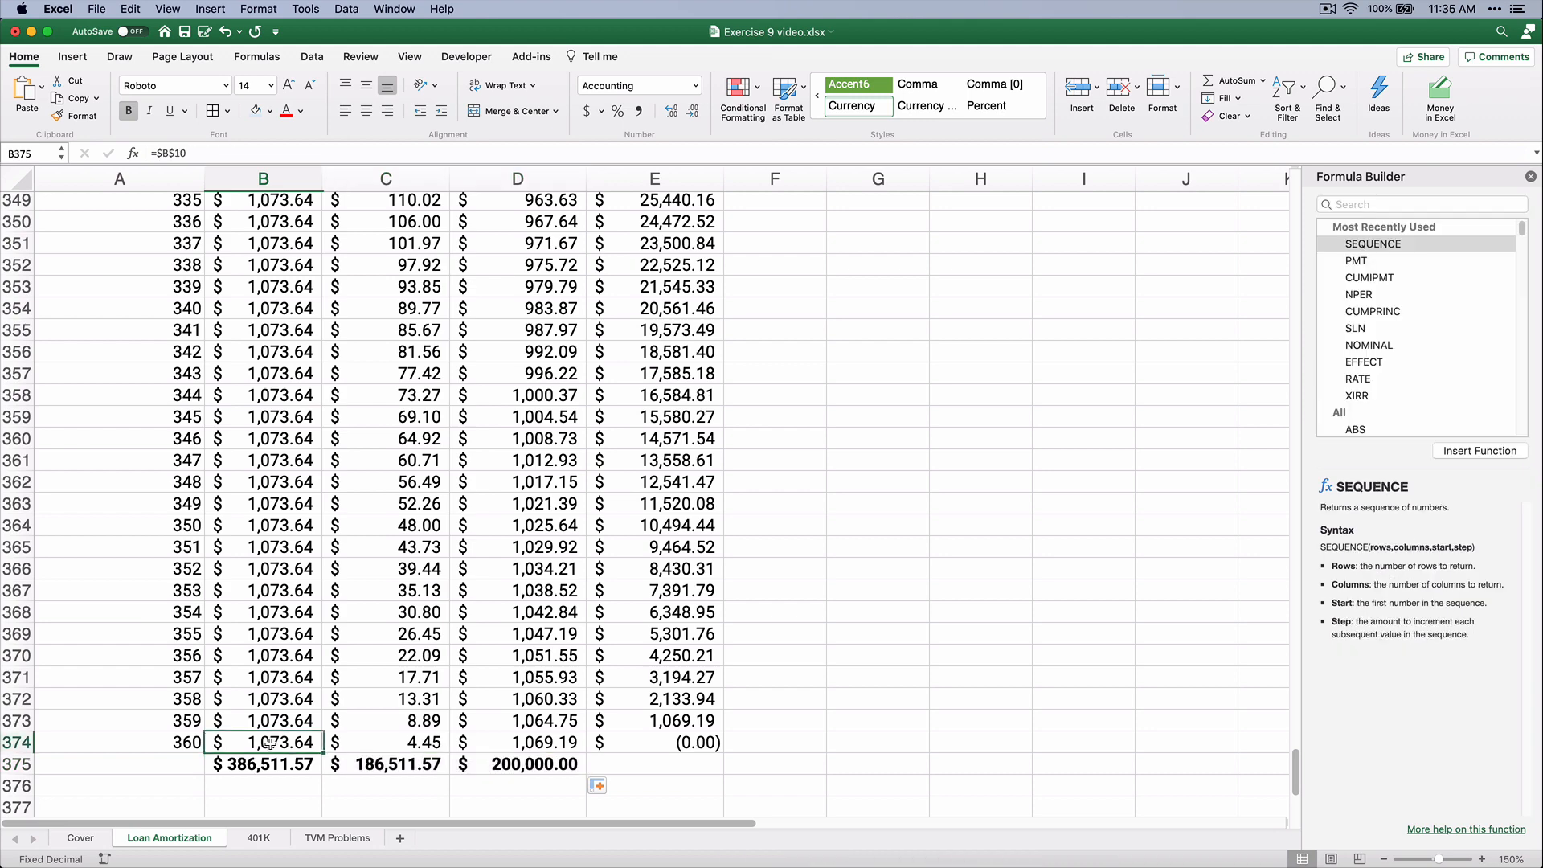
{"action": "left_click_drag", "start_coordinate": [263, 742], "coordinate": [654, 742]}
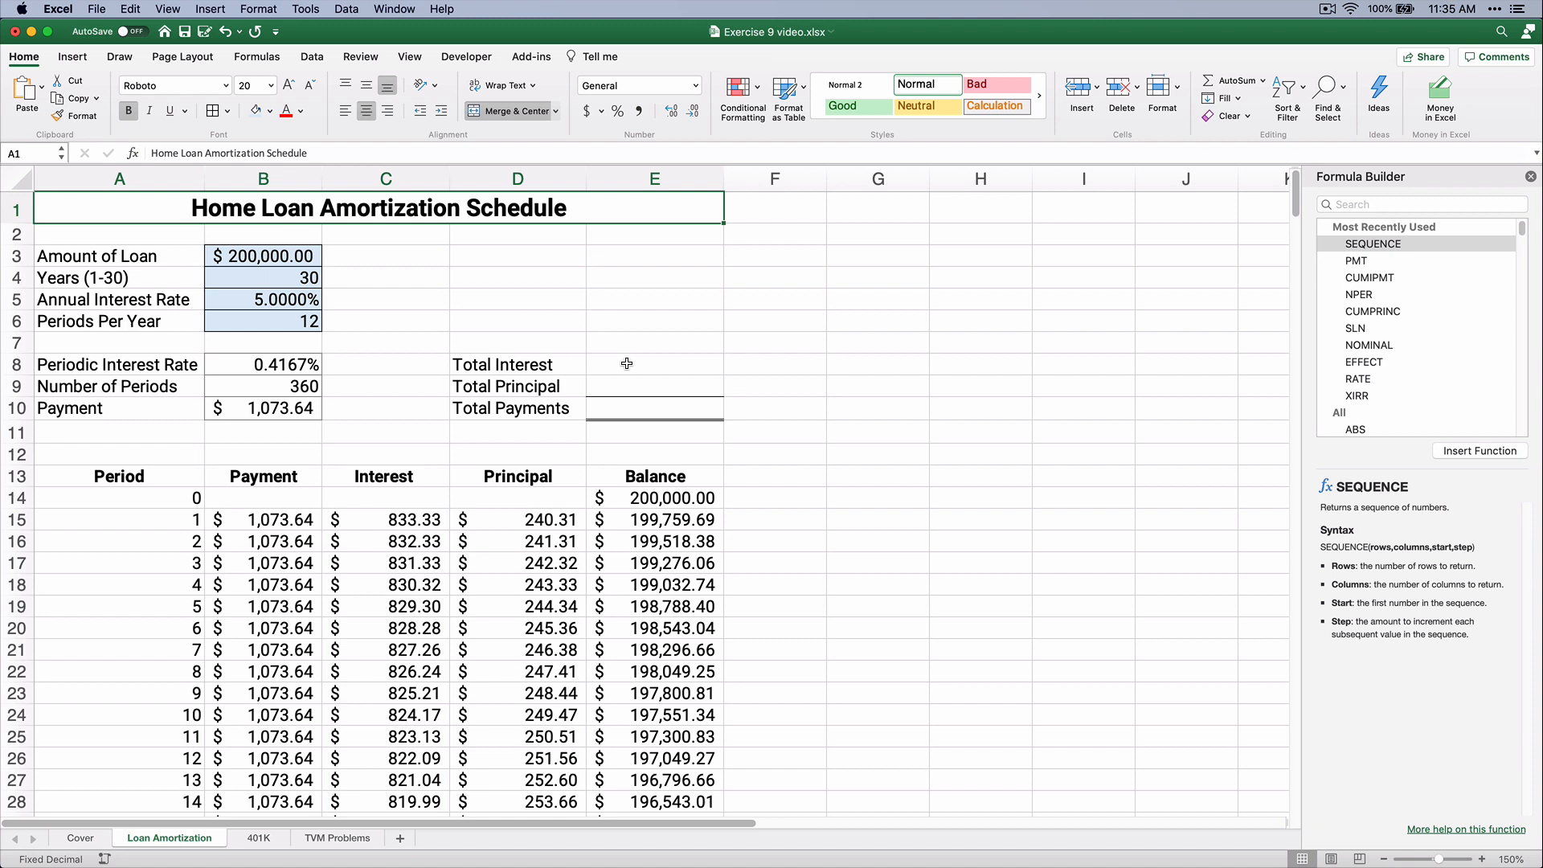
Link E8 to =C375, E9 to =D375 and E10 to =SUM(E8:E9) in the summary.
{"action": "left_click", "coordinate": [654, 364]}
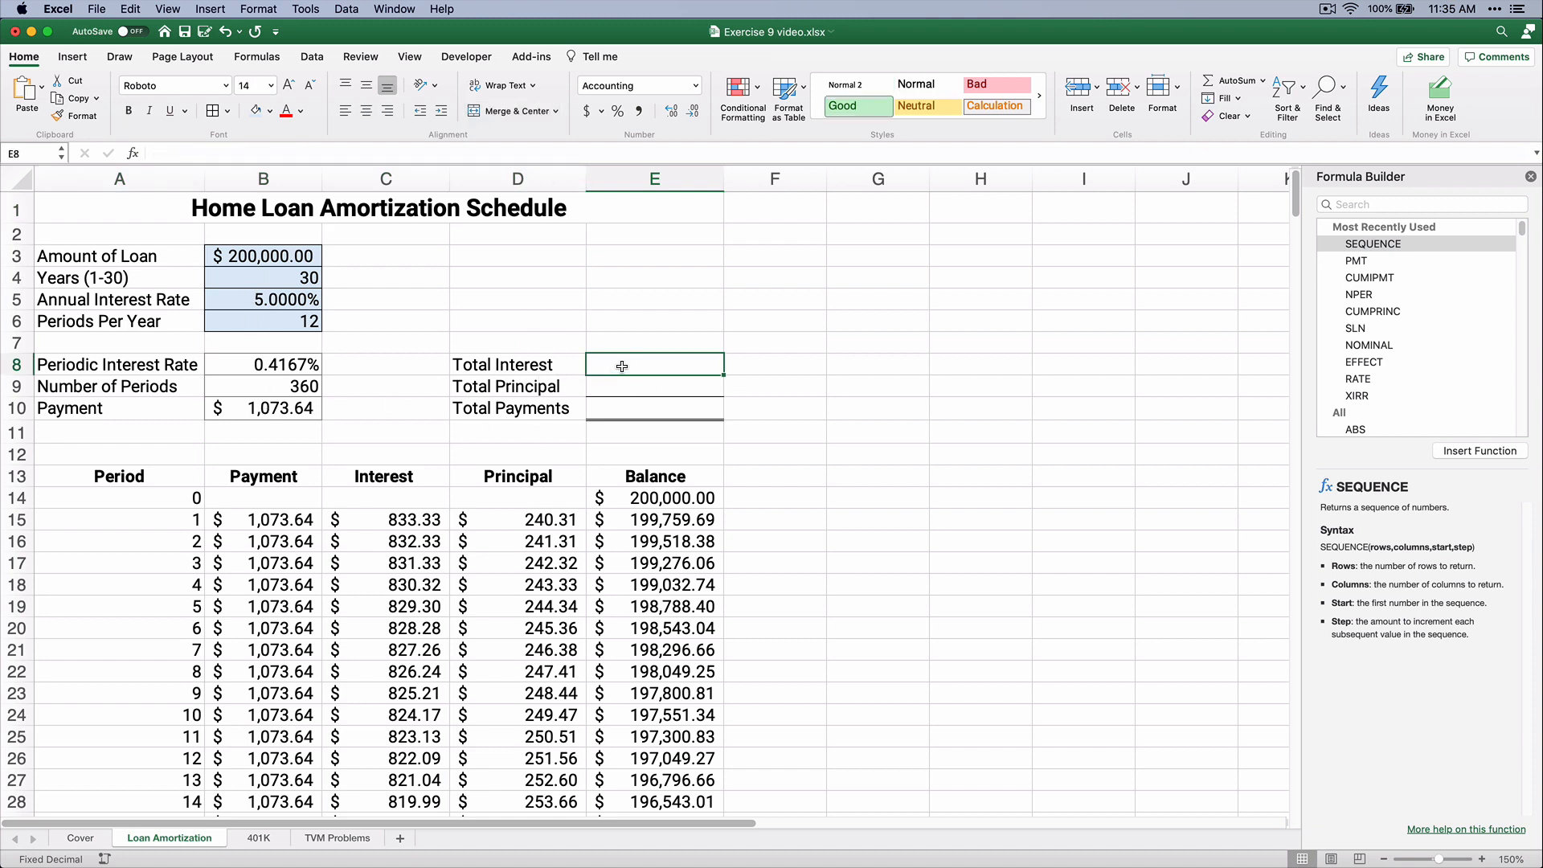
{"action": "type", "text": "="}
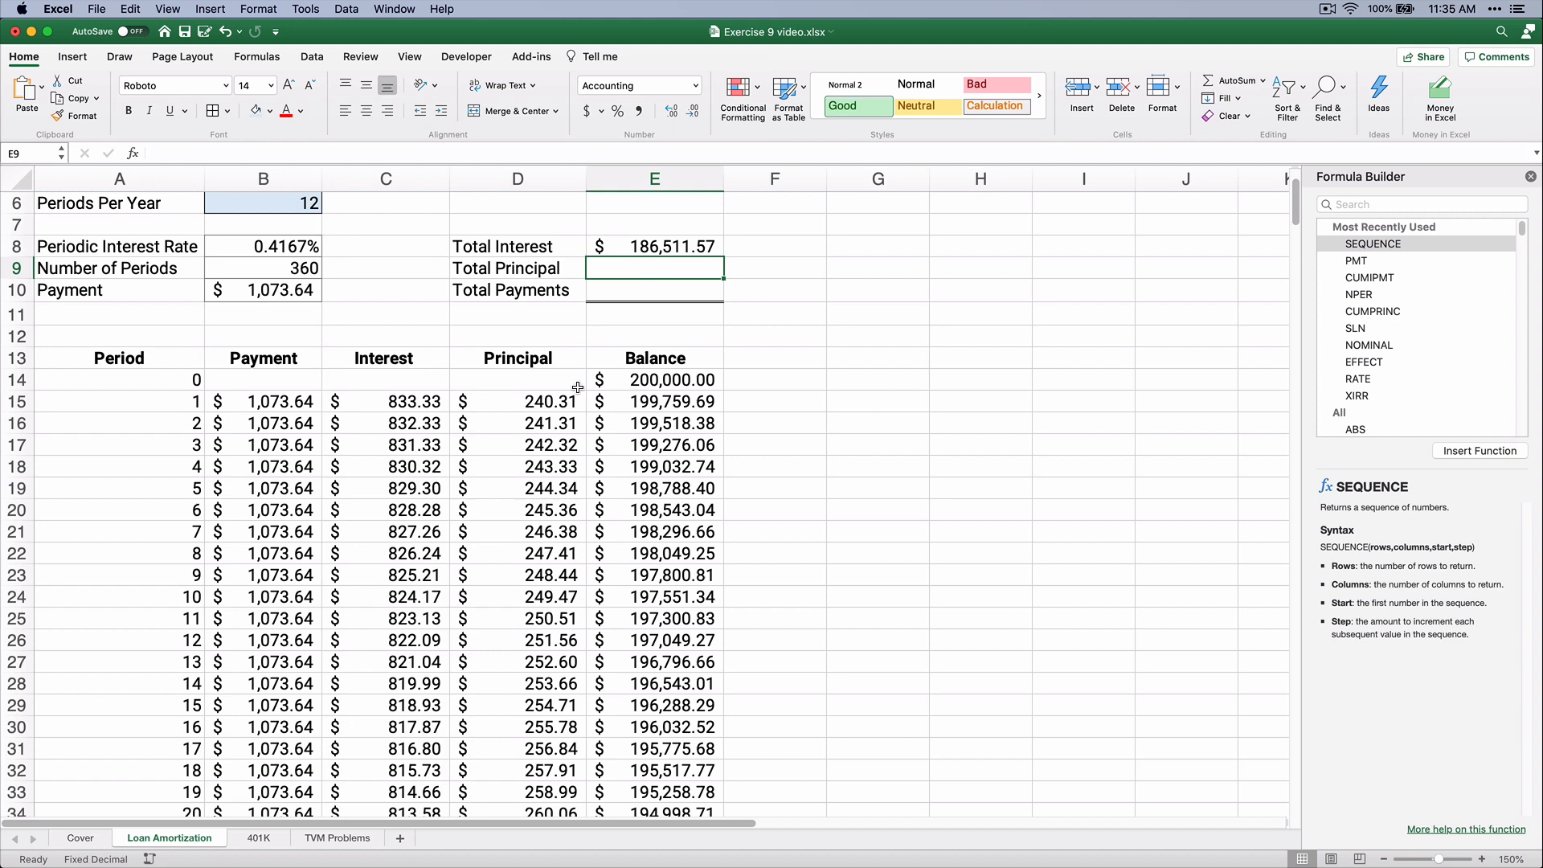
{"action": "left_click", "coordinate": [655, 246]}
{"action": "type", "text": "=SUM(E8:E9)"}
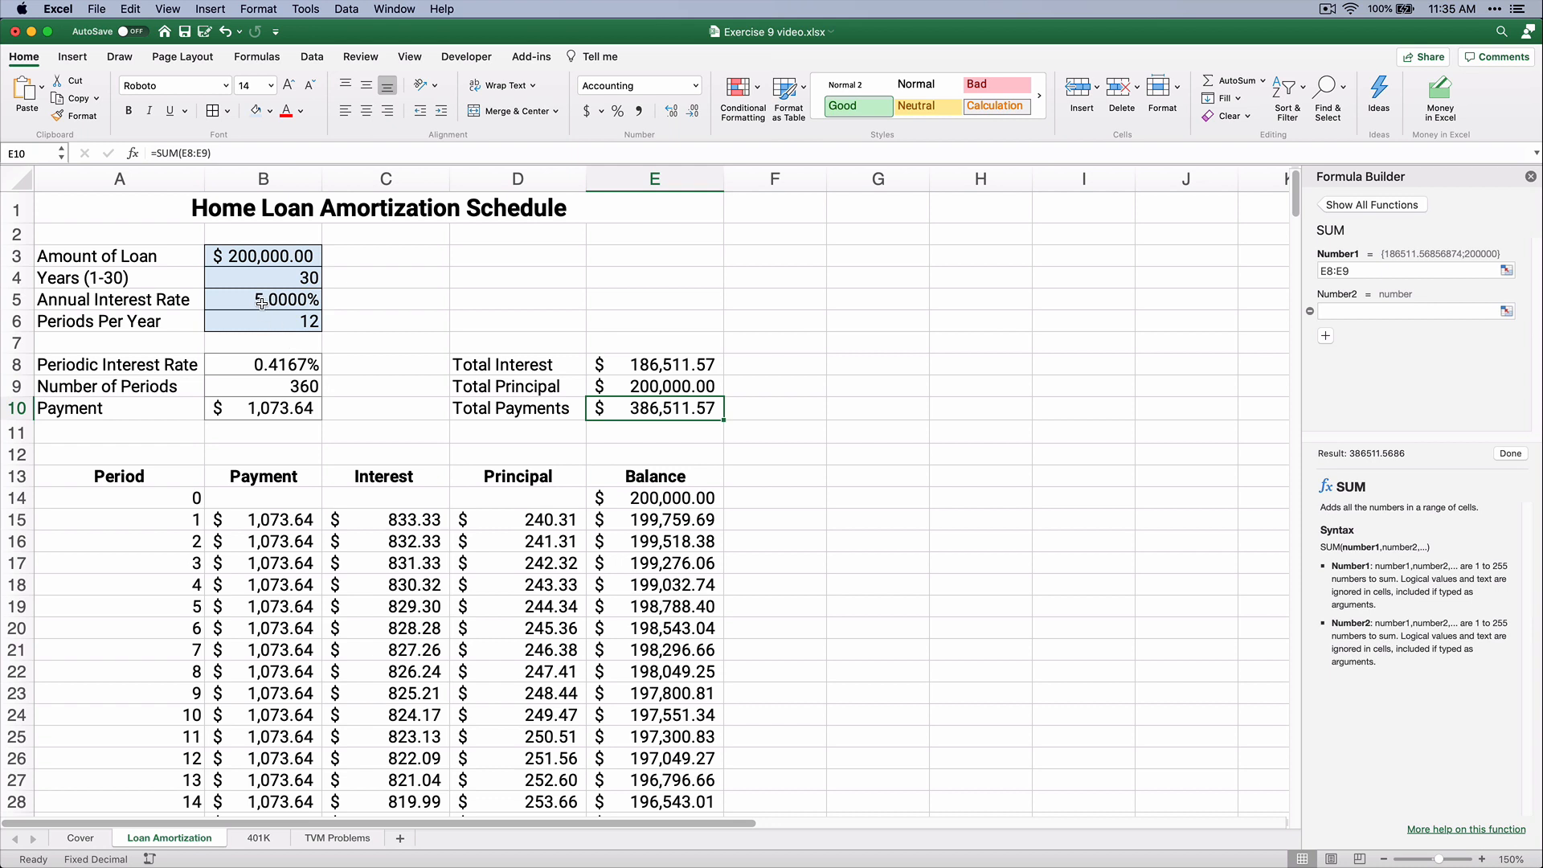
{"action": "left_click", "coordinate": [263, 299]}
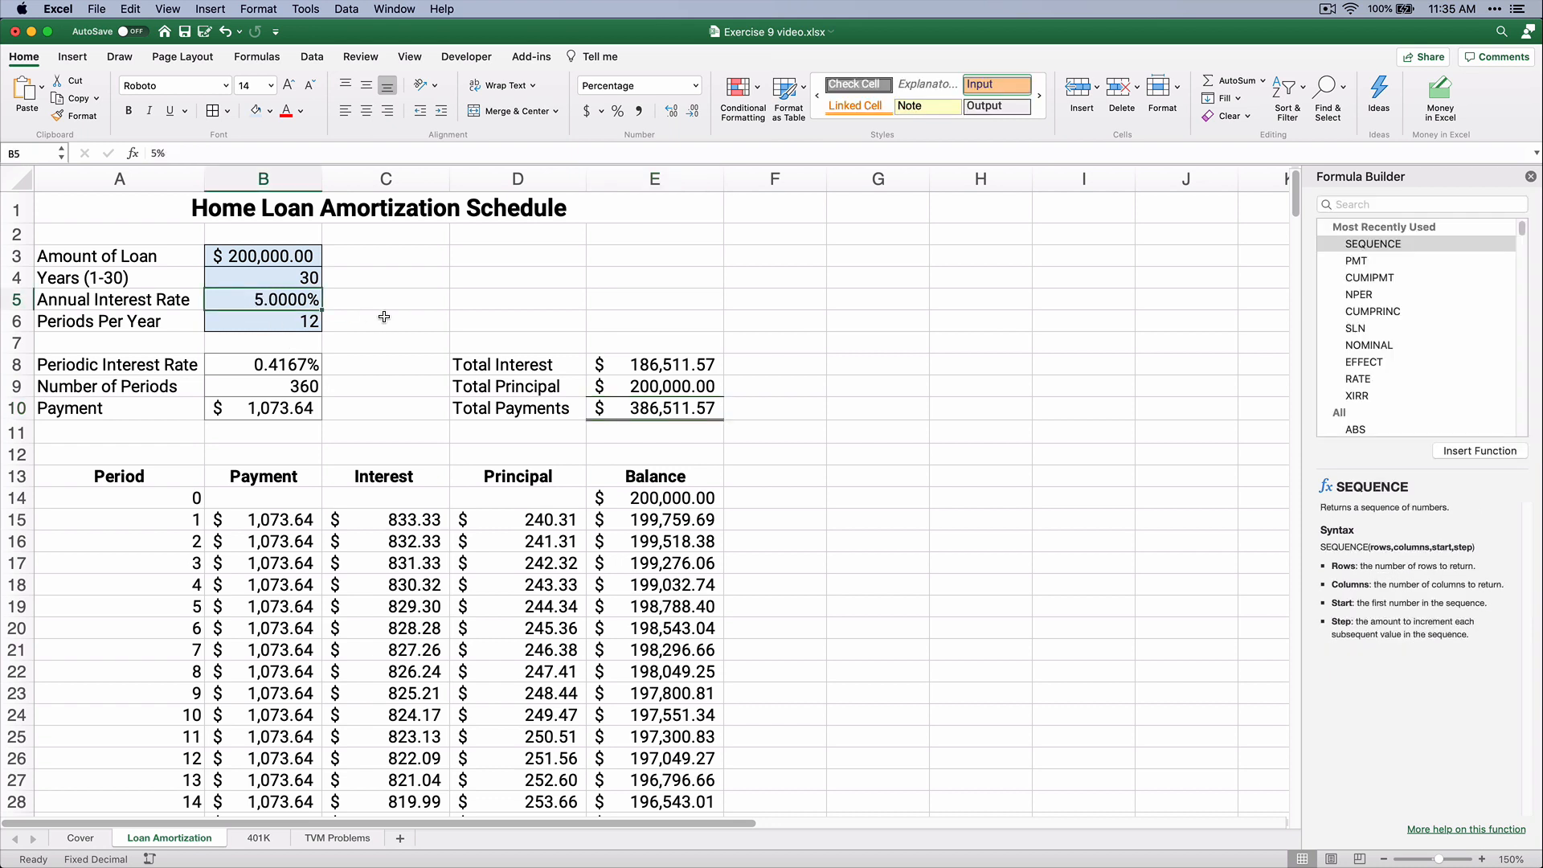
{"action": "type", "text": "4%"}
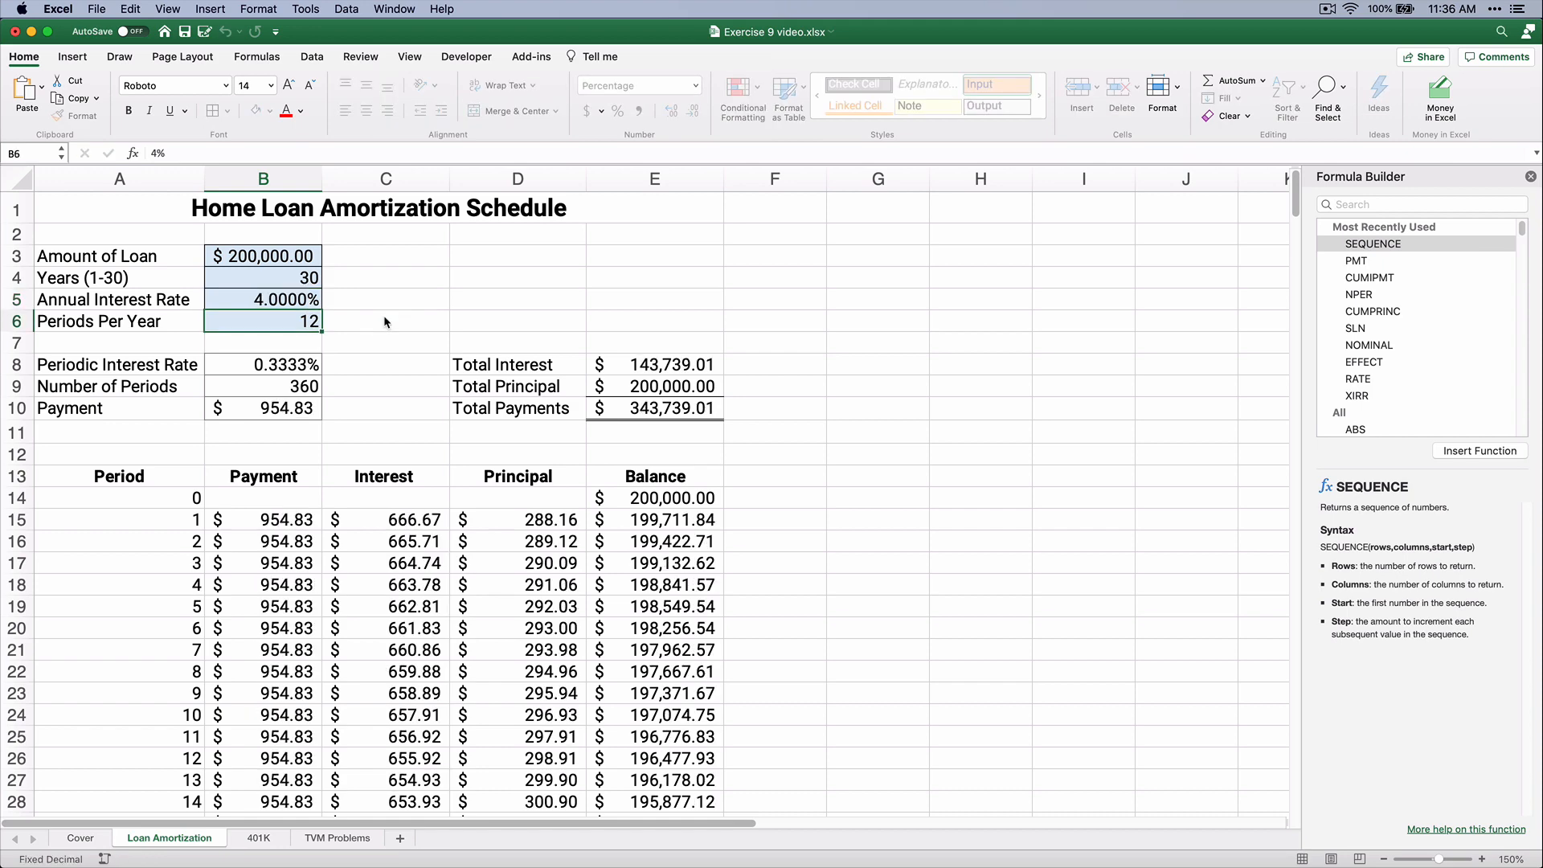
{"action": "left_click", "coordinate": [263, 408]}
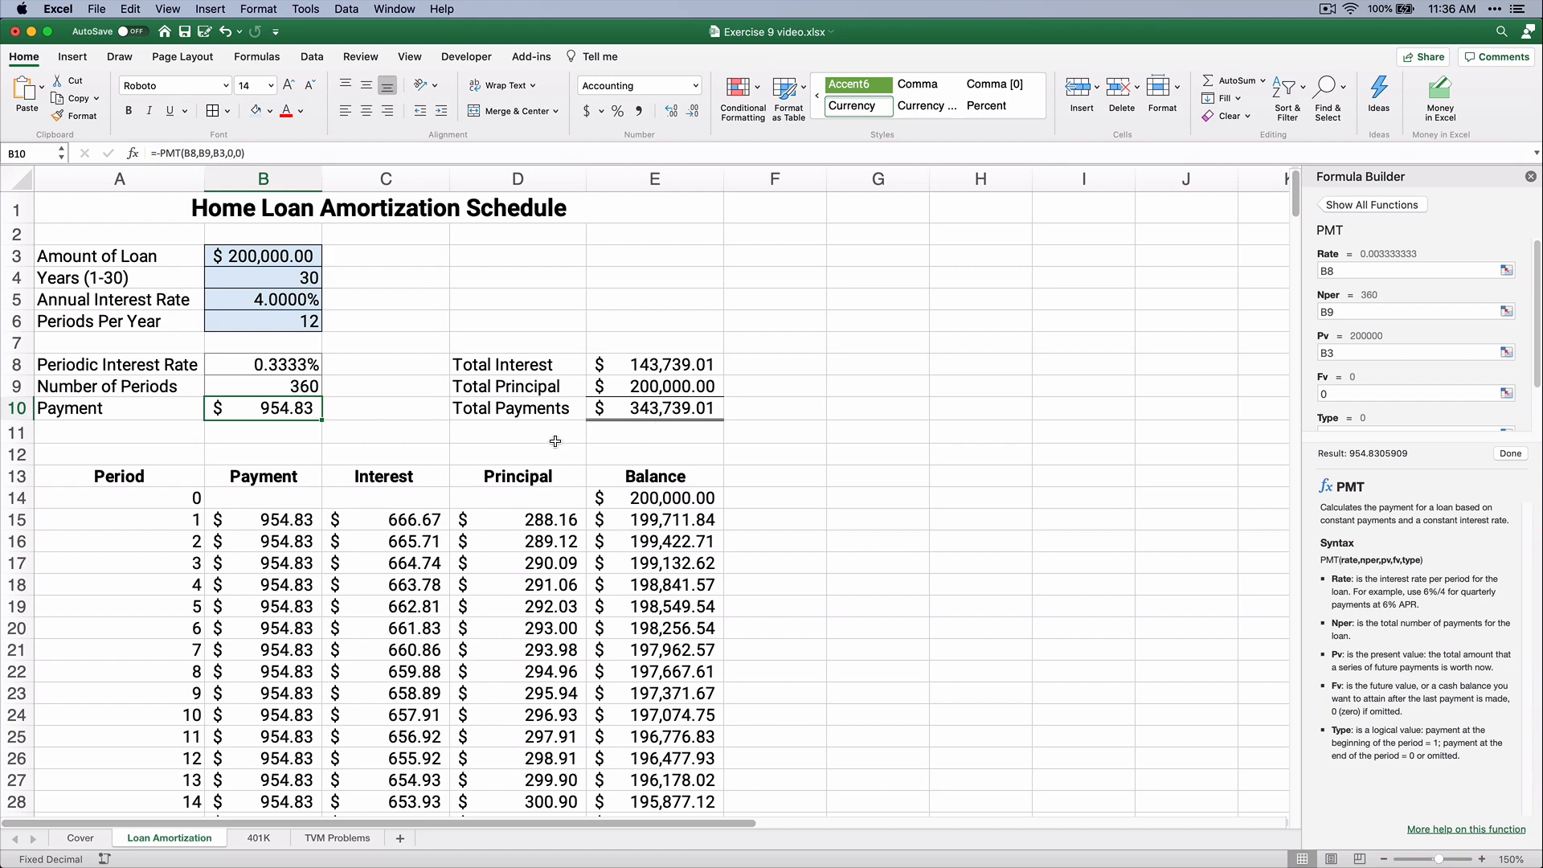
{"action": "key", "text": "cmd"}
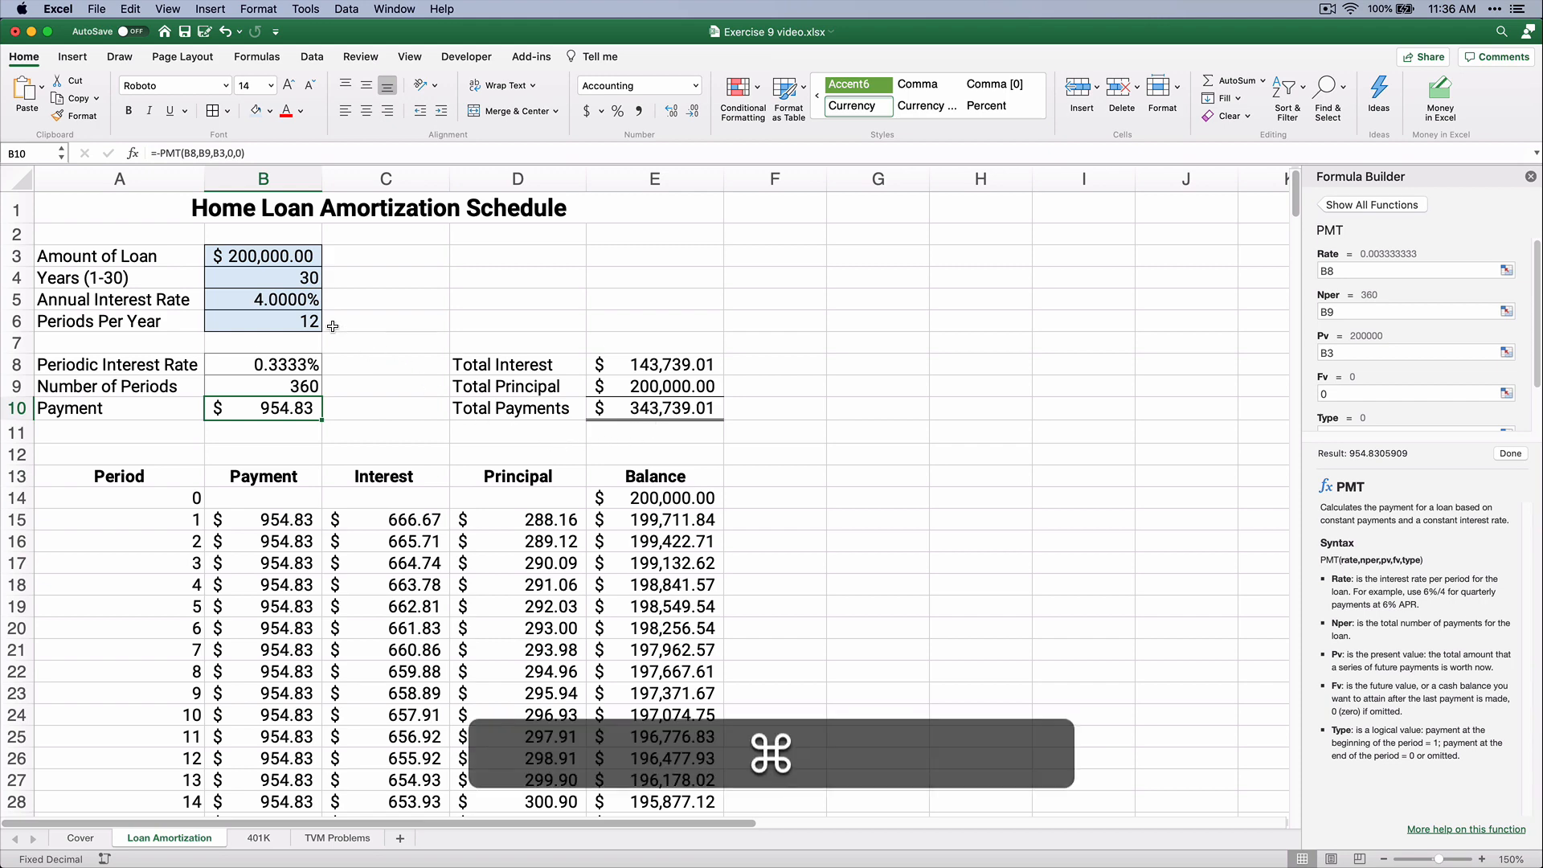
{"action": "type", "text": "5%"}
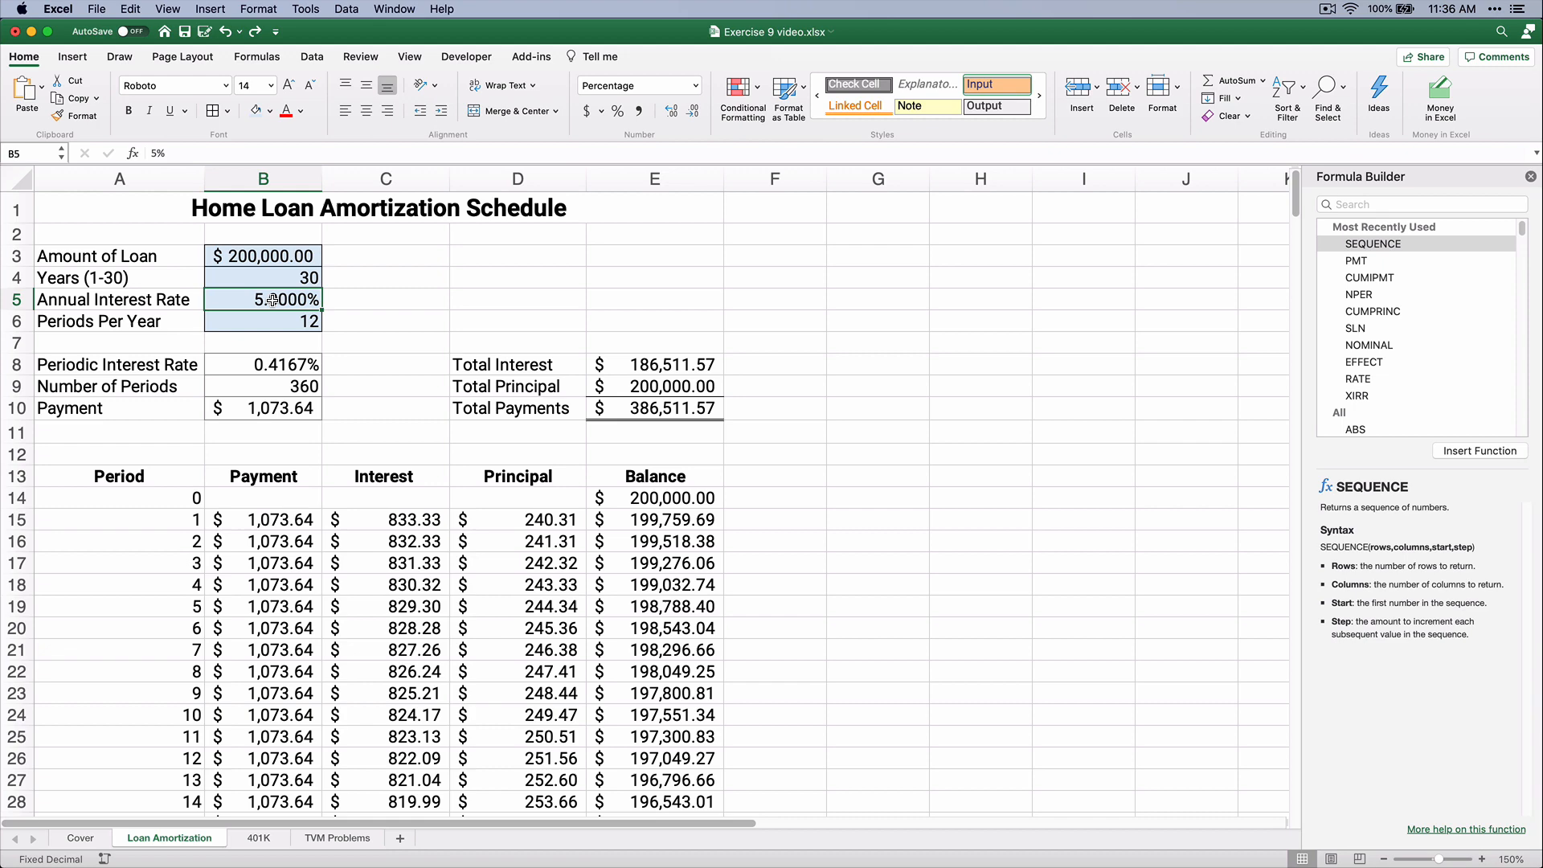
{"action": "type", "text": "4"}
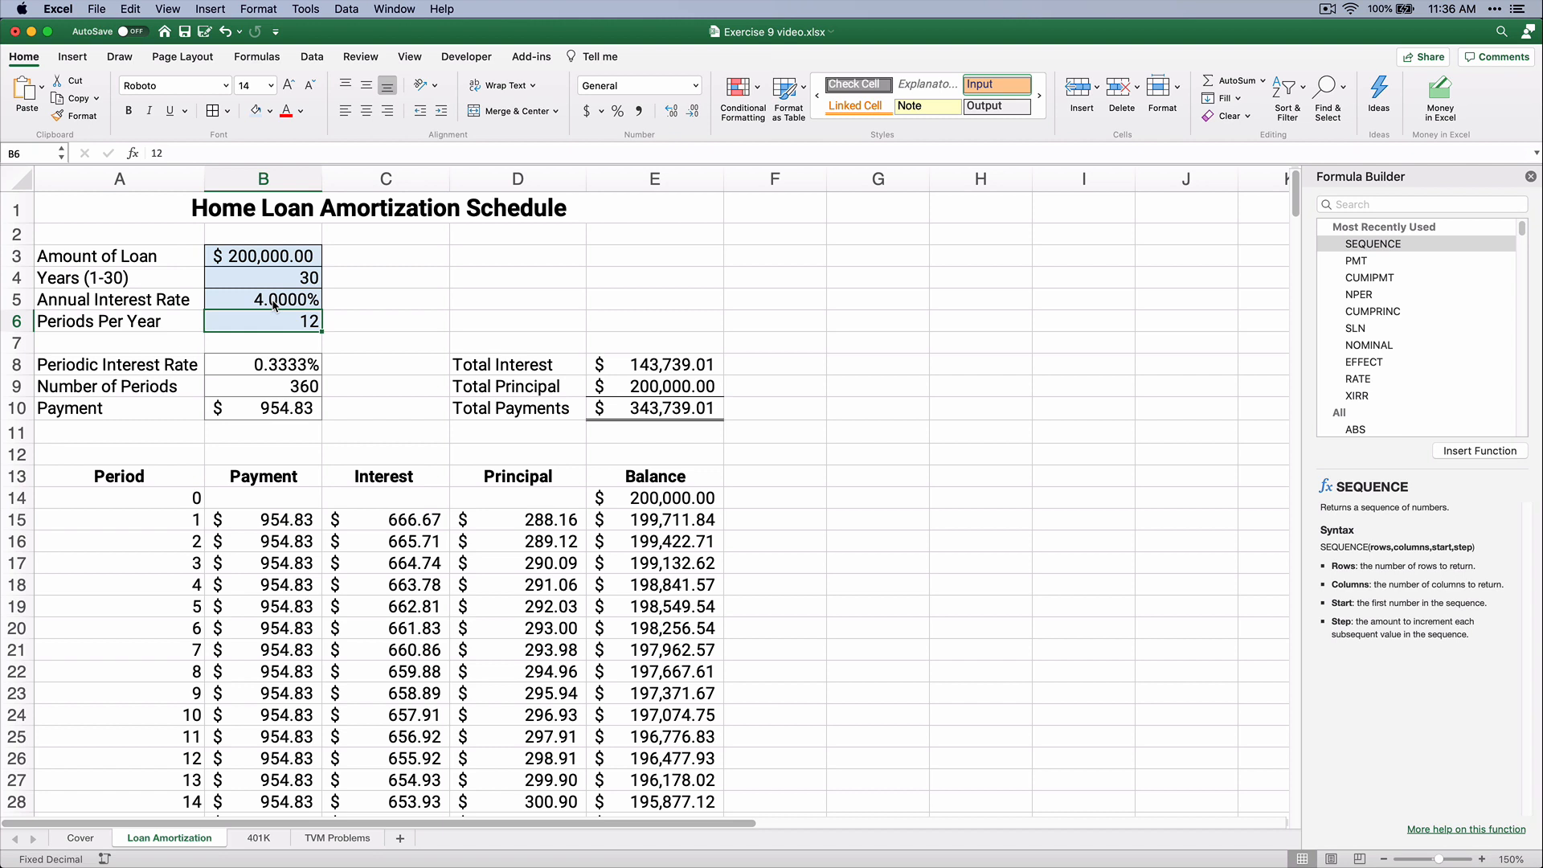
{"action": "type", "text": "5"}
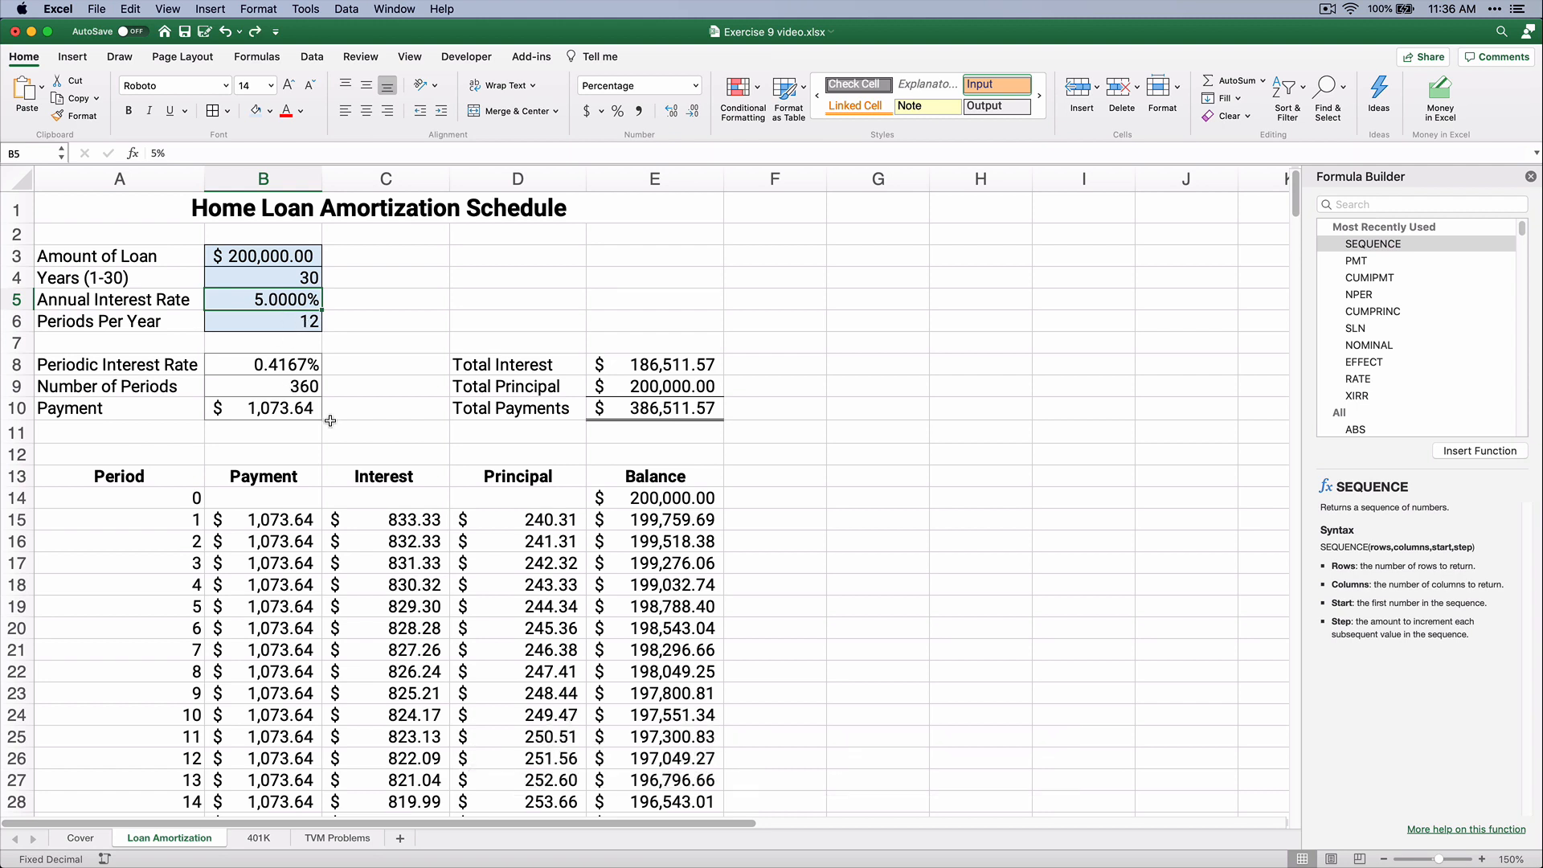
{"action": "mouse_move", "coordinate": [306, 356]}
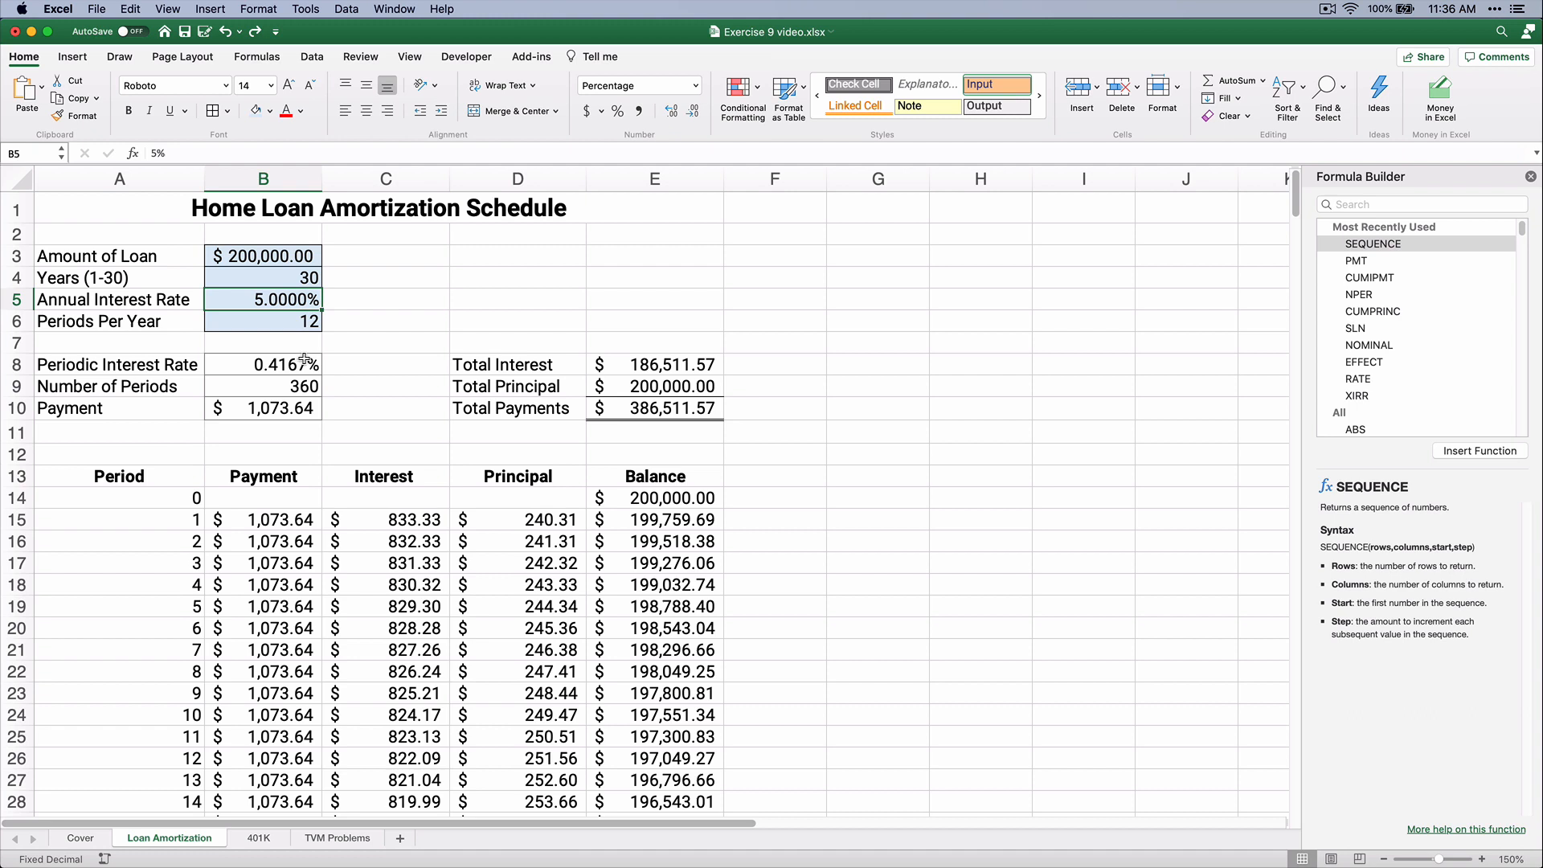
{"action": "mouse_move", "coordinate": [209, 492]}
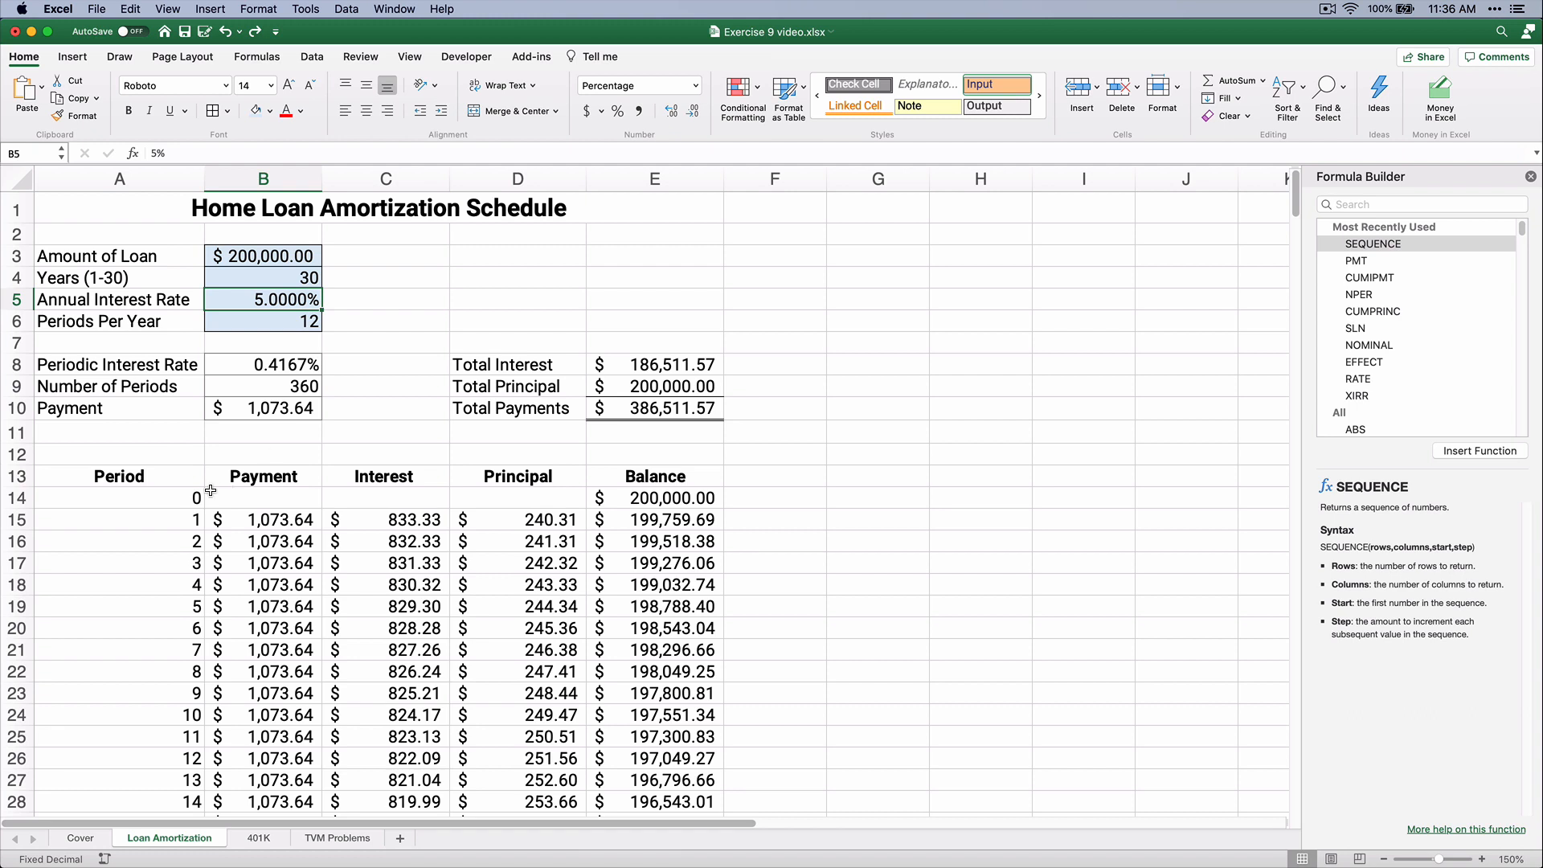